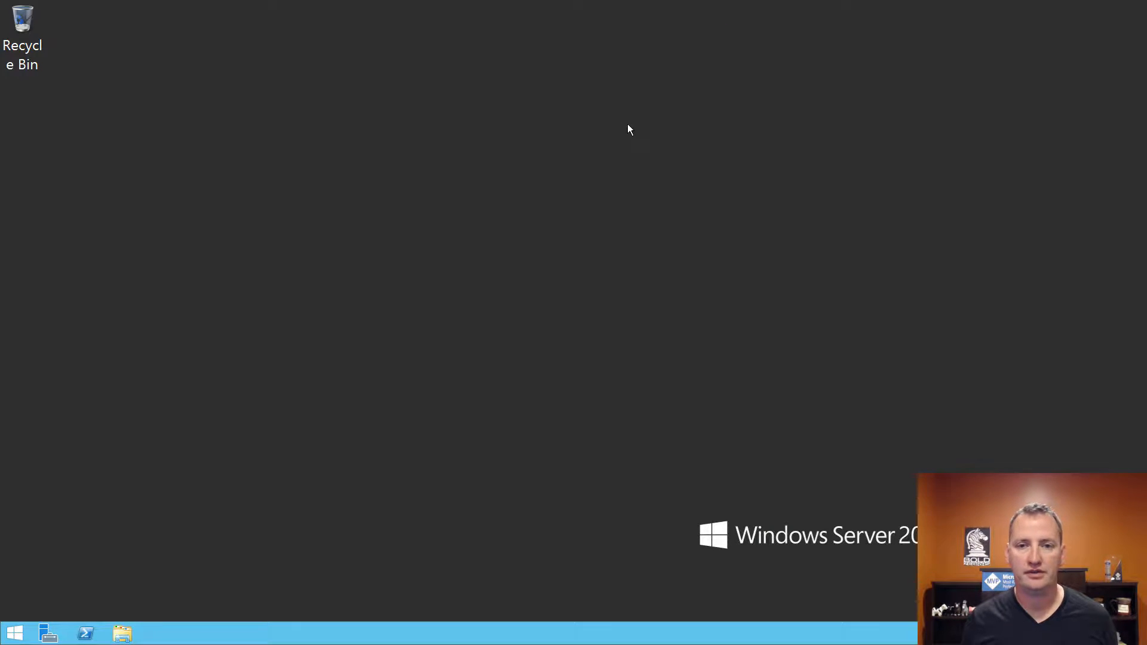
pyautogui.moveTo(490, 252)
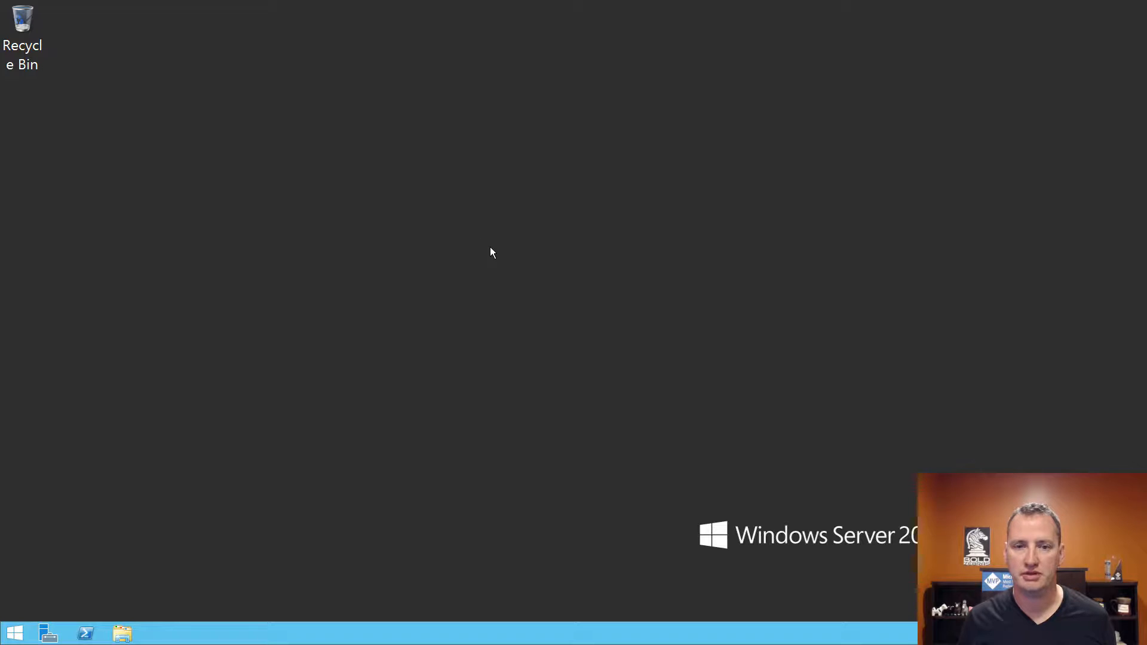
# Search the Start screen for 'cent' and launch SharePoint 2016 Central Administration.
pyautogui.click(13, 632)
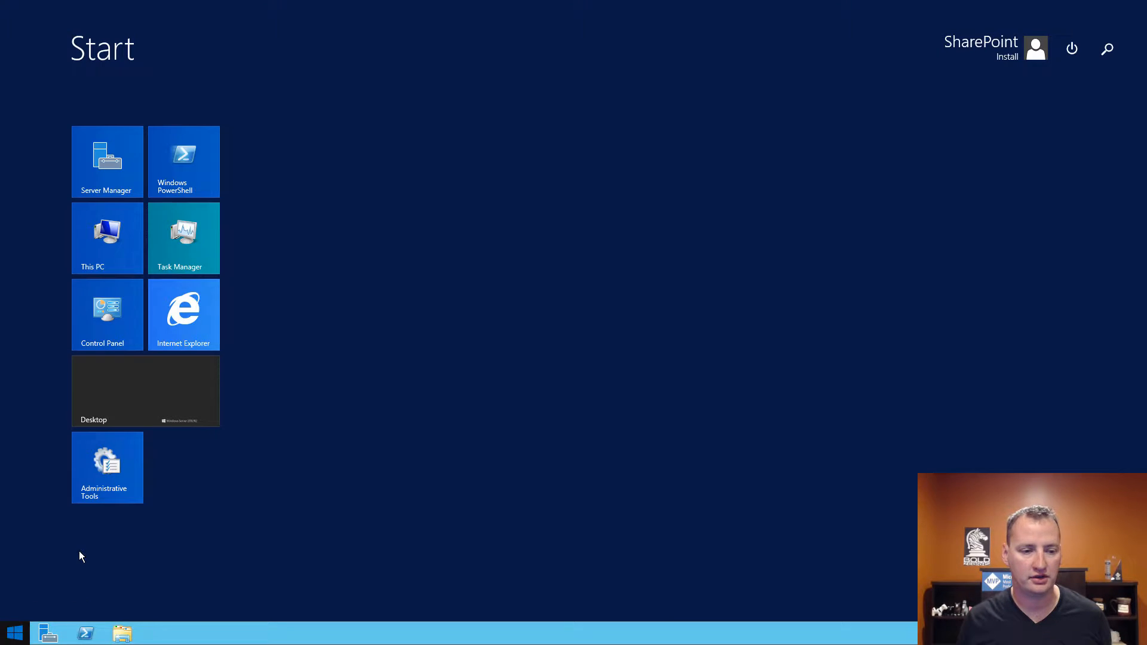
pyautogui.write('cent')
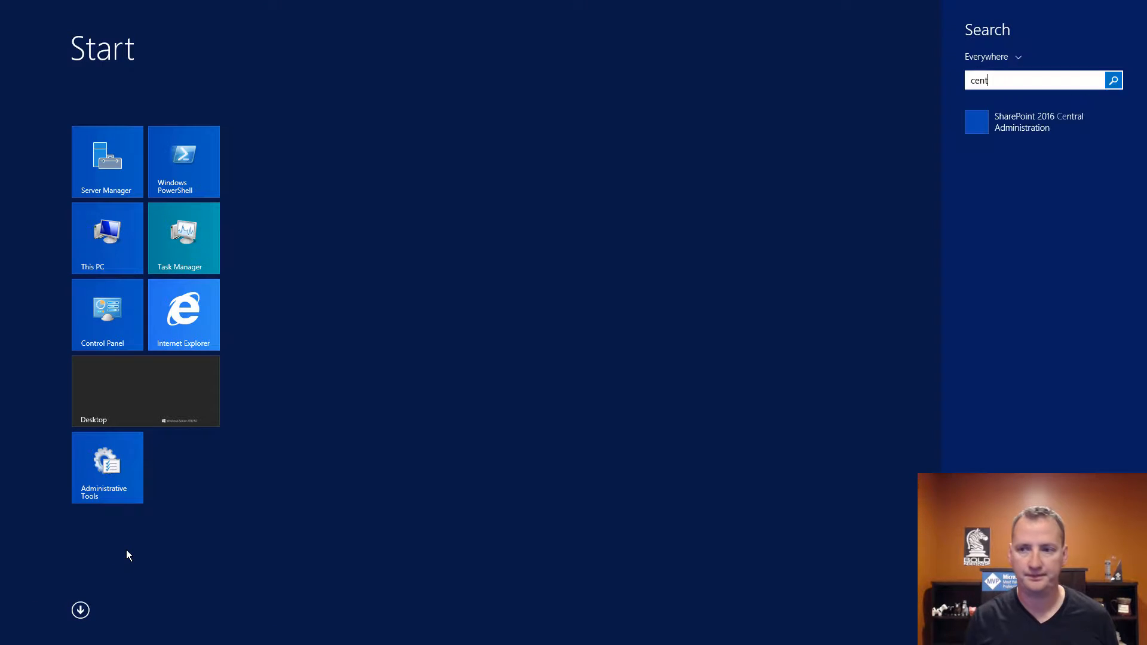
pyautogui.click(1037, 121)
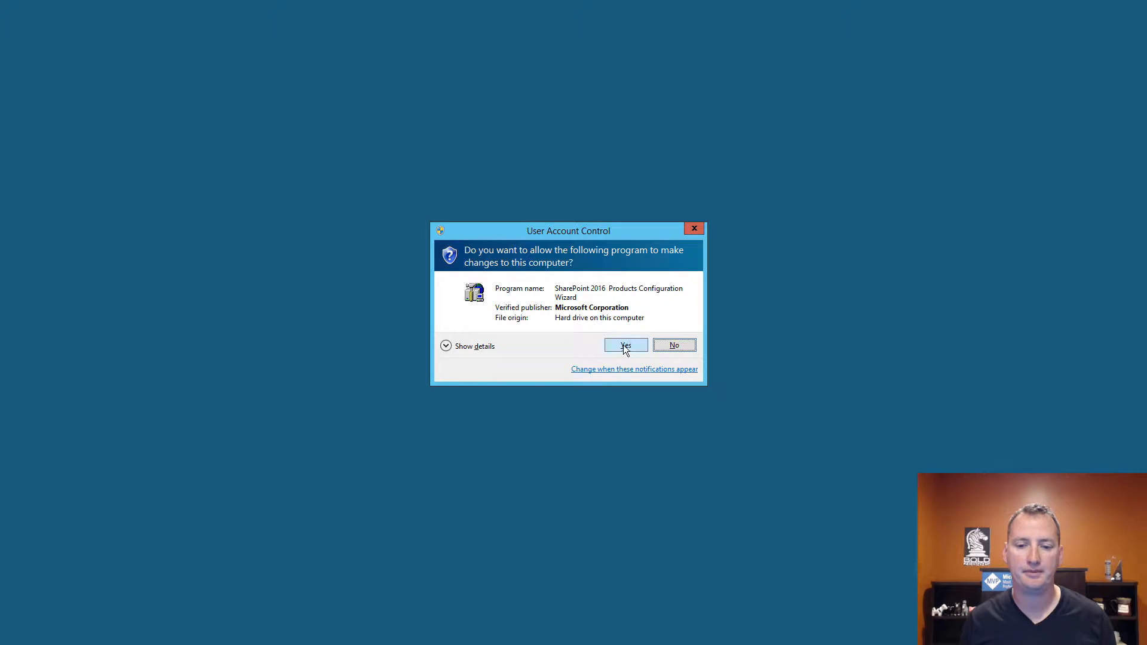
# Approve the UAC prompt and view the farm's product and patch installation status.
pyautogui.click(623, 345)
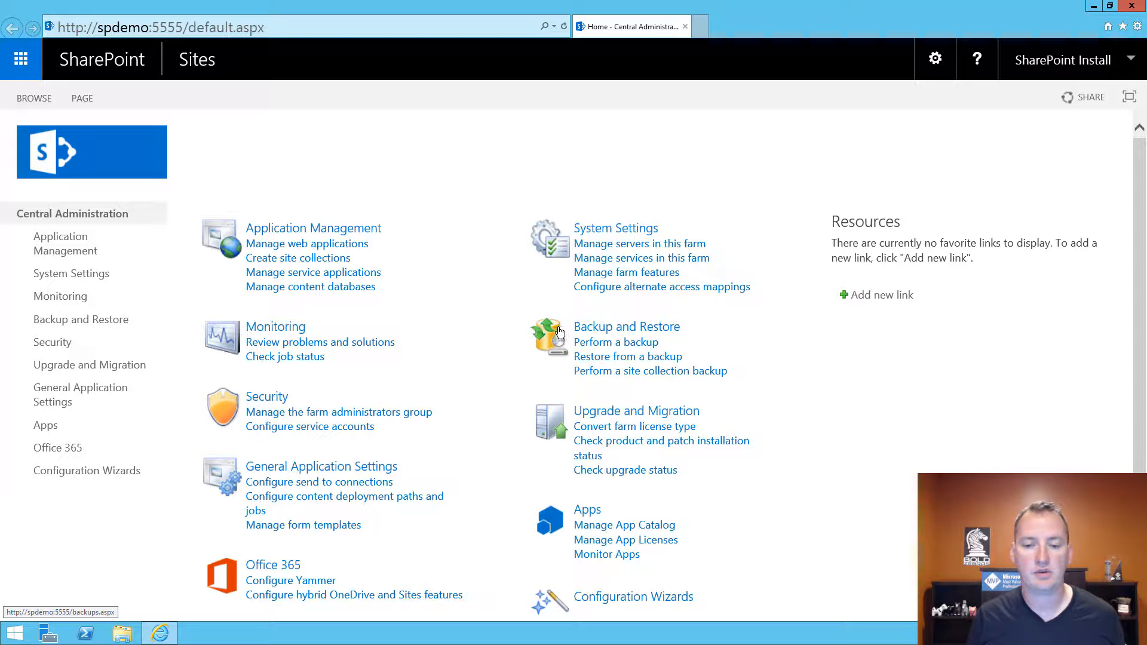
pyautogui.moveTo(646, 459)
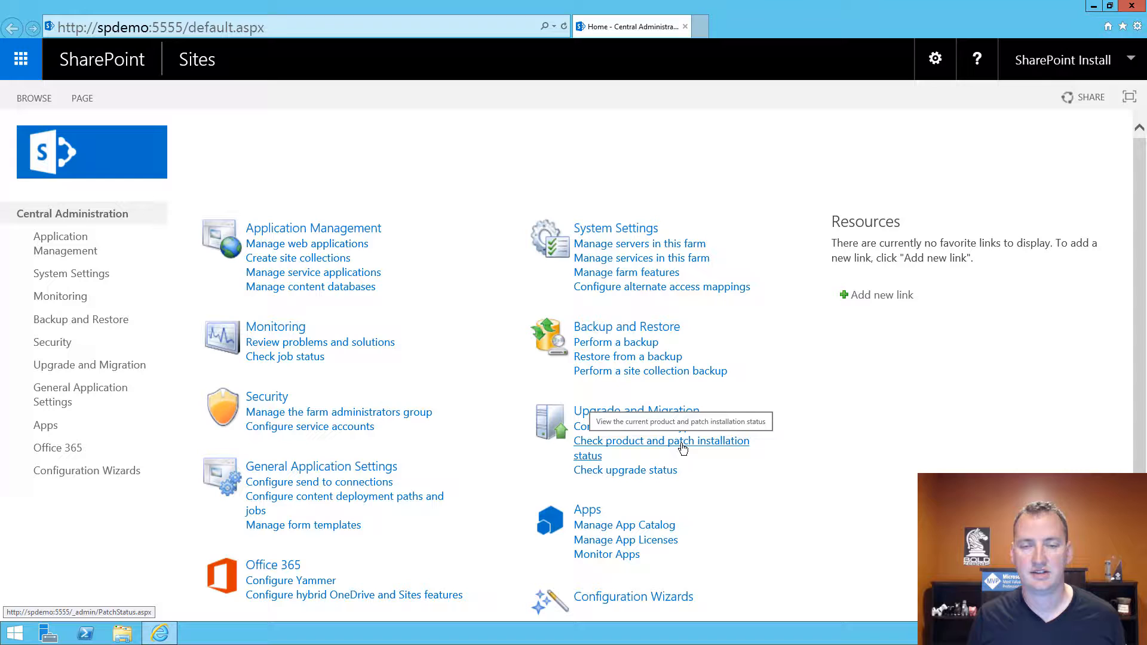
pyautogui.click(661, 440)
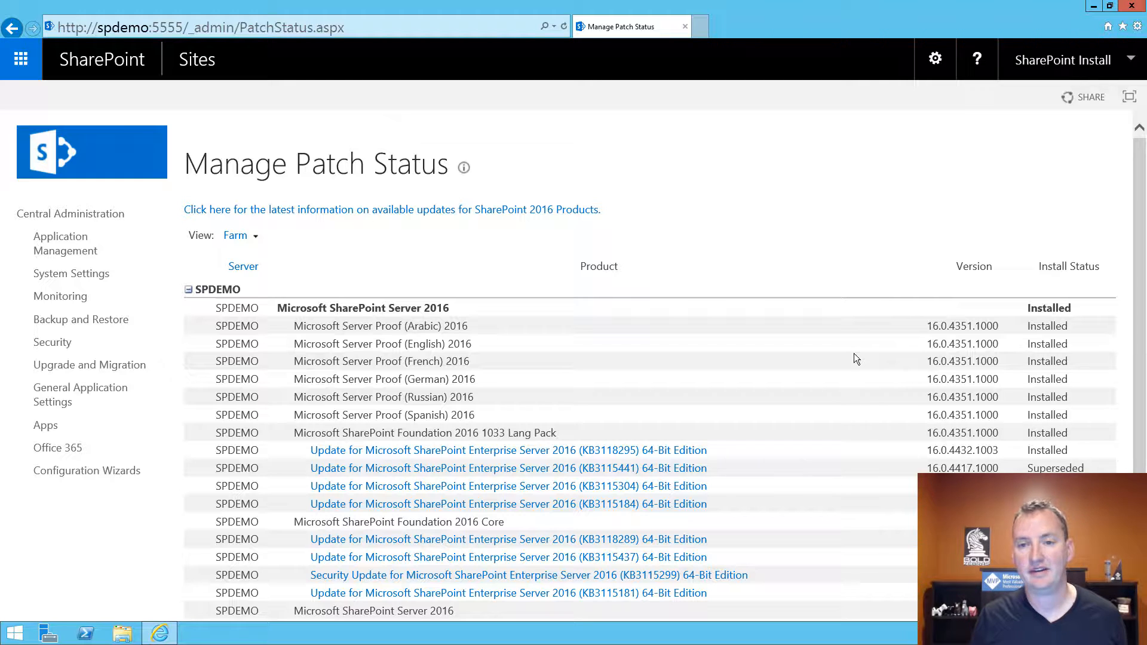
pyautogui.moveTo(736, 105)
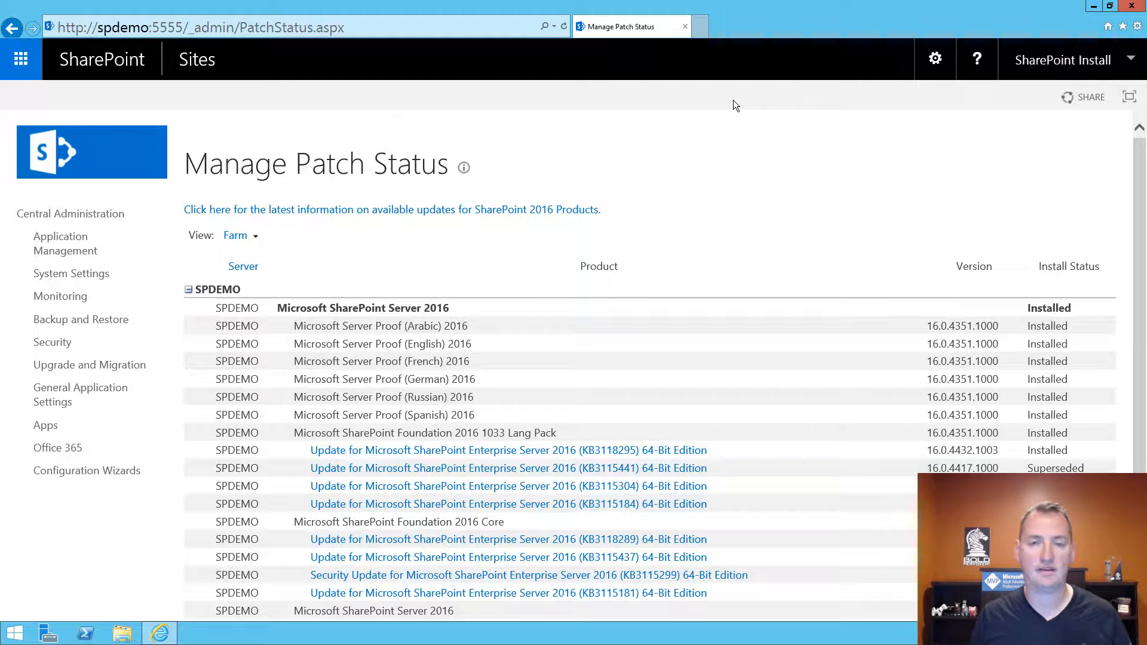
pyautogui.moveTo(700, 39)
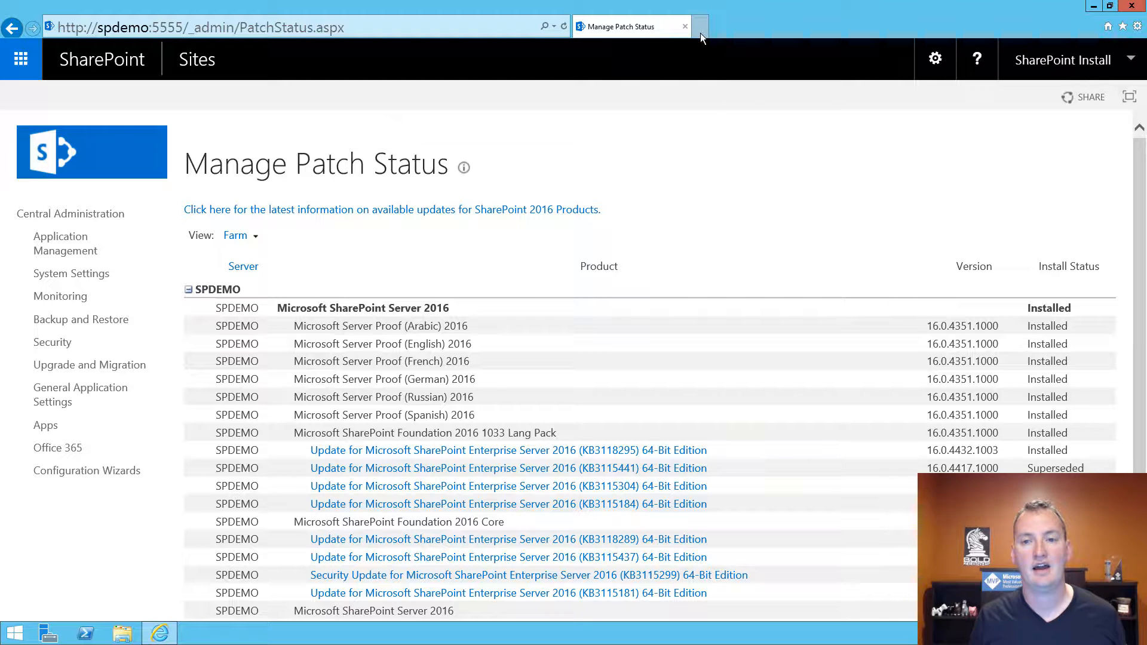
# Load toddklindt.com in a new tab, browse the SharePoint 2016 Builds list, then return to Manage Patch Status.
pyautogui.click(699, 27)
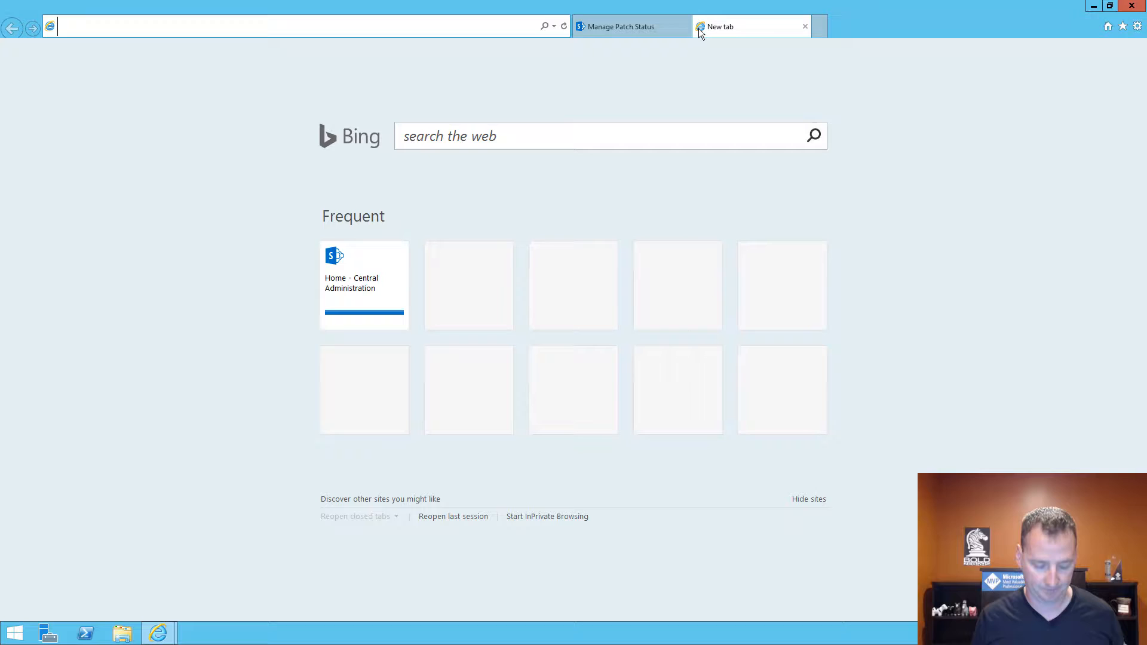
pyautogui.write('www.')
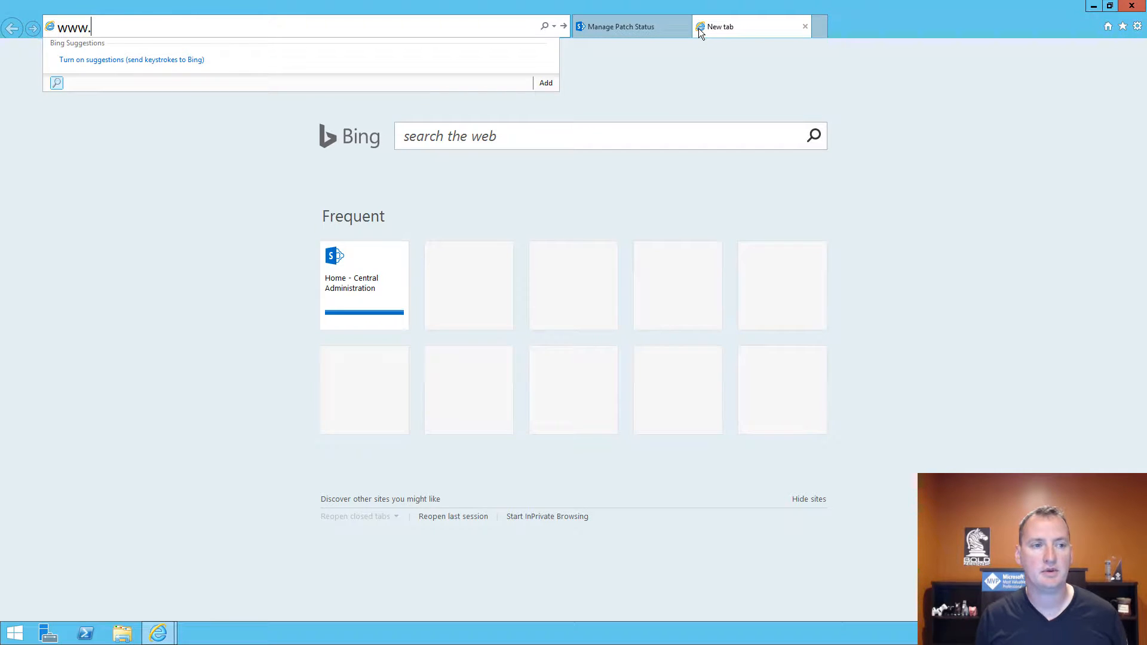
pyautogui.write('http://www.toddklindt.com/default.aspx')
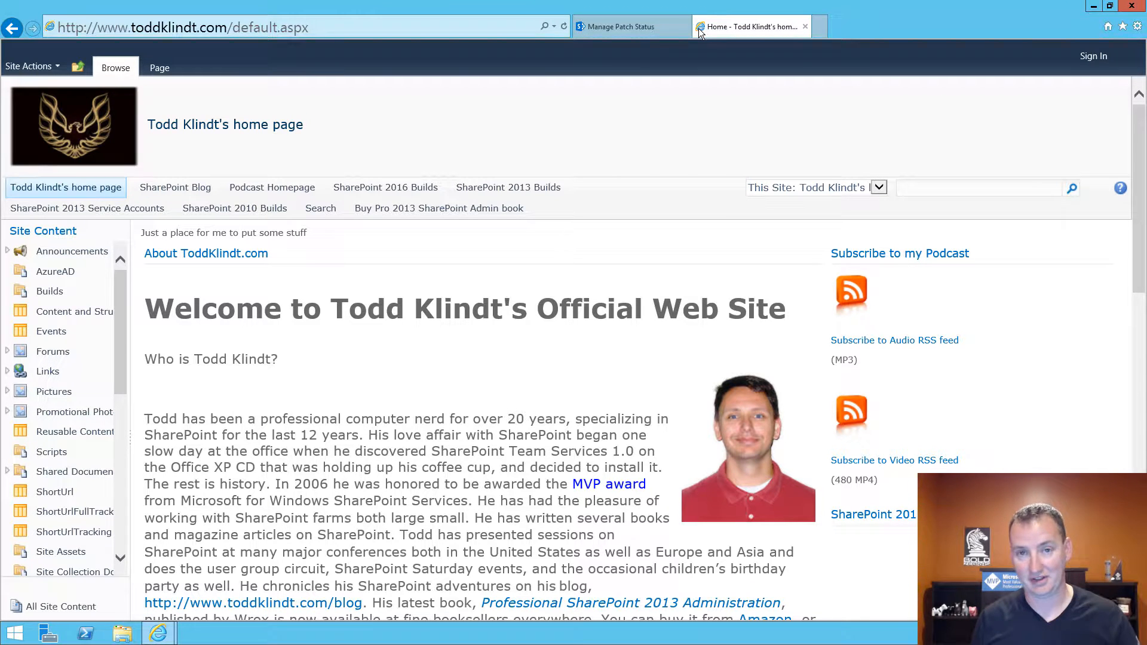
pyautogui.moveTo(658, 99)
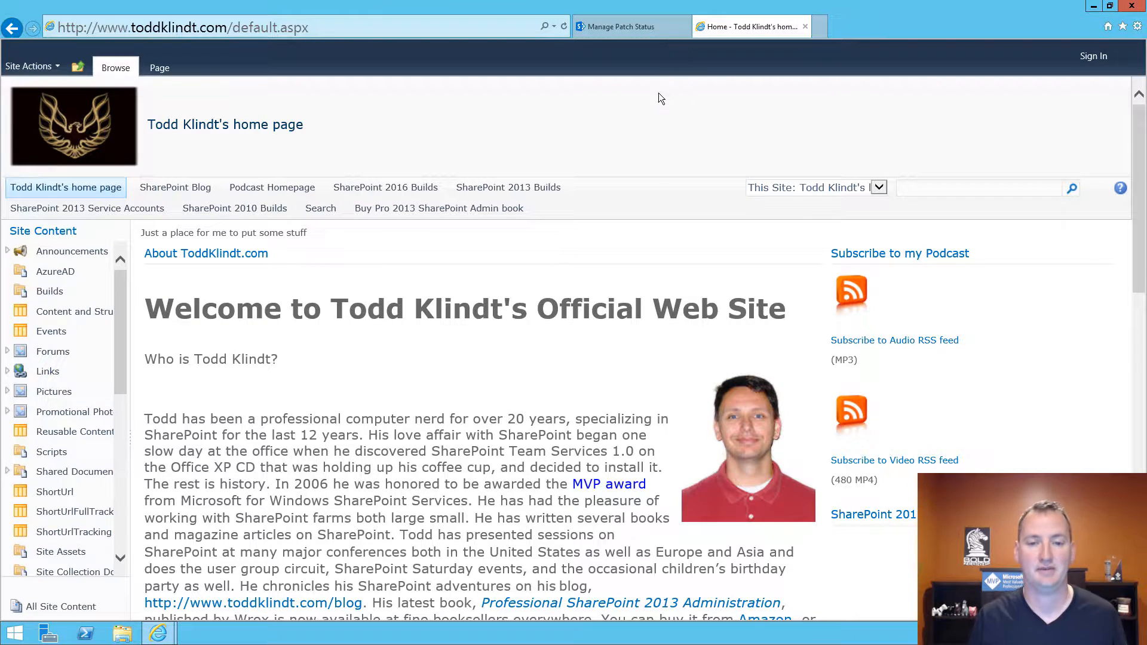
pyautogui.moveTo(385, 187)
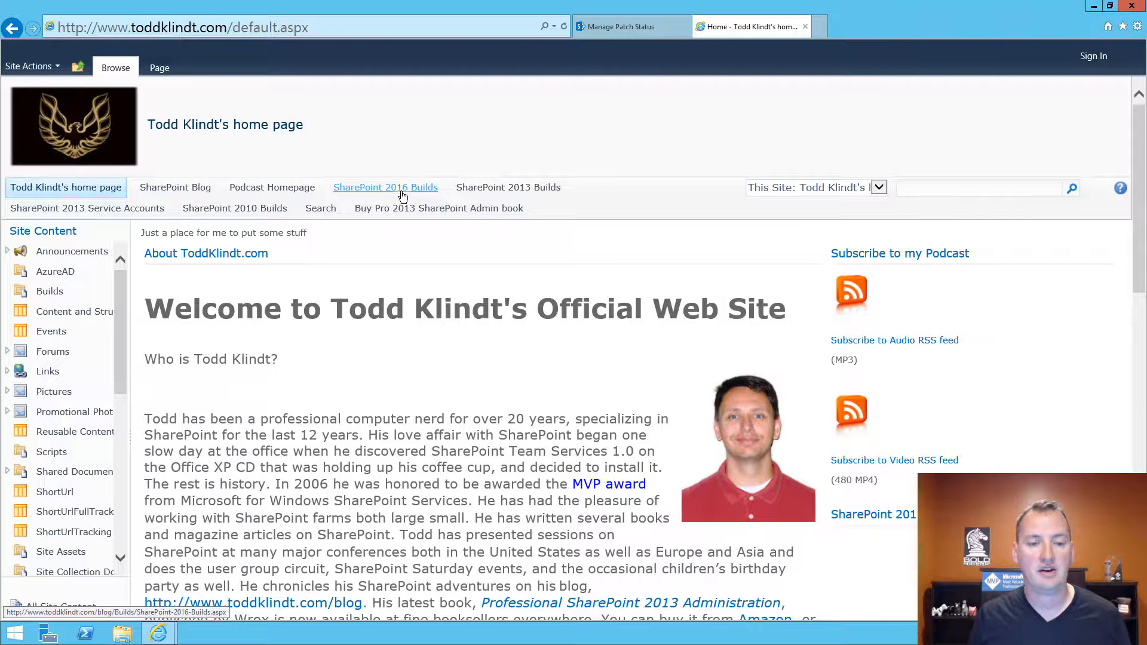
pyautogui.moveTo(385, 187)
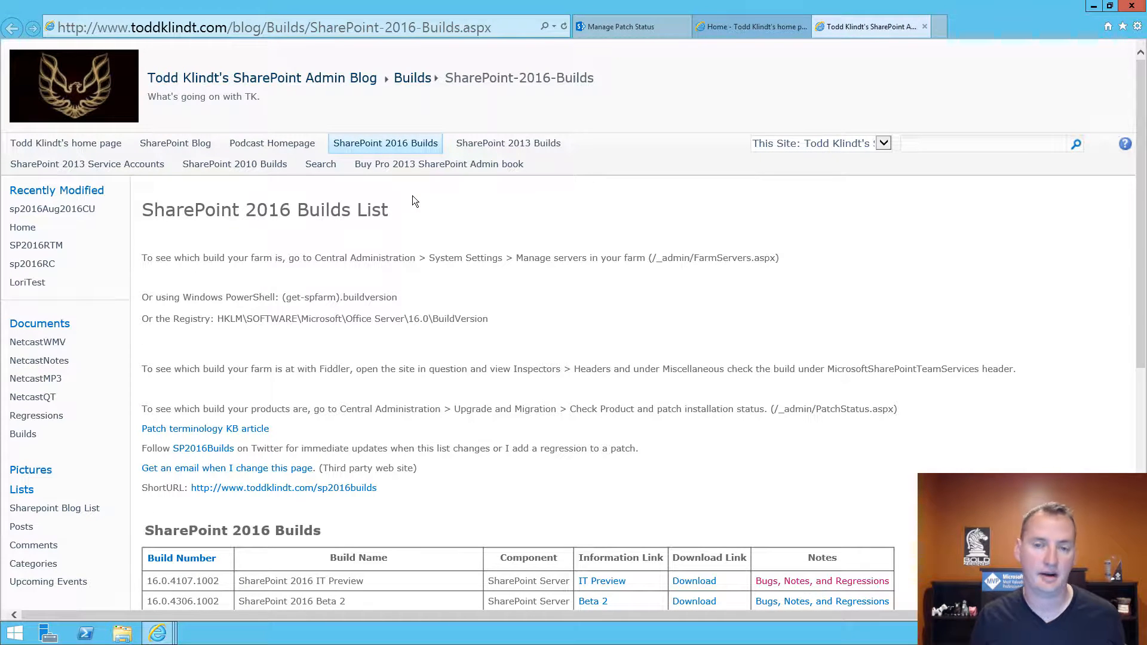
pyautogui.scroll(-3)
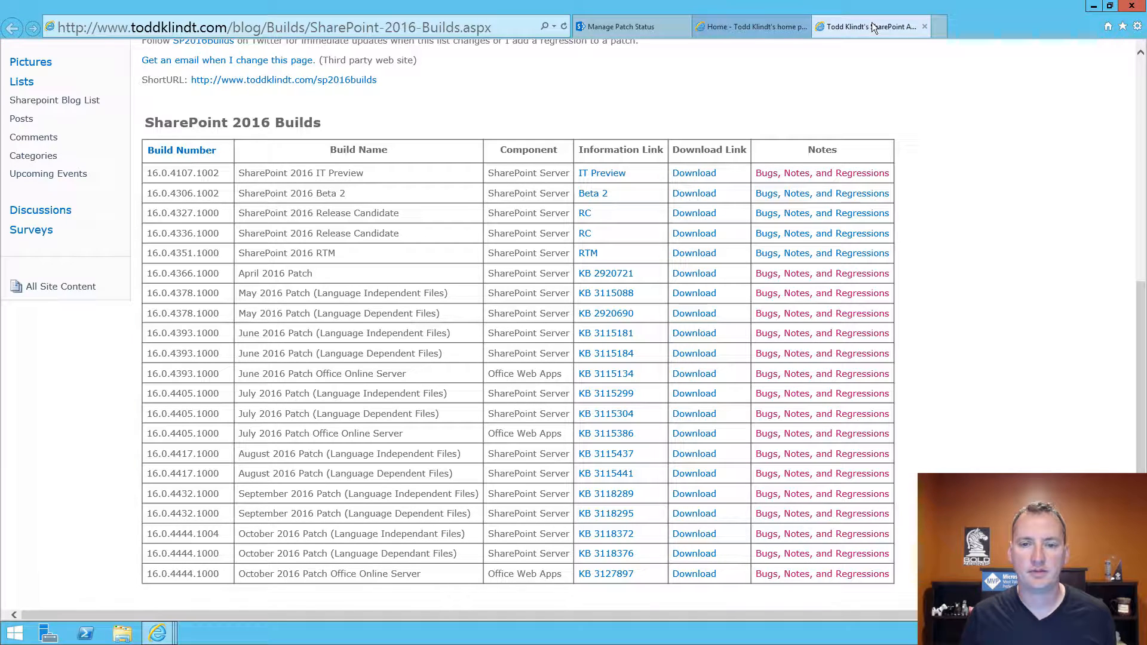
pyautogui.click(631, 27)
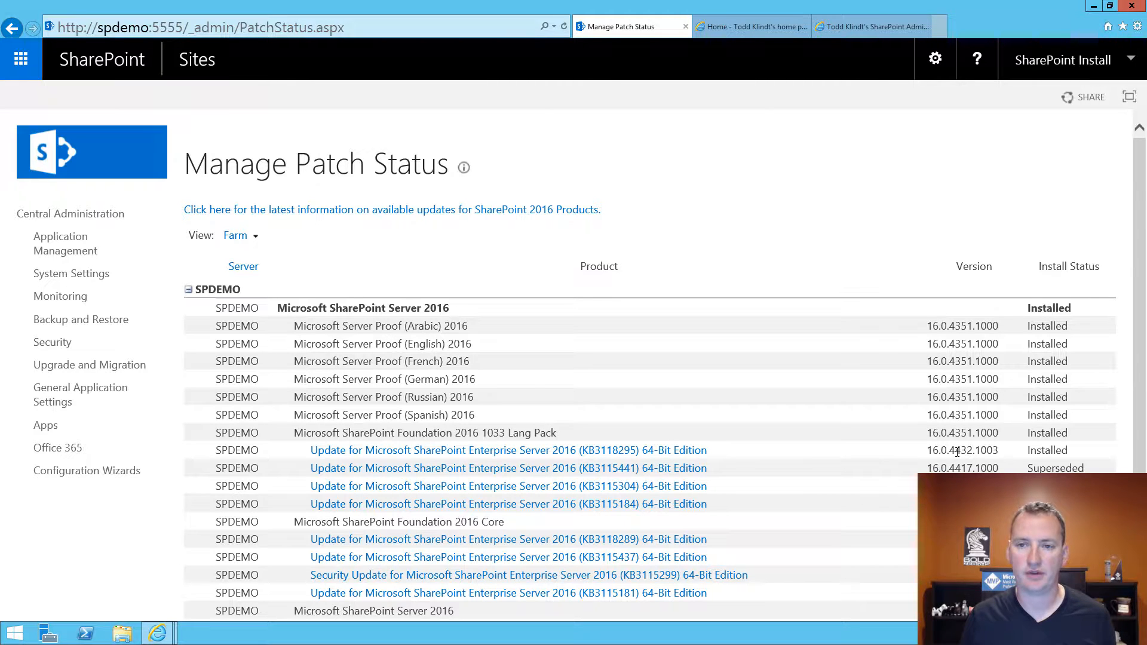
# Switch from Manage Patch Status back to the SharePoint 2016 Builds tab.
pyautogui.click(870, 26)
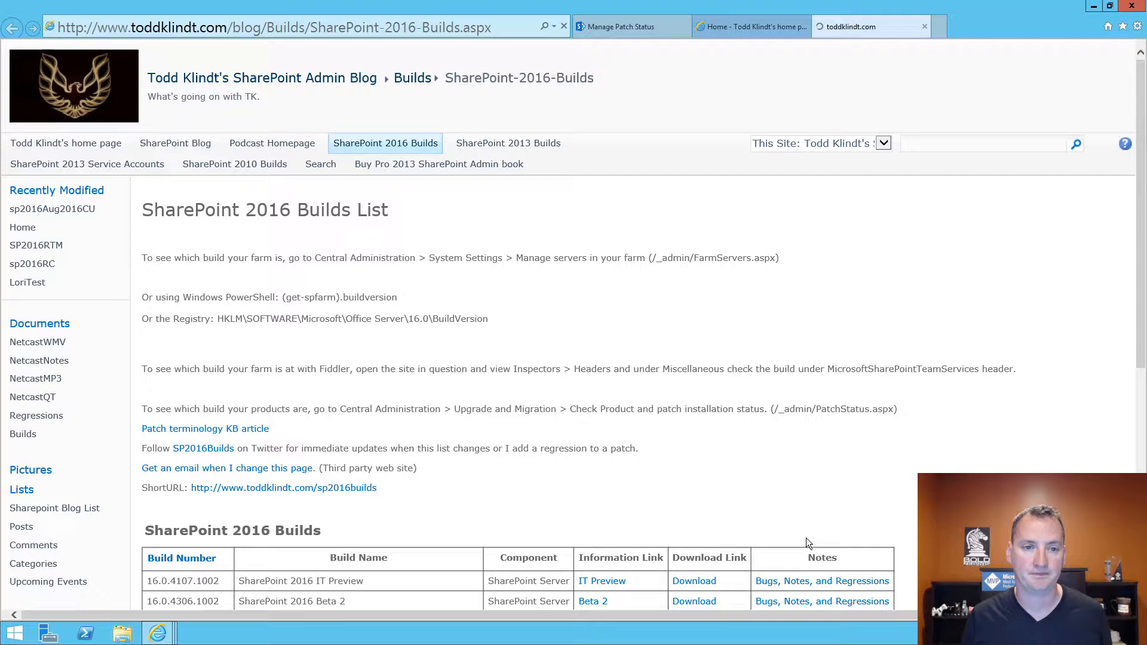
# Scroll the builds table down to the October 2016 patch rows.
pyautogui.scroll(-3)
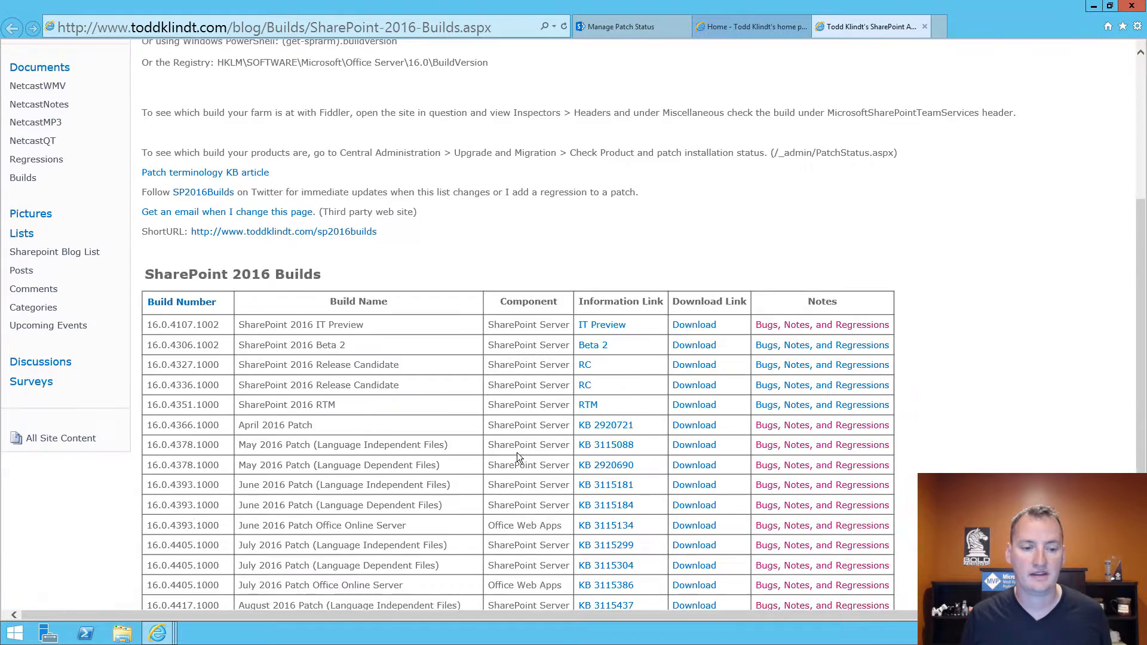
pyautogui.scroll(-3)
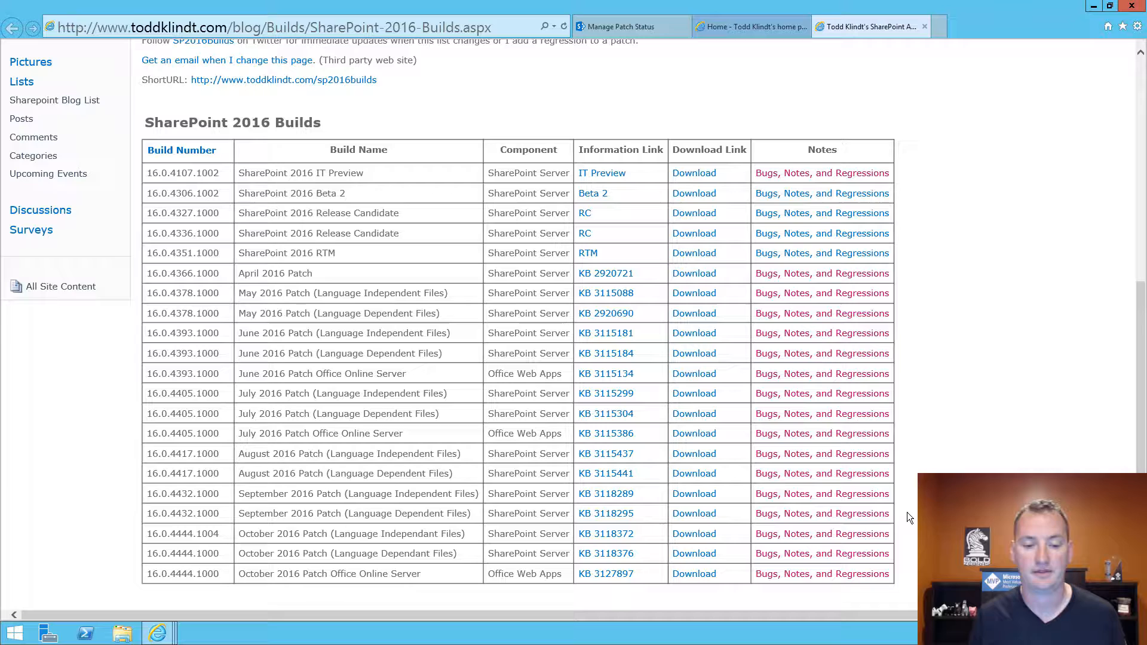
pyautogui.moveTo(711, 610)
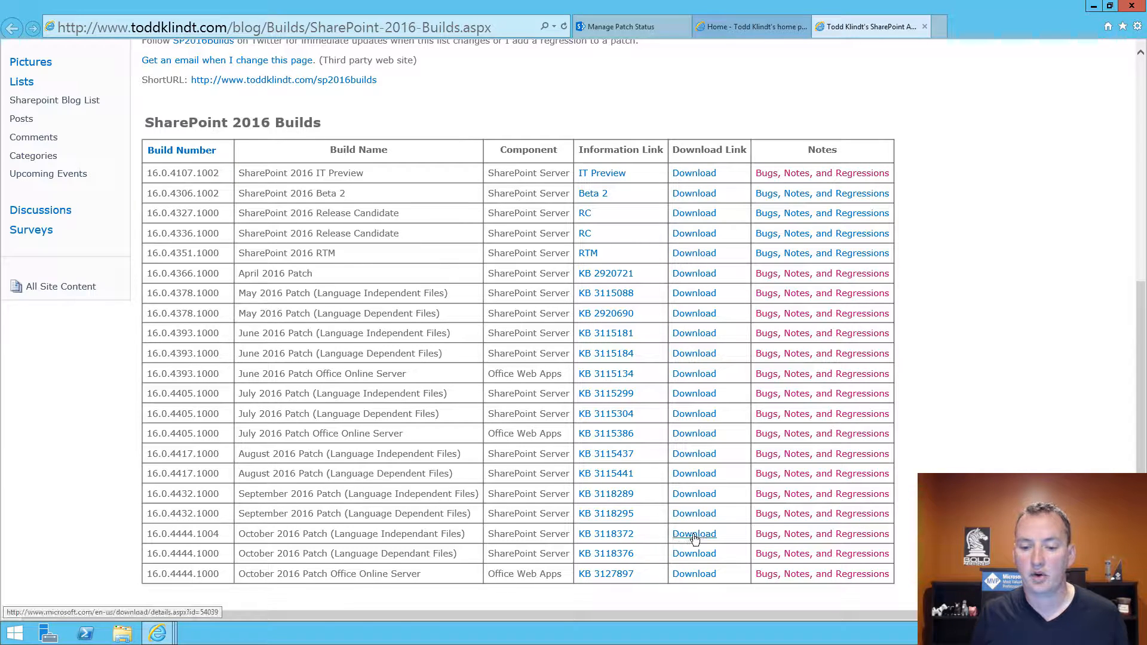
# Open the October 2016 language-independent patch page and start downloading KB3118372.
pyautogui.click(693, 534)
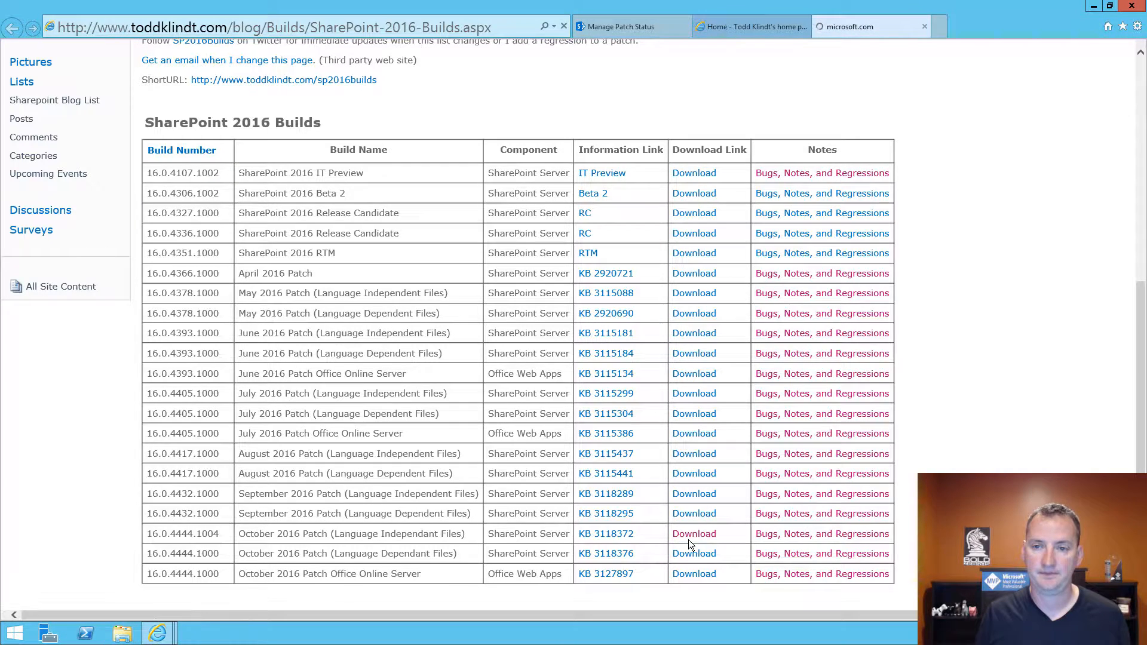
pyautogui.click(693, 533)
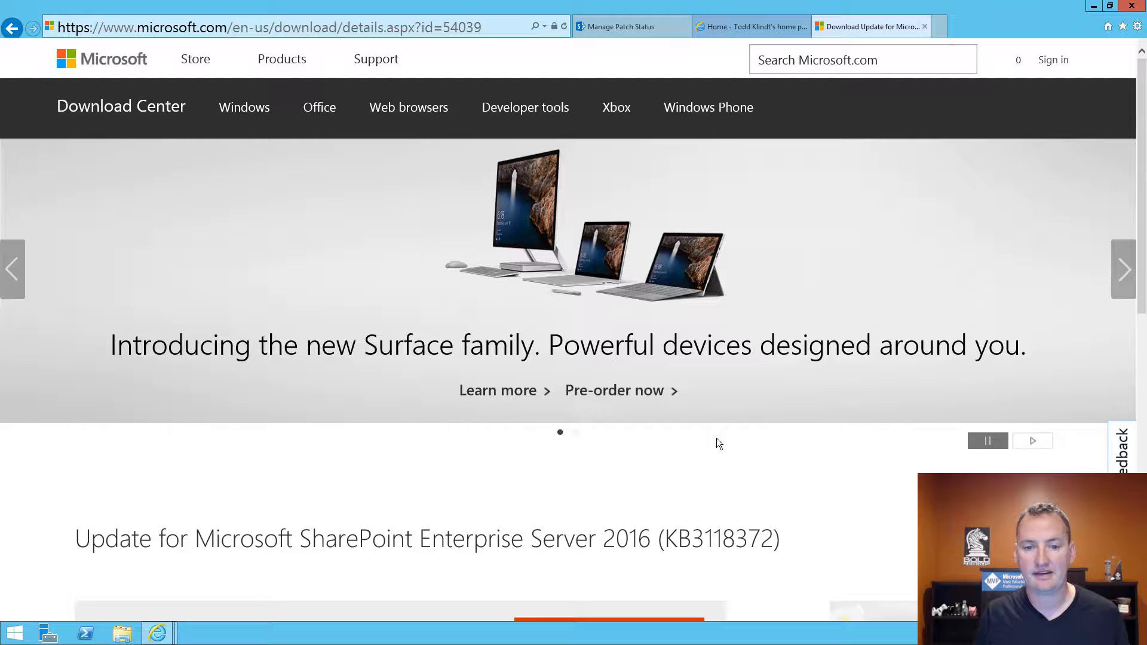
pyautogui.scroll(-3)
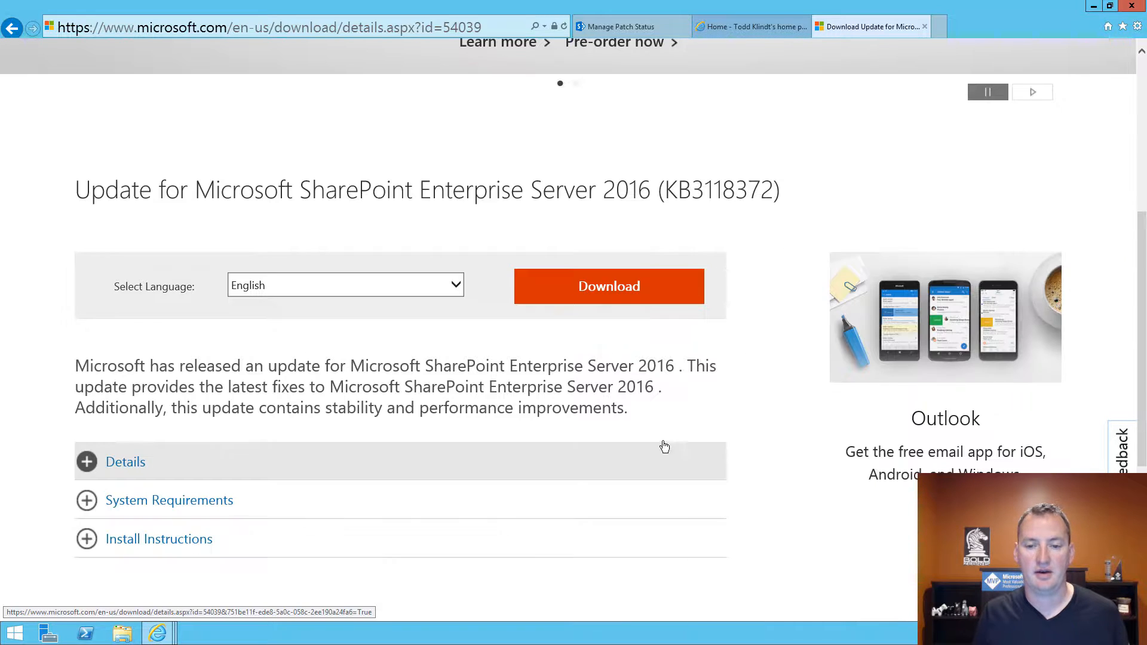
pyautogui.click(608, 286)
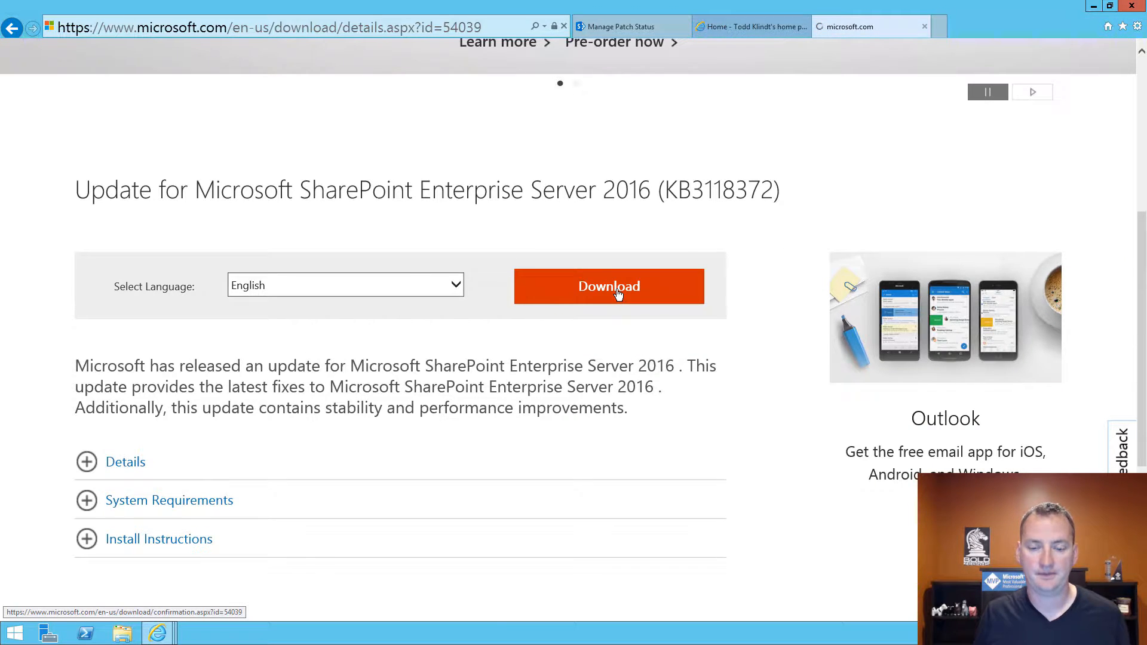
pyautogui.click(608, 287)
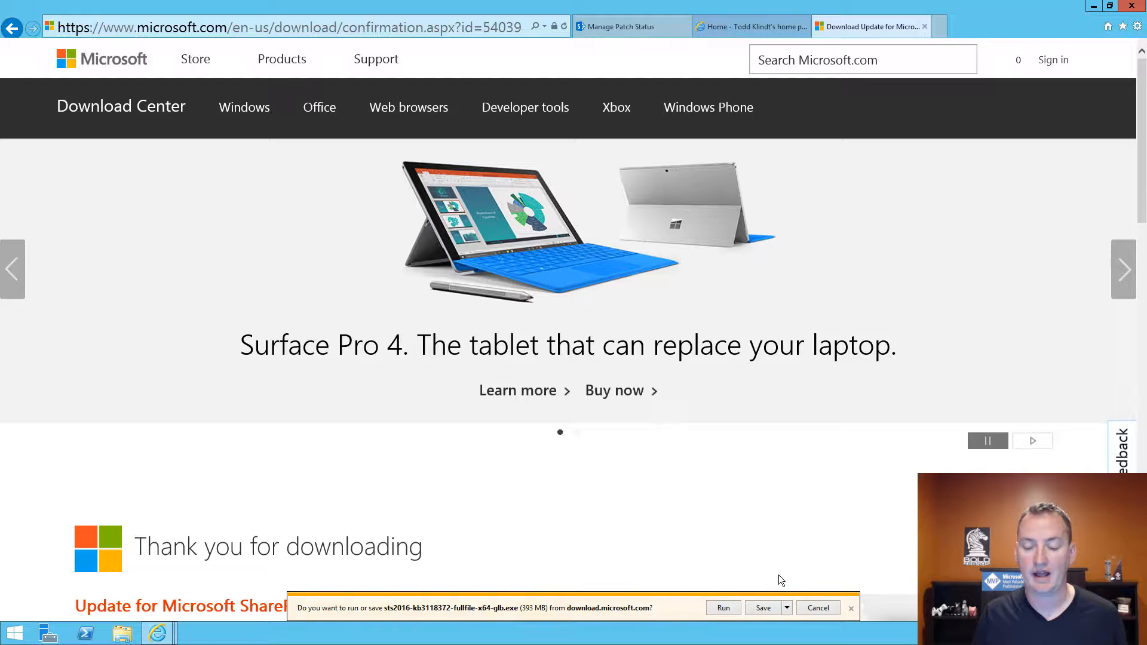
# Save the KB3118372 file into a new 'October 2016 CU' folder under C:\Install.
pyautogui.click(786, 608)
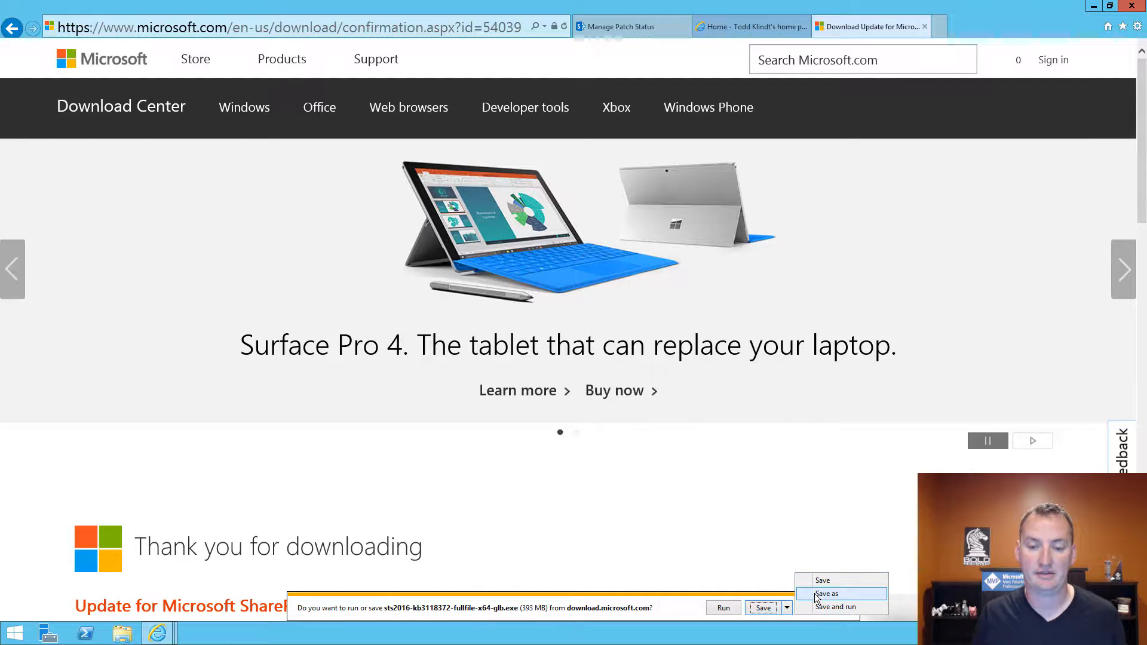
pyautogui.click(825, 593)
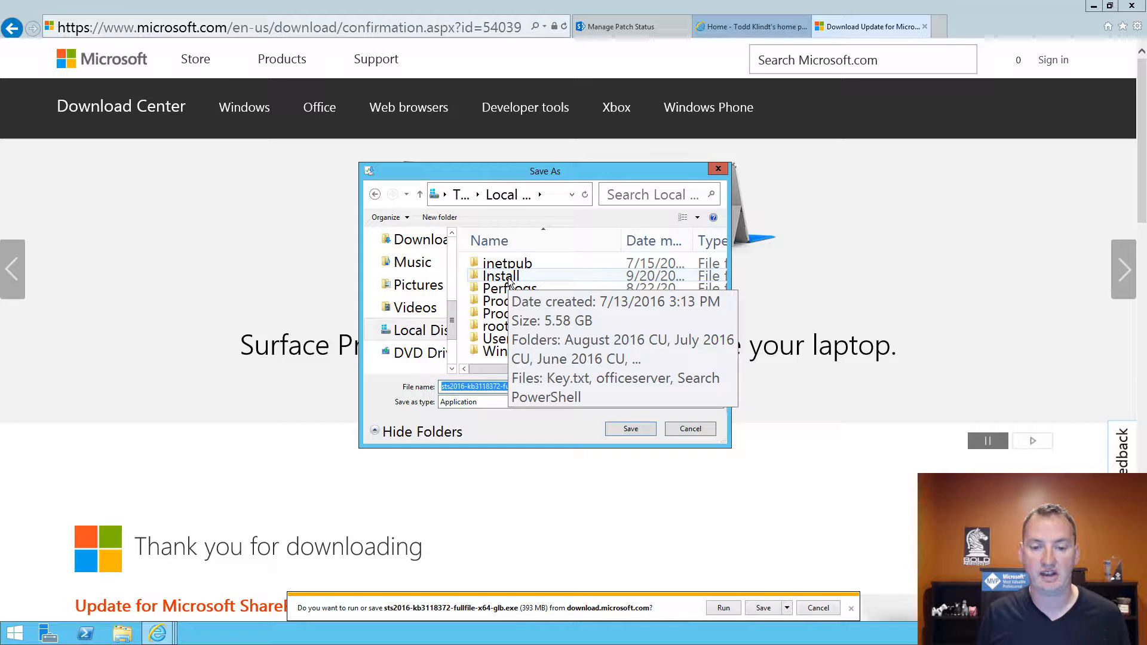
pyautogui.doubleClick(499, 276)
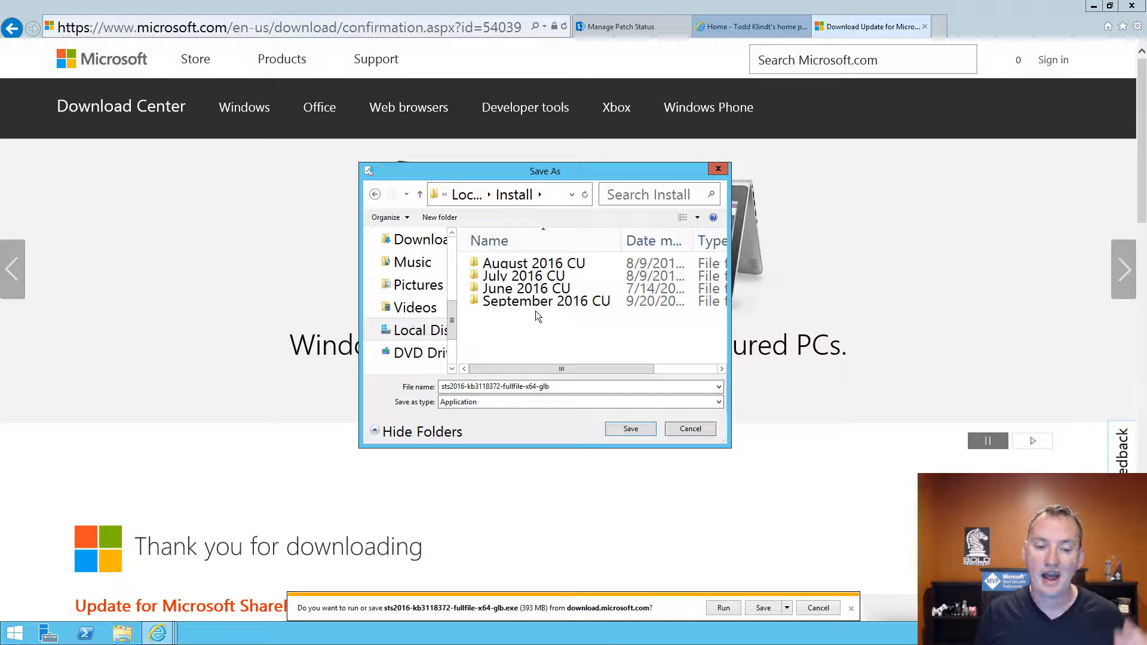
pyautogui.click(547, 301)
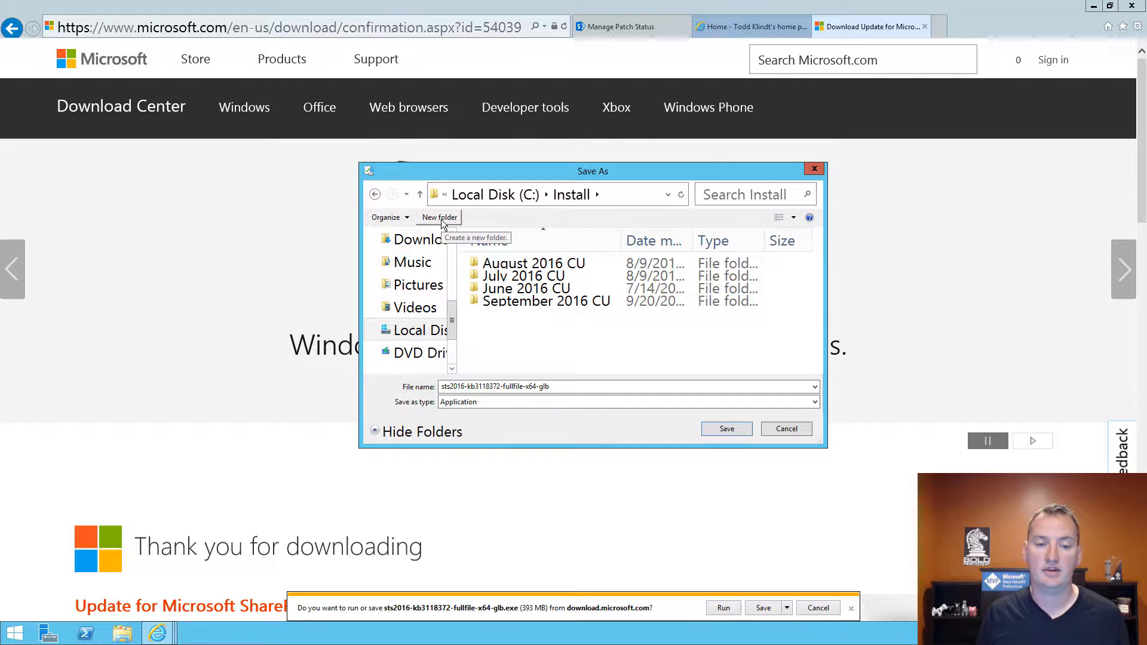
pyautogui.click(439, 217)
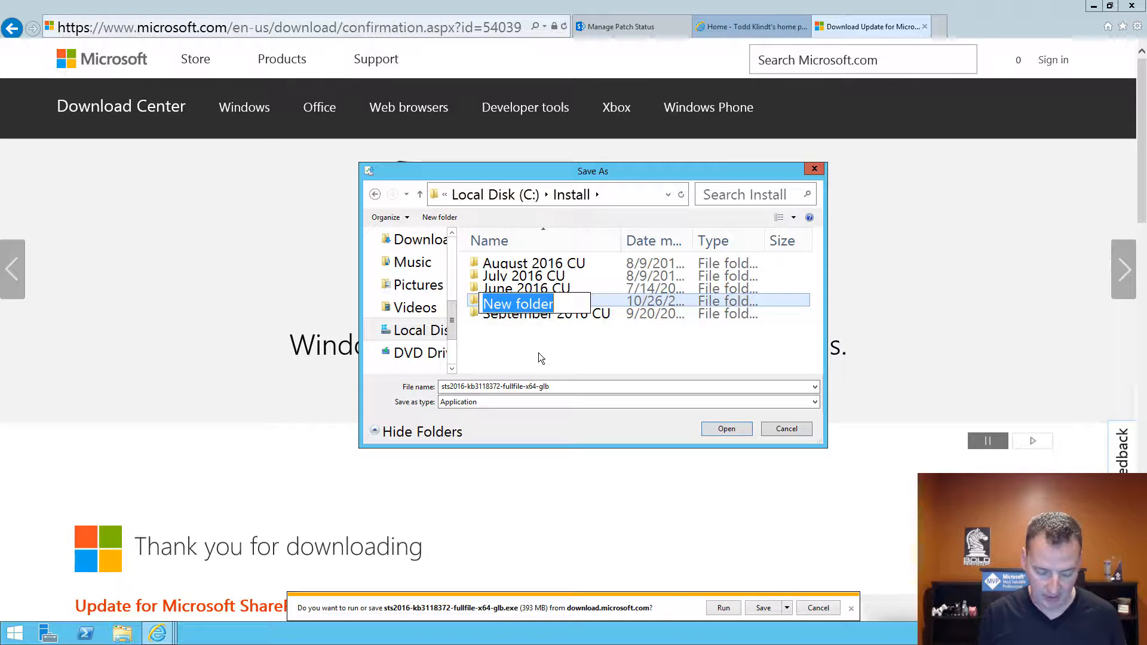
pyautogui.write('October 2016 CU')
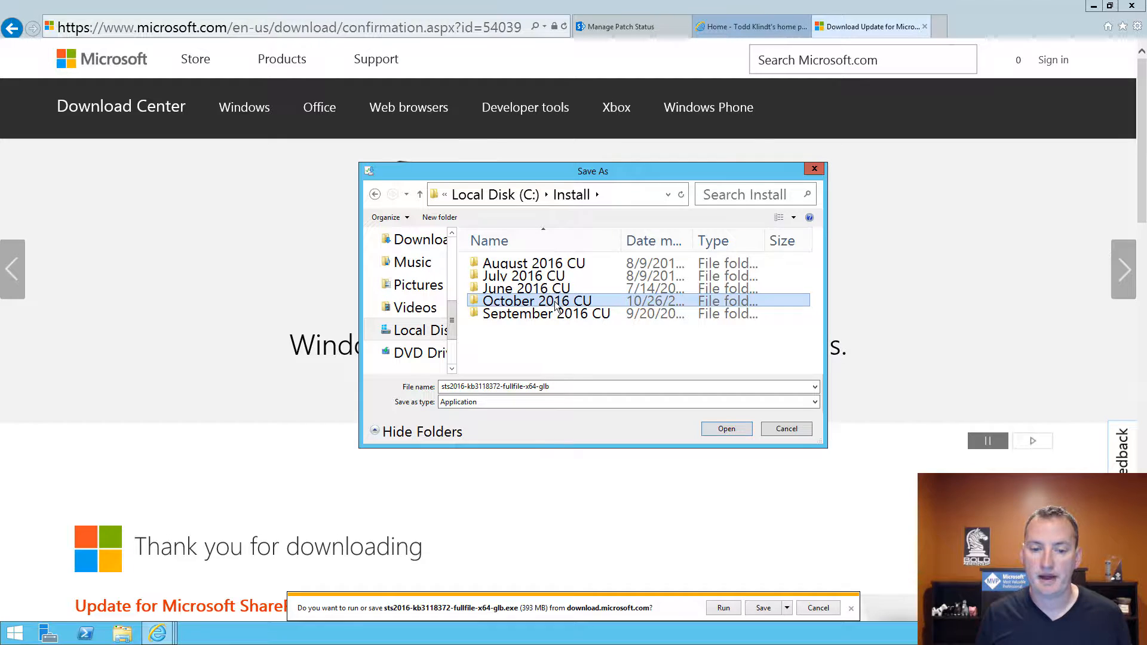
pyautogui.click(726, 429)
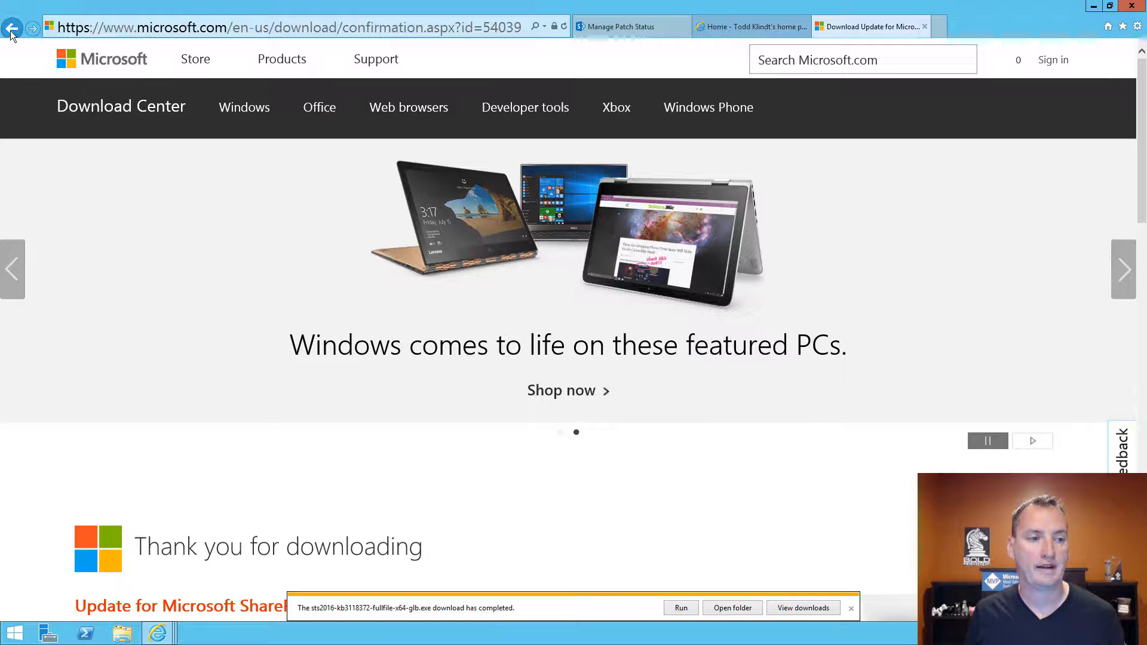
# Download language-dependent patch KB3118376 from the builds list into the October 2016 CU folder.
pyautogui.click(12, 27)
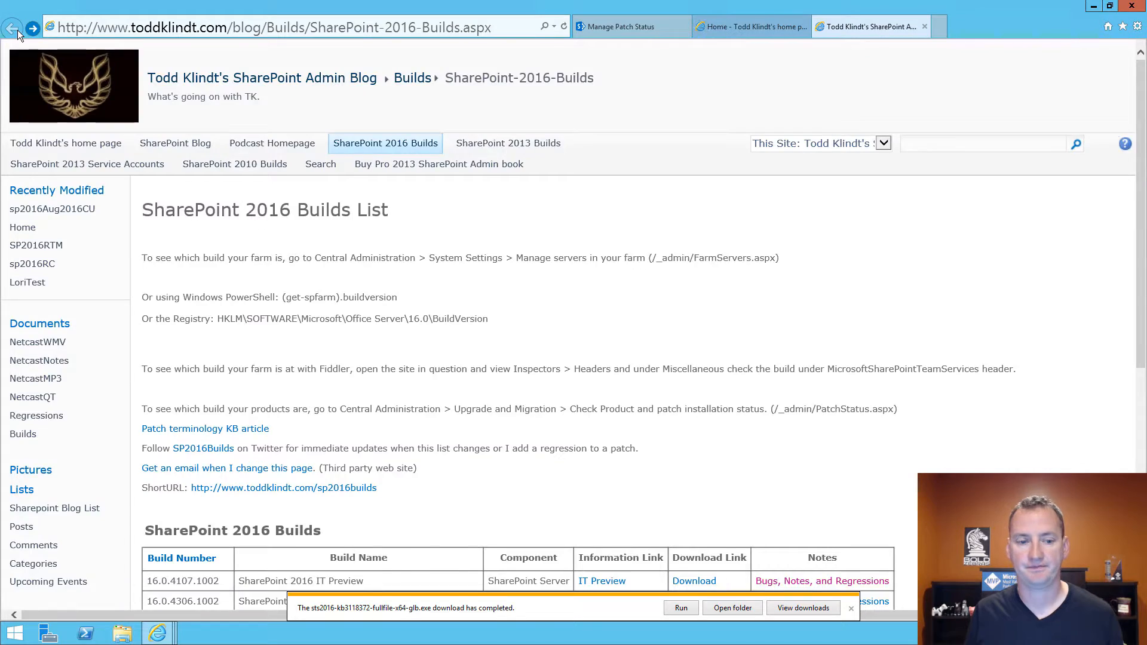
pyautogui.scroll(-3)
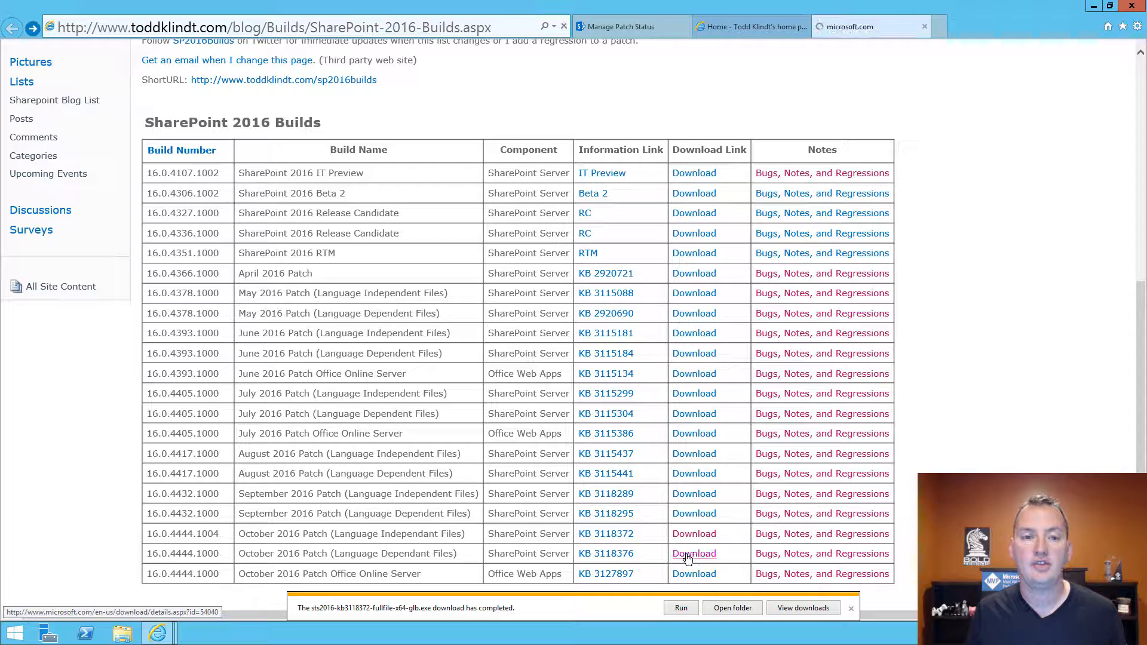
pyautogui.click(694, 553)
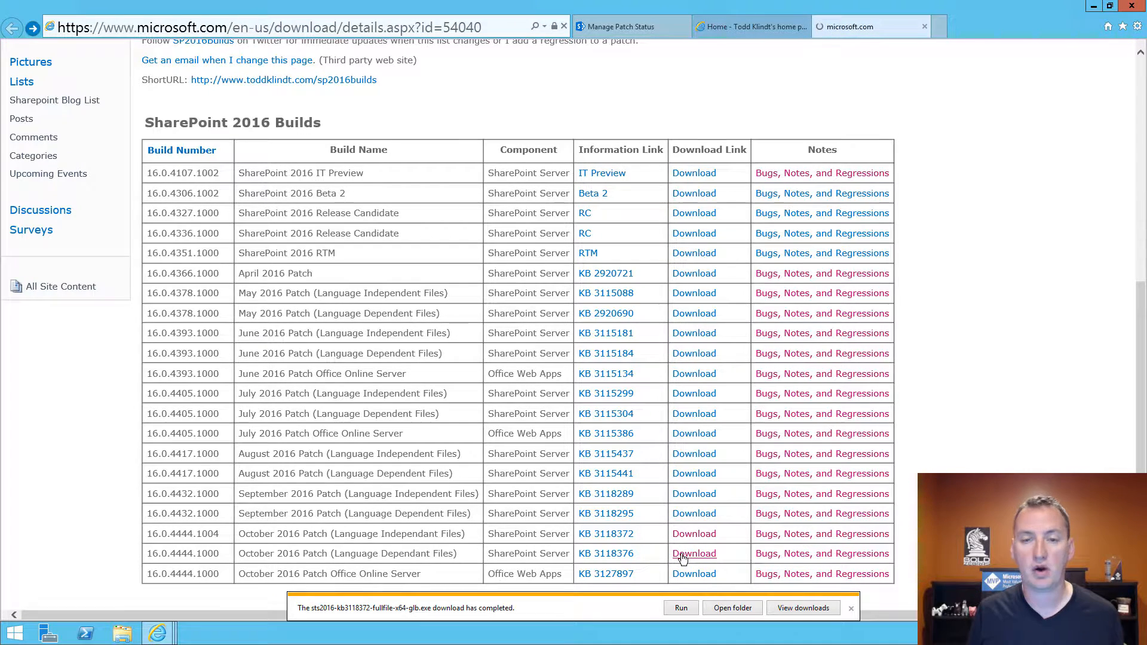
pyautogui.click(694, 554)
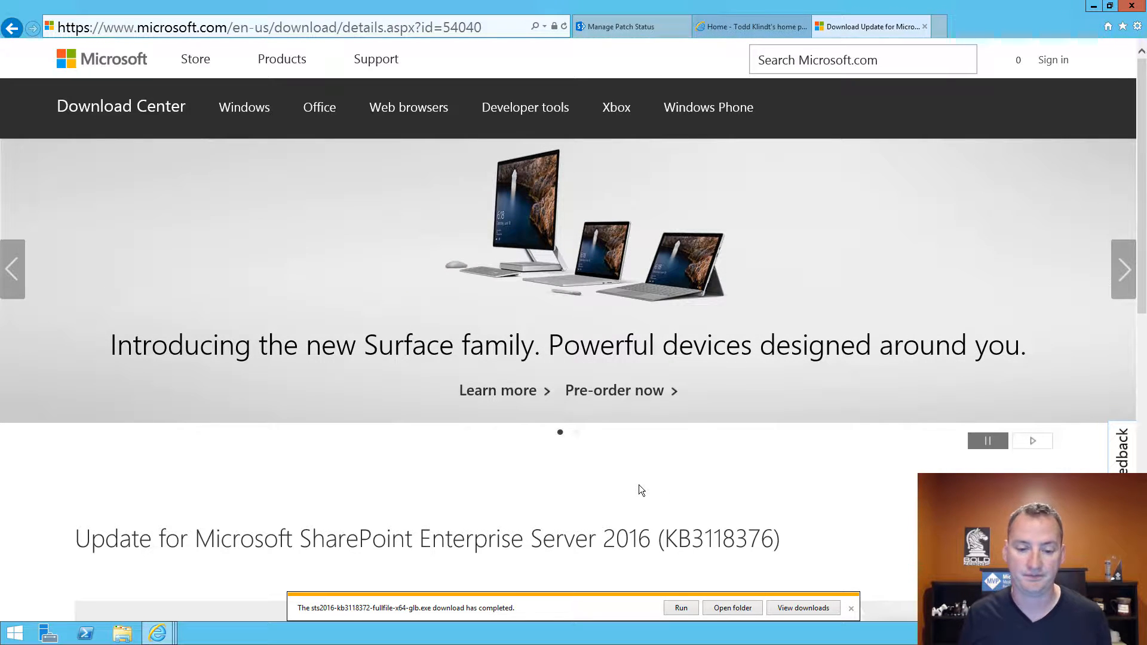
pyautogui.scroll(-3)
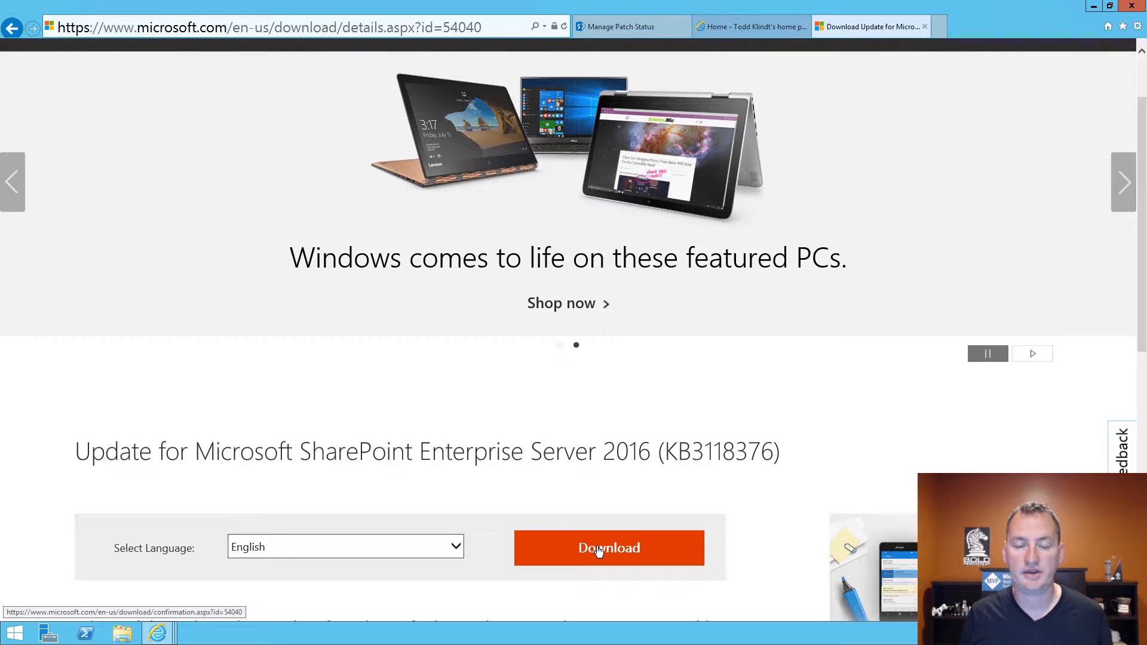
pyautogui.click(609, 547)
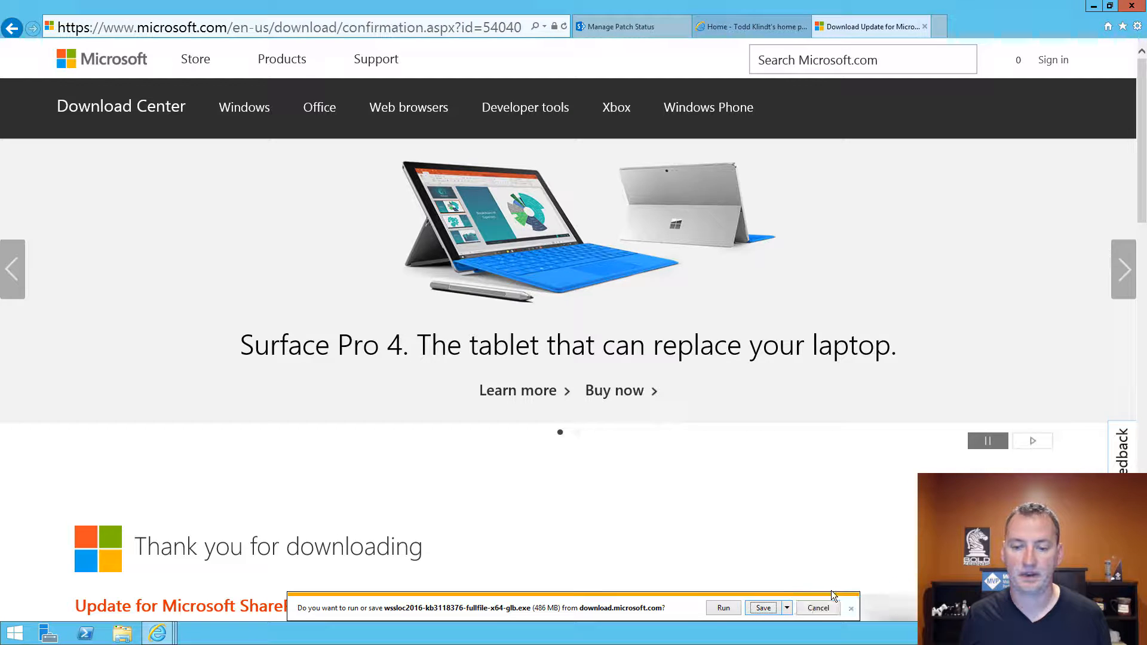
pyautogui.click(762, 608)
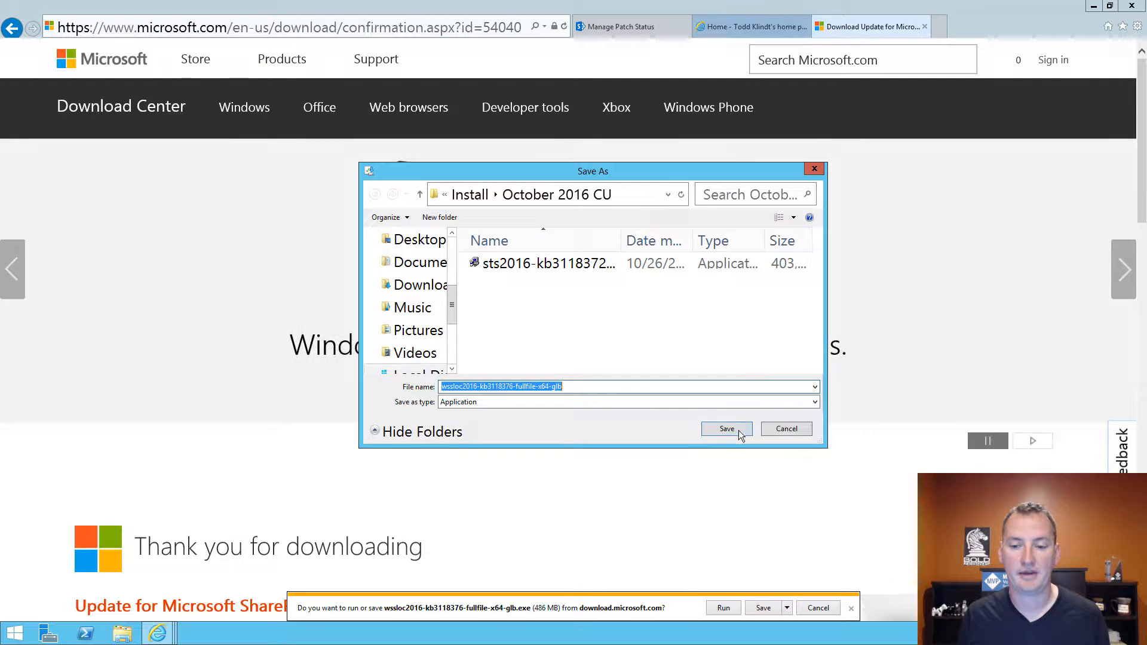
pyautogui.click(726, 429)
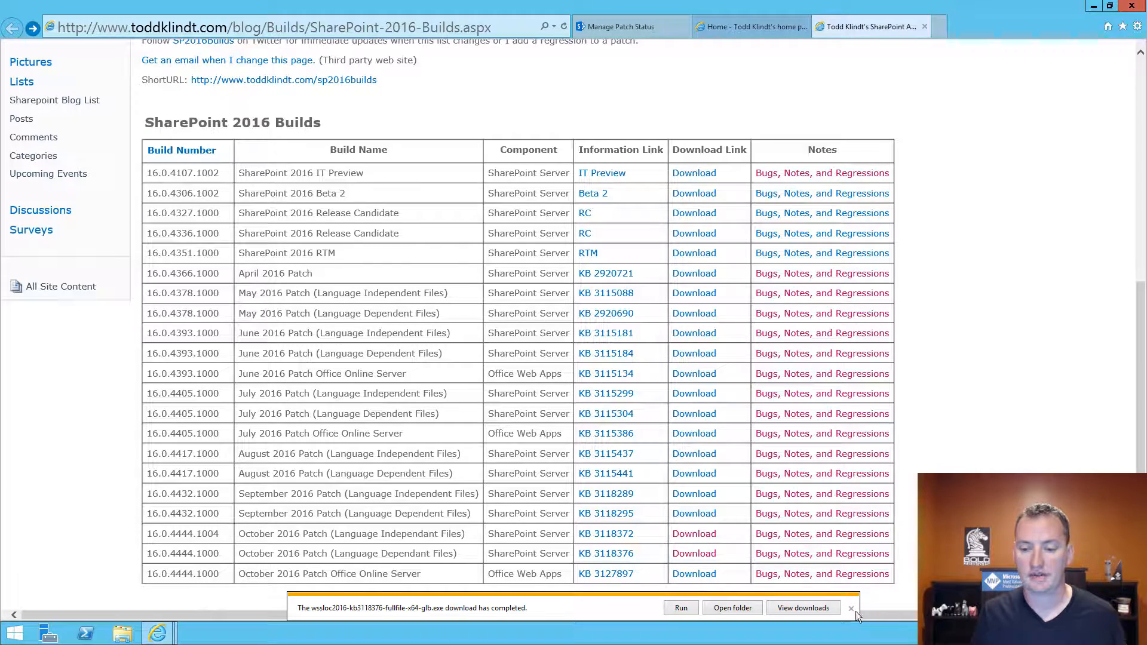
# Close the builds list and Todd Klindt home page tabs, keeping Manage Patch Status.
pyautogui.click(850, 609)
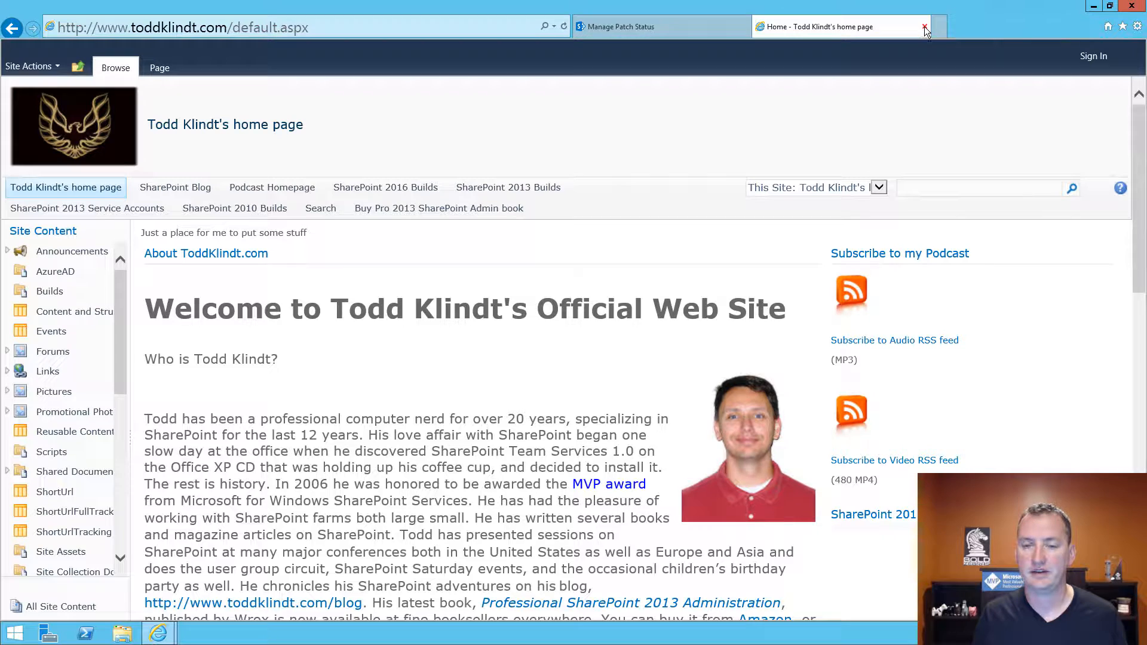
pyautogui.click(926, 31)
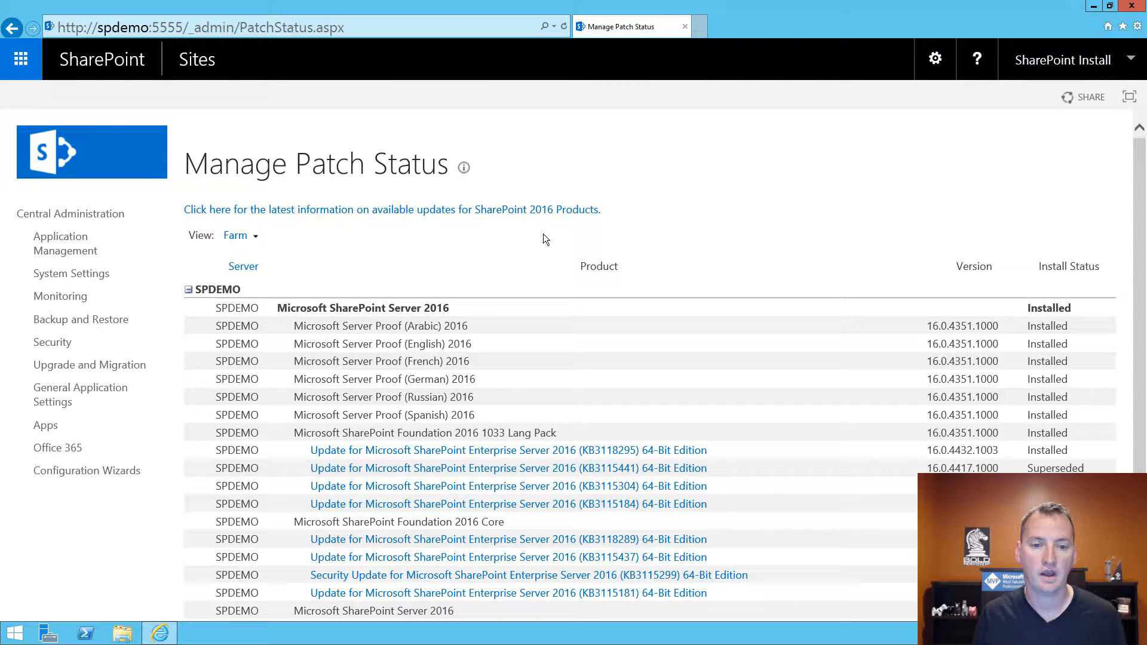
pyautogui.moveTo(554, 212)
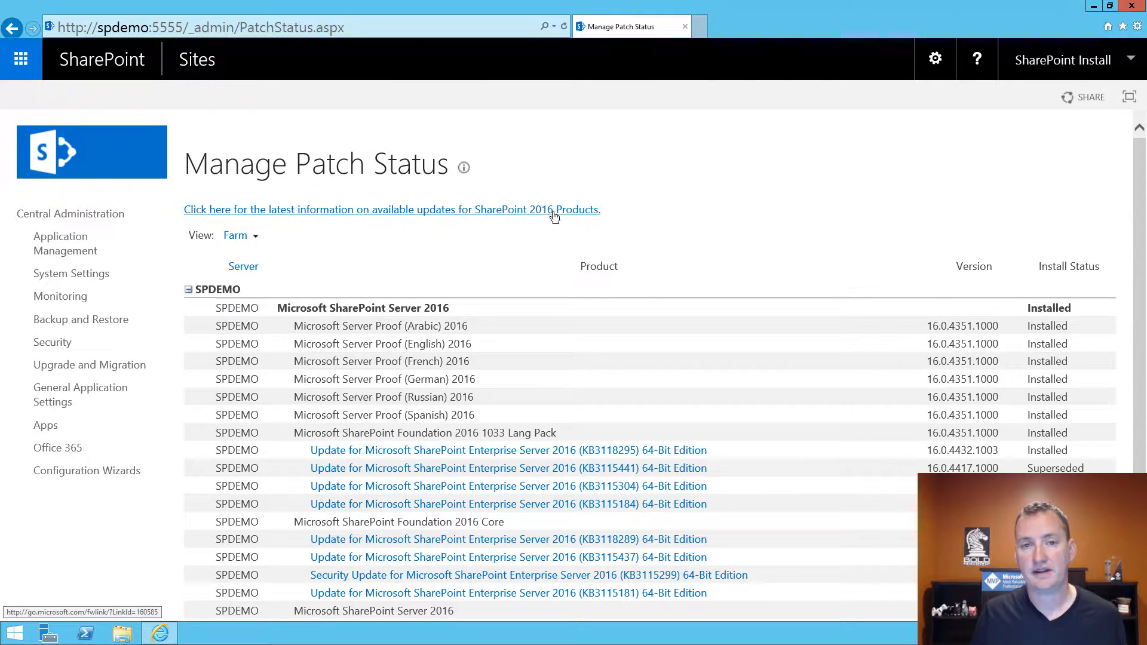
pyautogui.moveTo(540, 213)
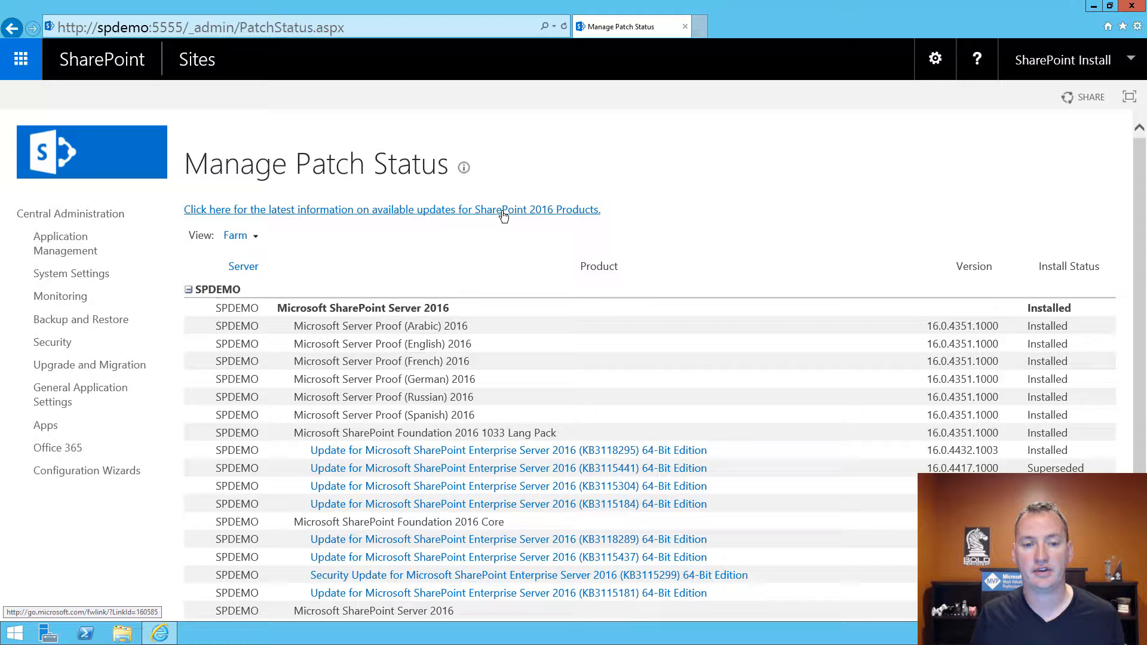
pyautogui.click(392, 209)
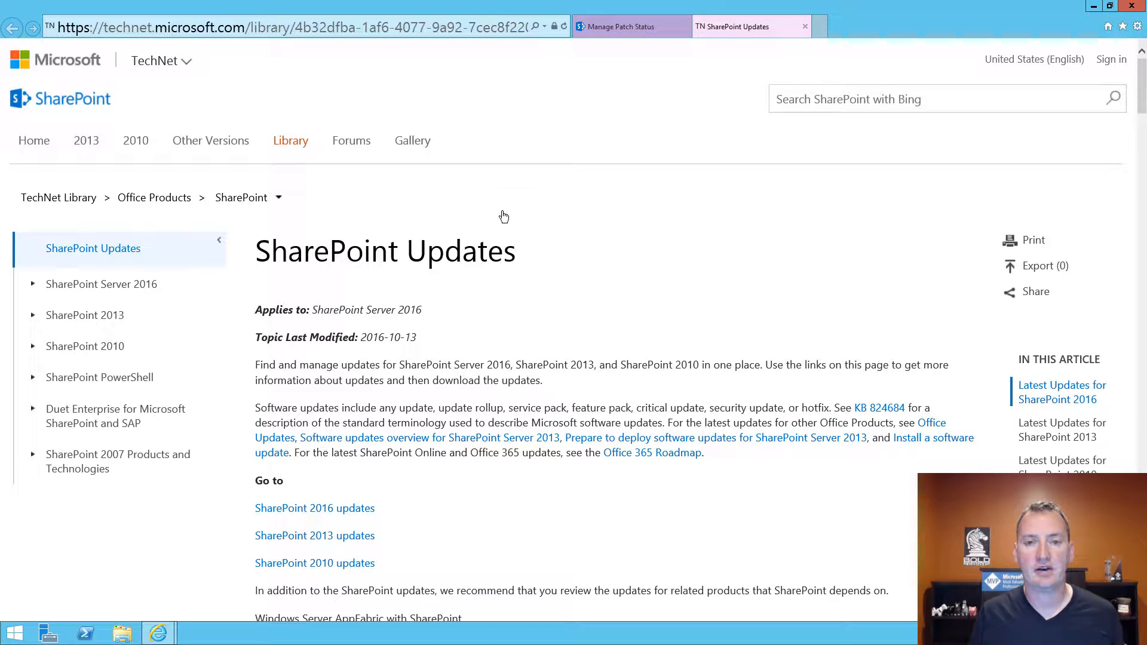
pyautogui.scroll(-3)
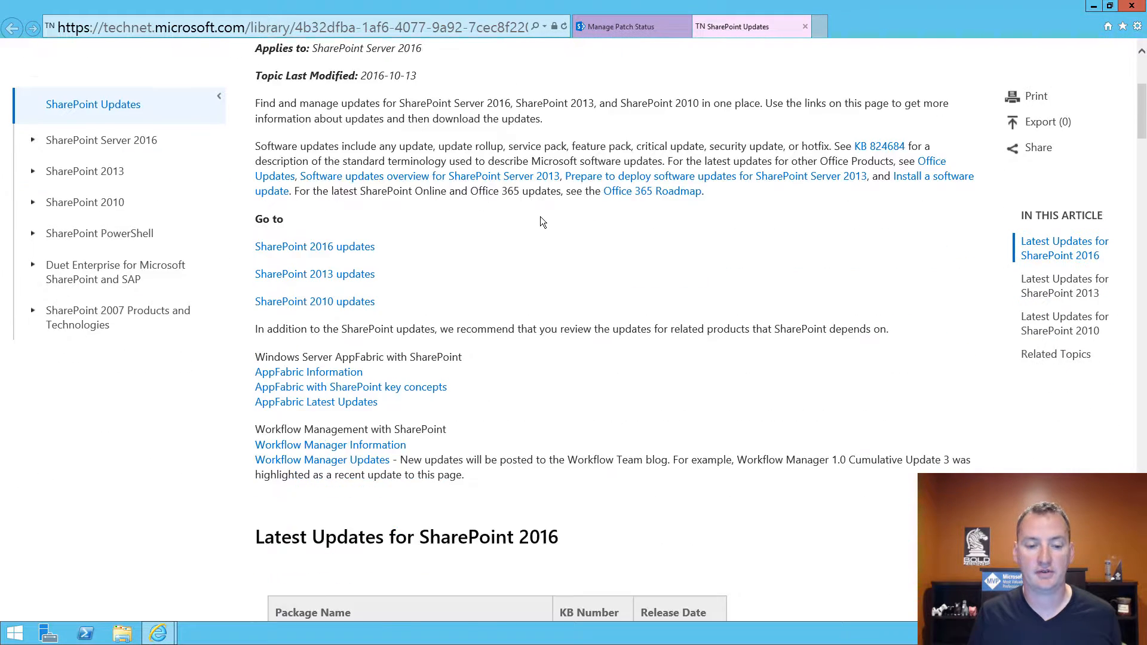
pyautogui.scroll(-3)
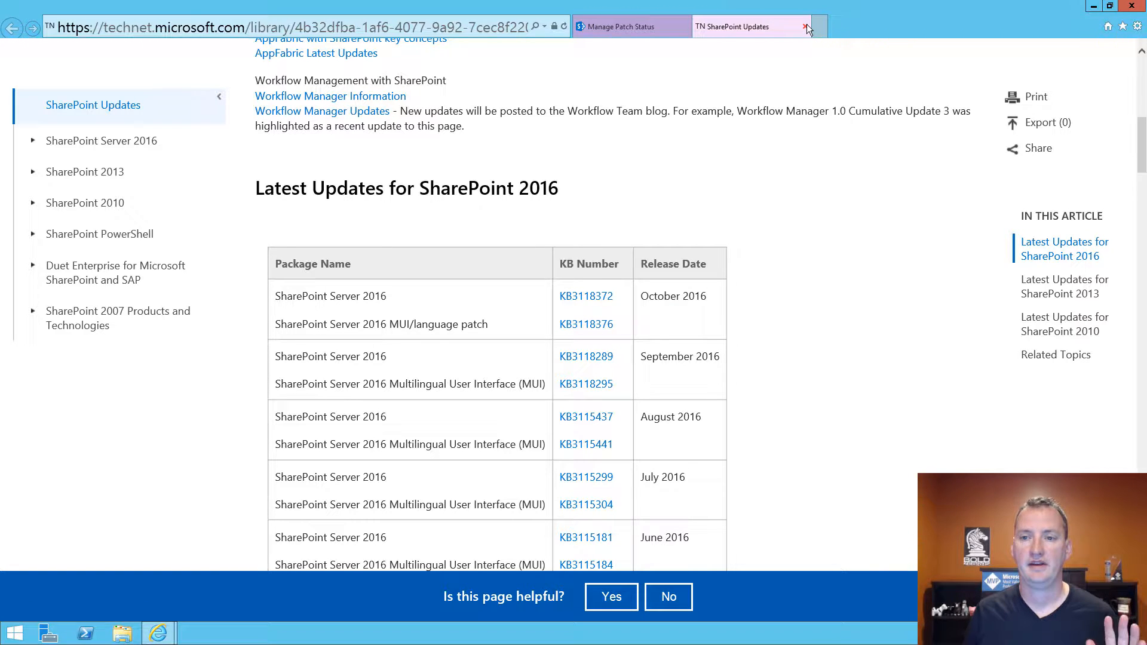
pyautogui.click(629, 26)
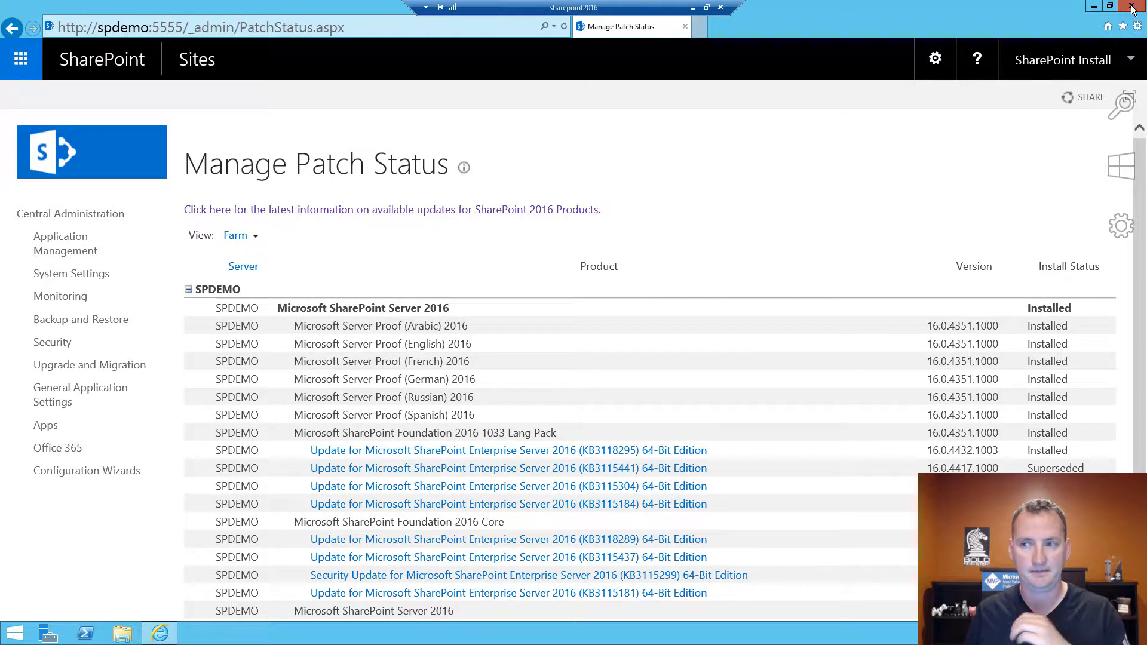
# Close Internet Explorer and open File Explorer with a widened window and navigation pane.
pyautogui.click(1133, 6)
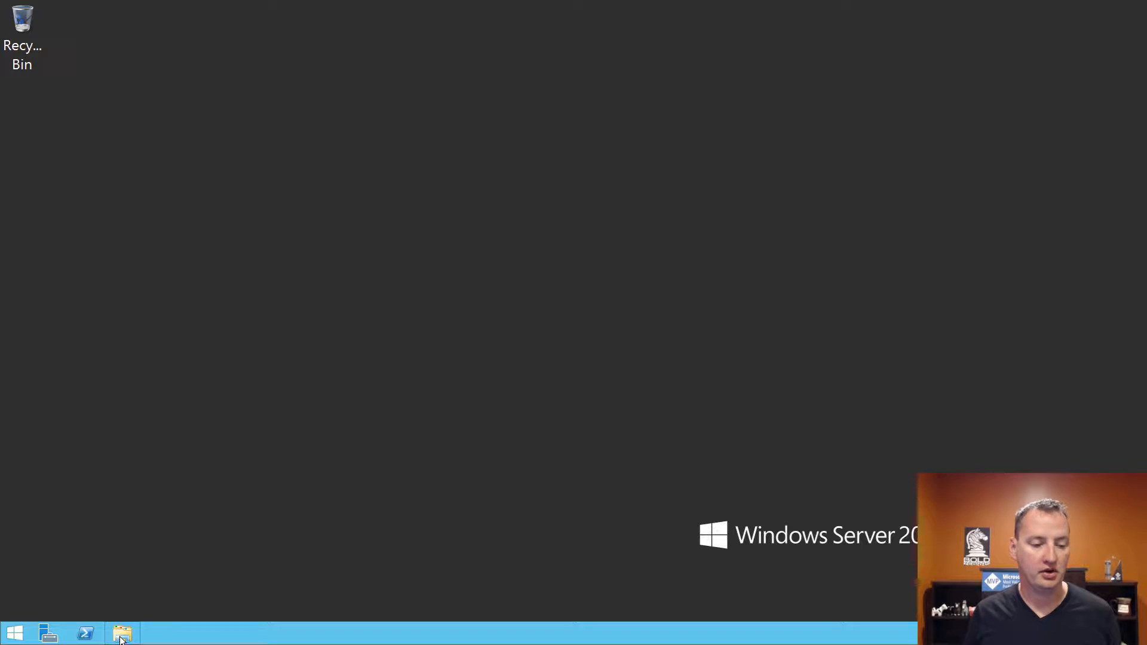
pyautogui.click(121, 633)
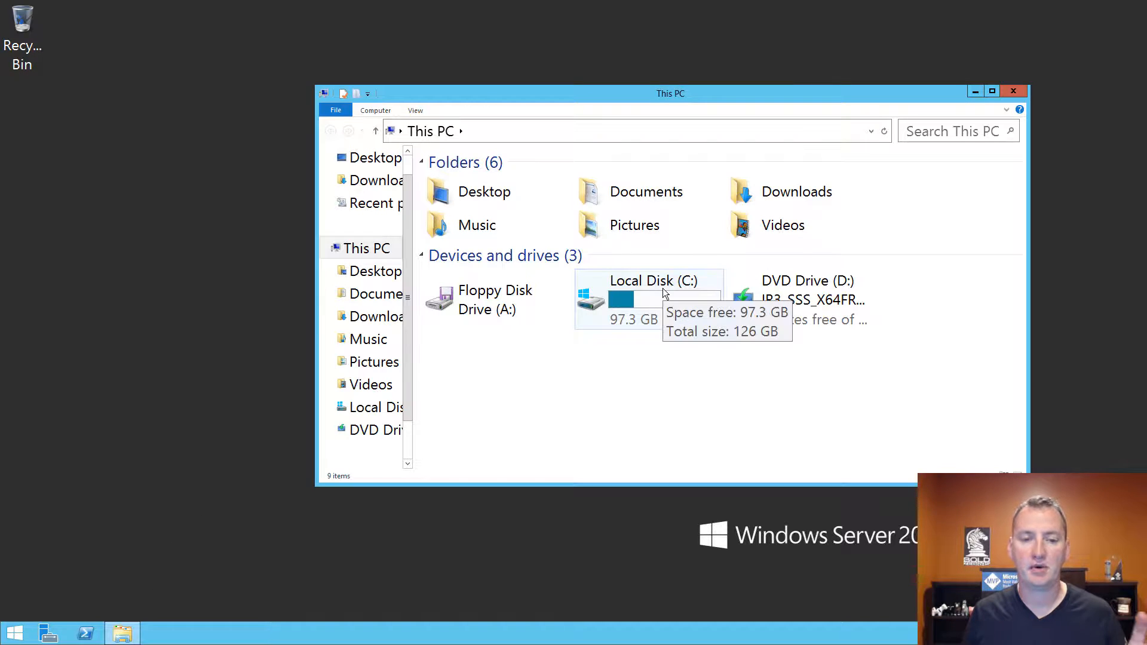
pyautogui.moveTo(305, 229)
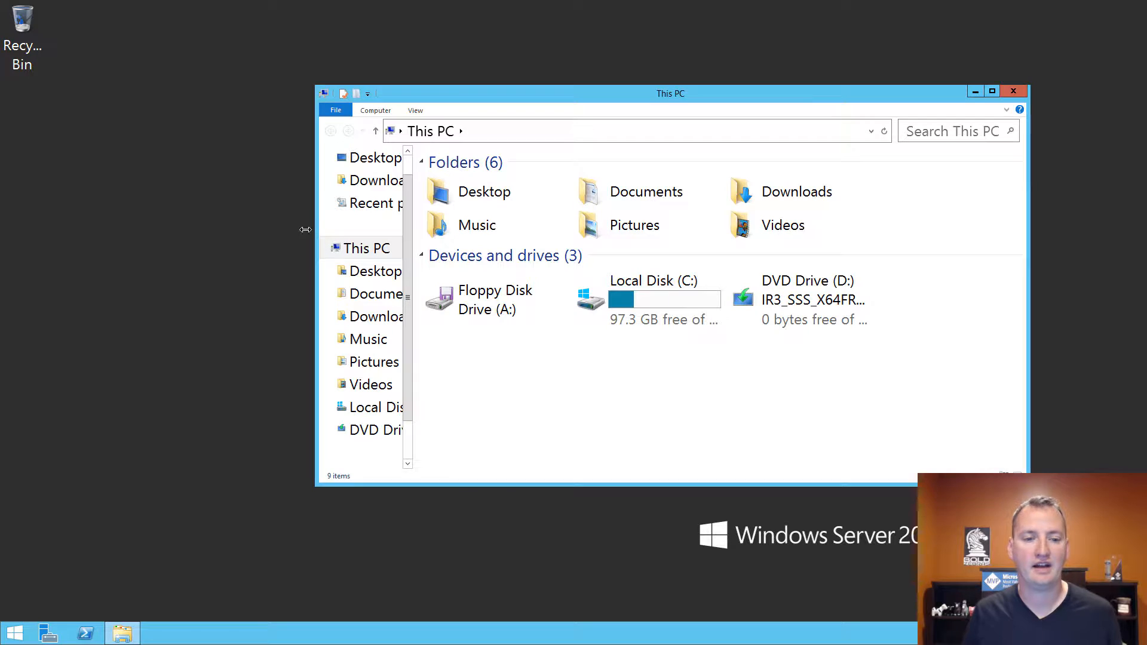
pyautogui.moveTo(670, 93); pyautogui.dragTo(635, 93)
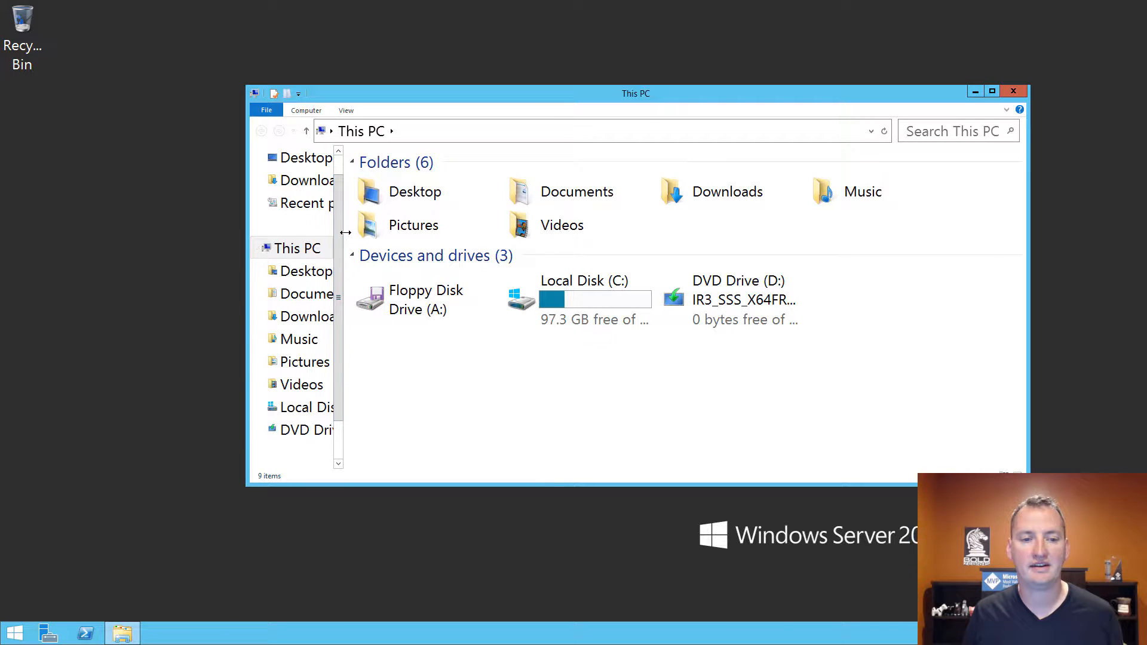
pyautogui.moveTo(348, 232); pyautogui.dragTo(395, 233)
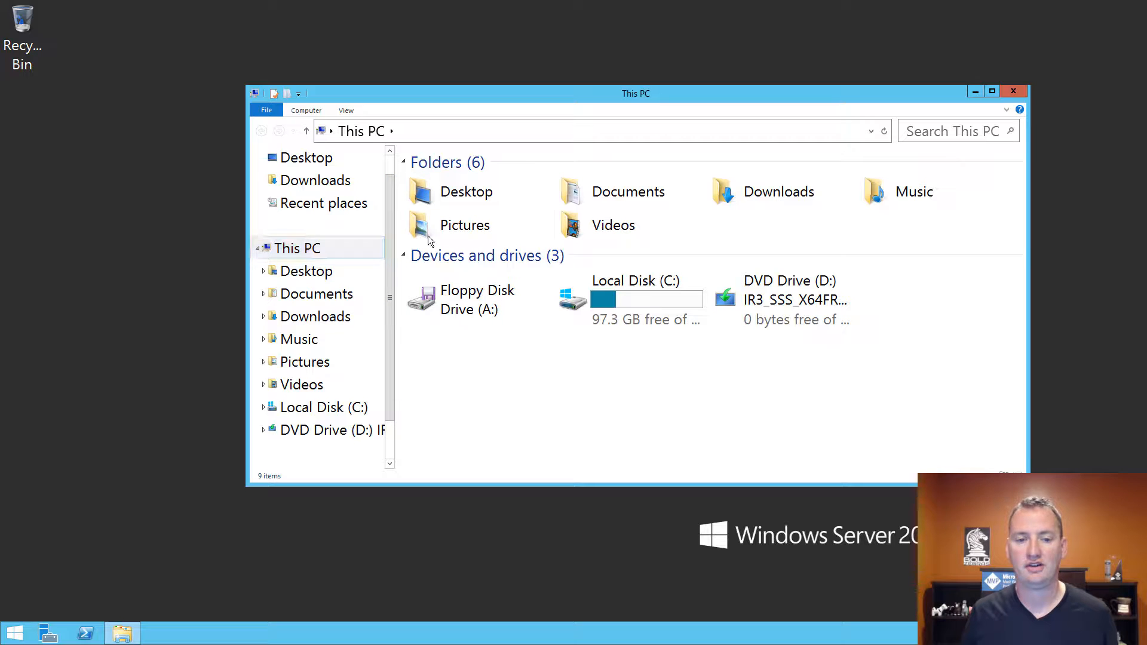
# Browse to C:\Install\October 2016 CU and select the sts2016 update file.
pyautogui.click(630, 299)
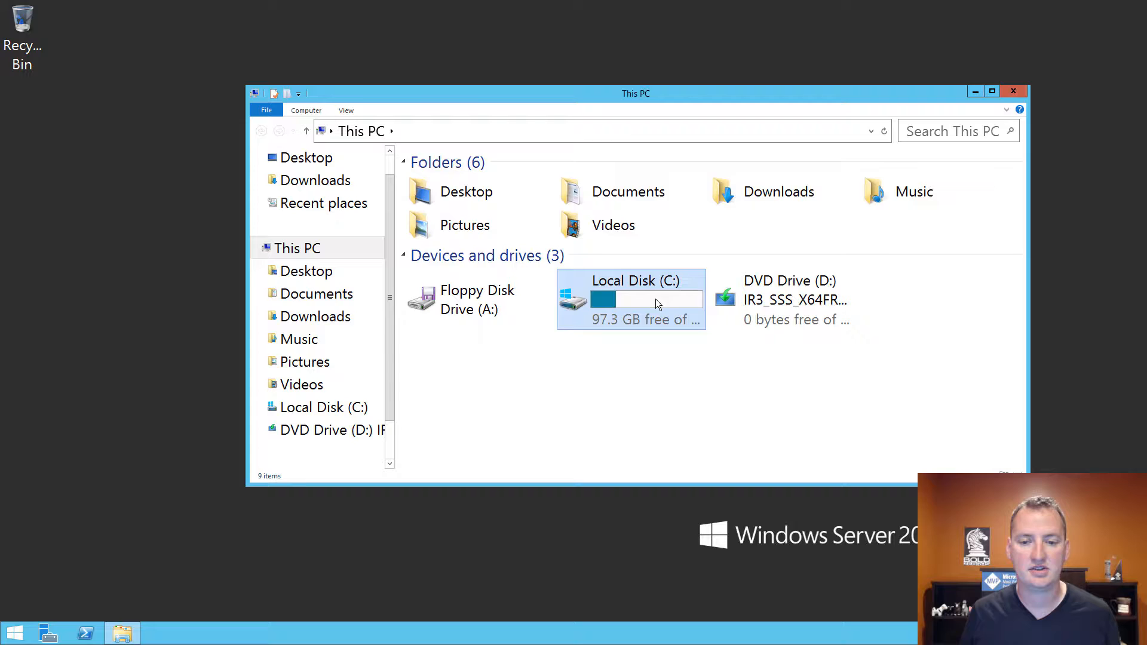
pyautogui.doubleClick(631, 298)
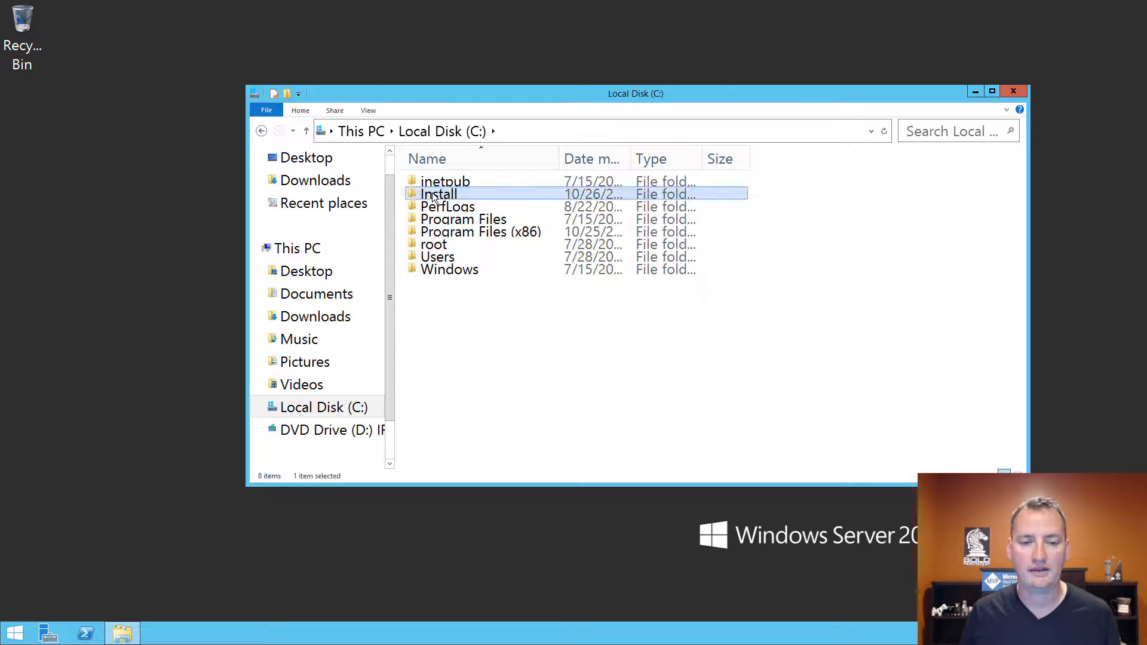
pyautogui.doubleClick(438, 193)
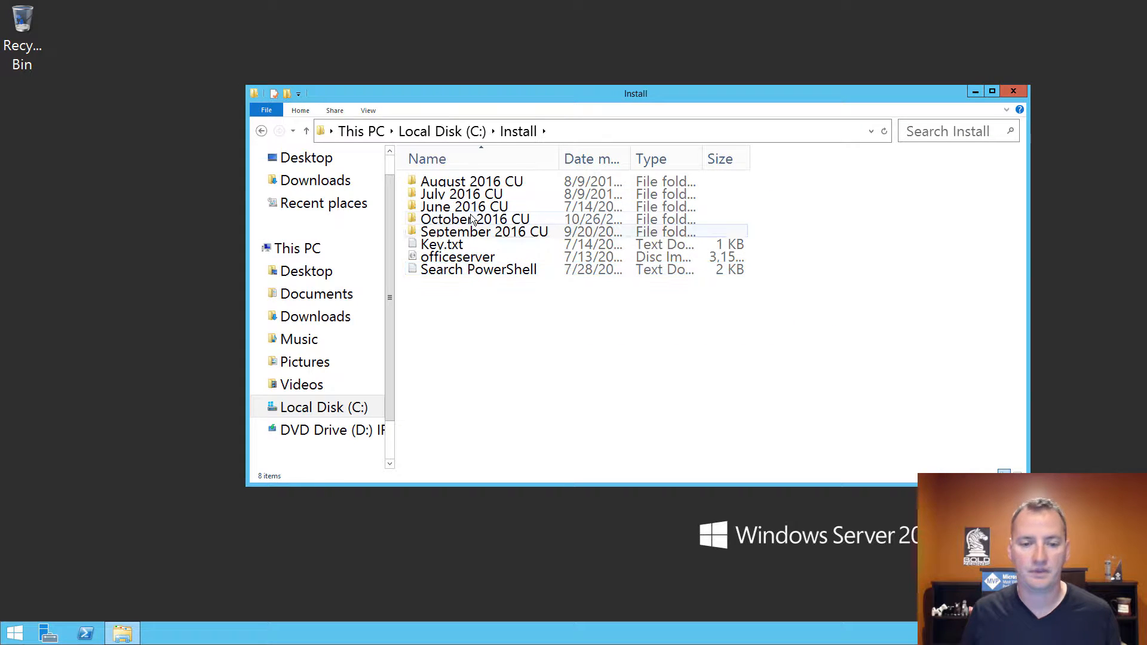
pyautogui.doubleClick(474, 218)
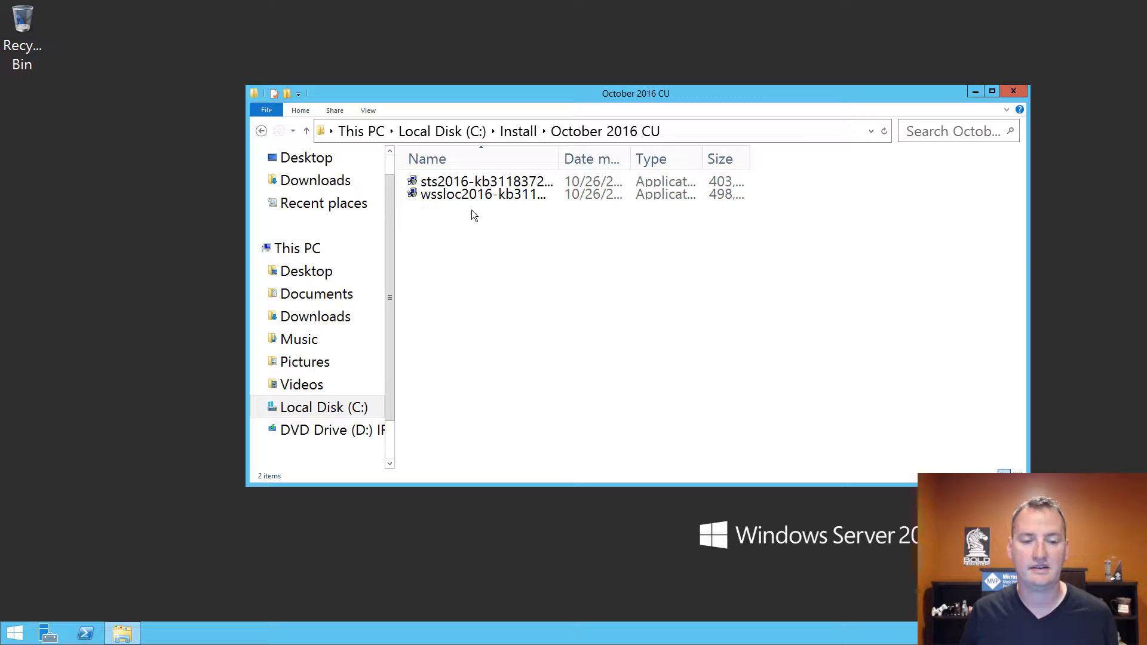
pyautogui.click(487, 181)
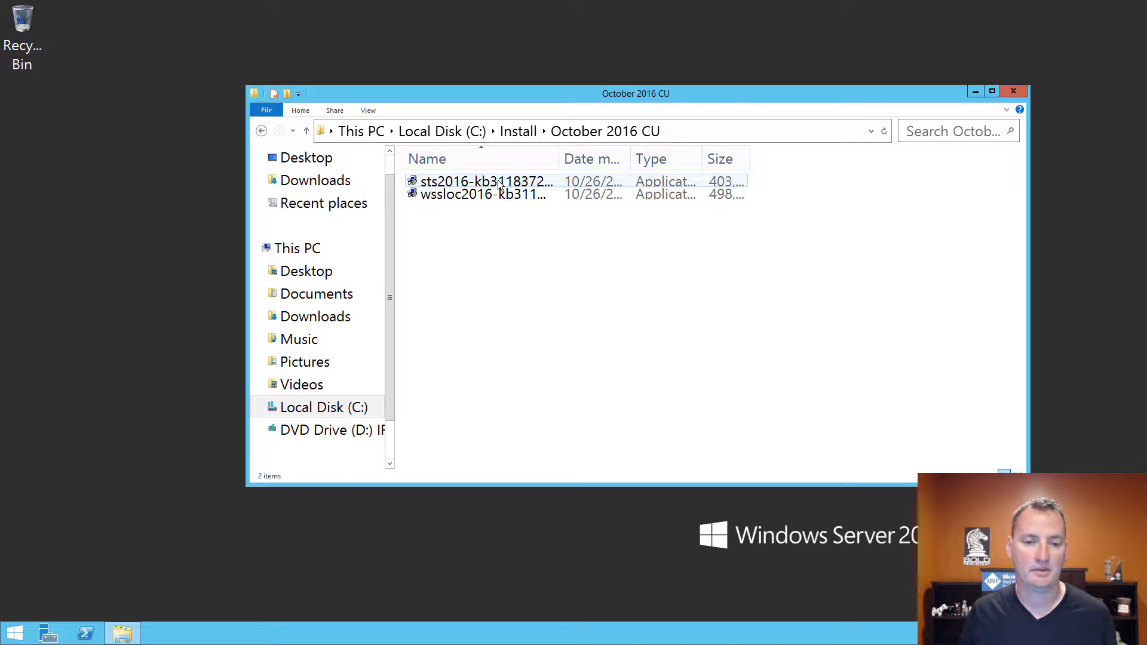
# Install the KB3118372 SharePoint update after accepting its license terms, up to the reboot prompt.
pyautogui.doubleClick(485, 182)
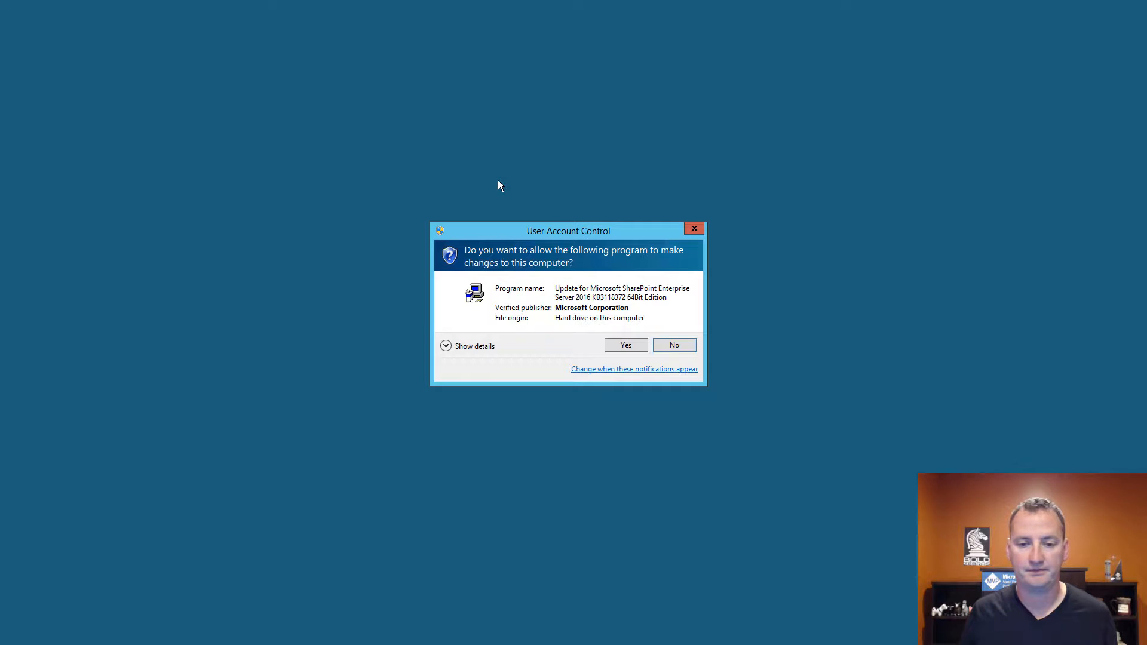
pyautogui.click(625, 345)
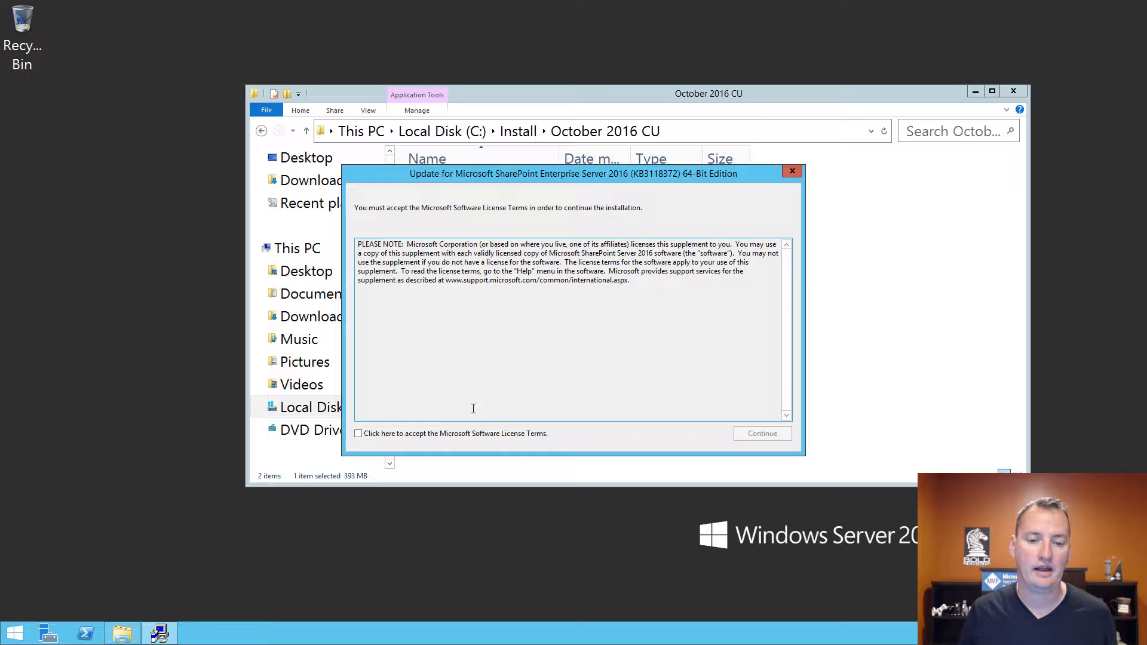
pyautogui.click(359, 433)
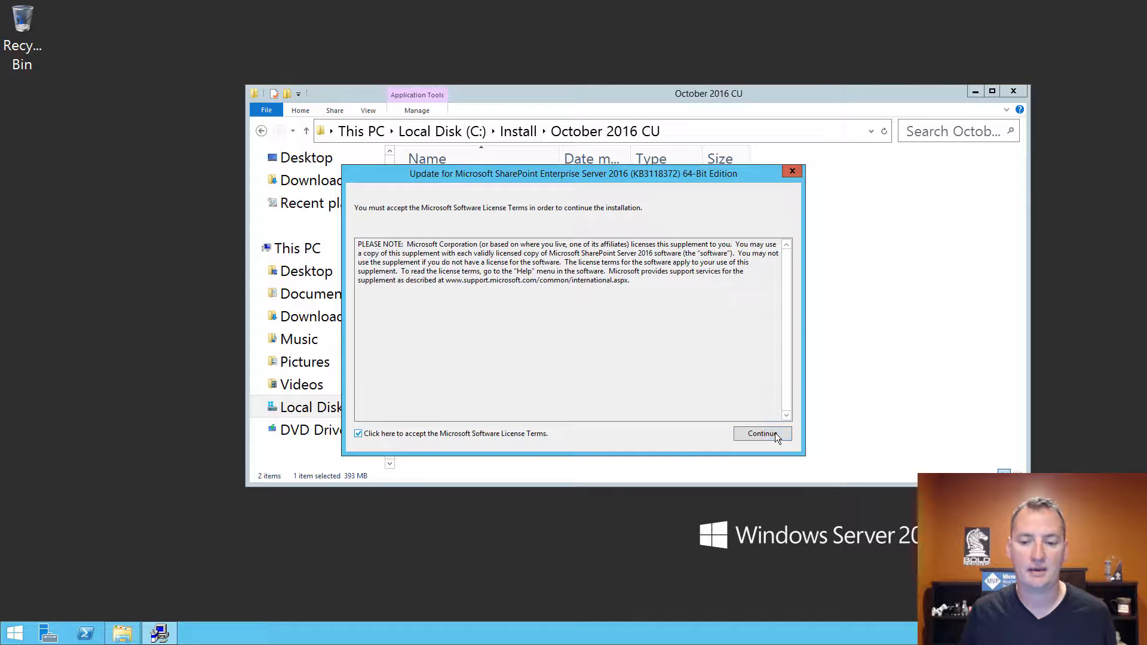
pyautogui.click(762, 433)
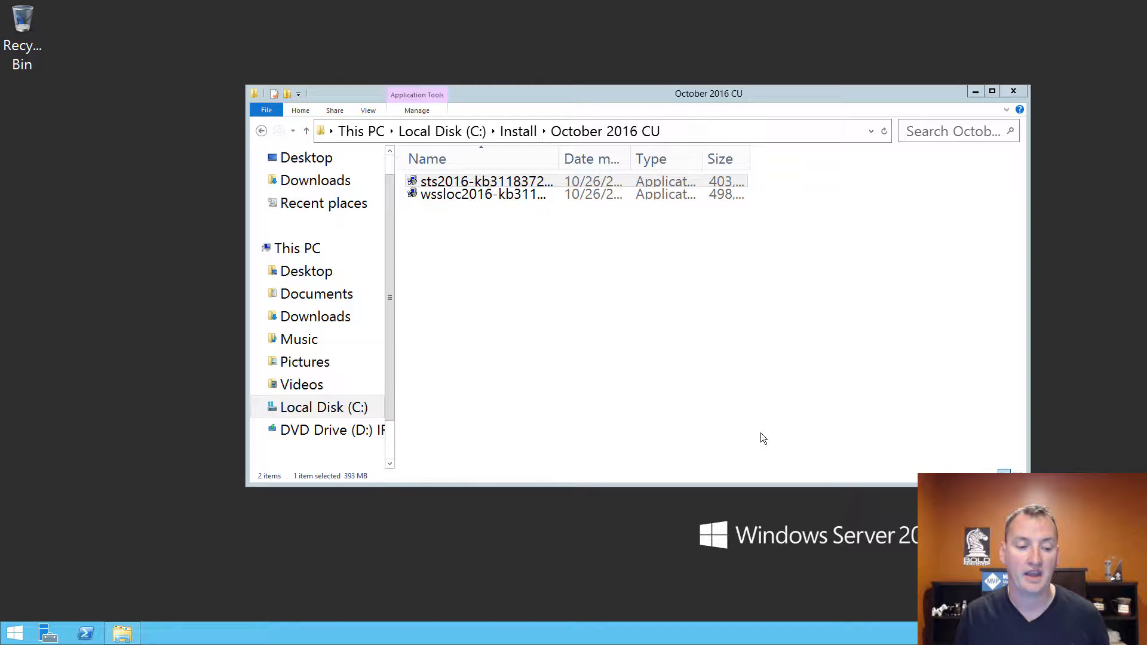
pyautogui.doubleClick(485, 182)
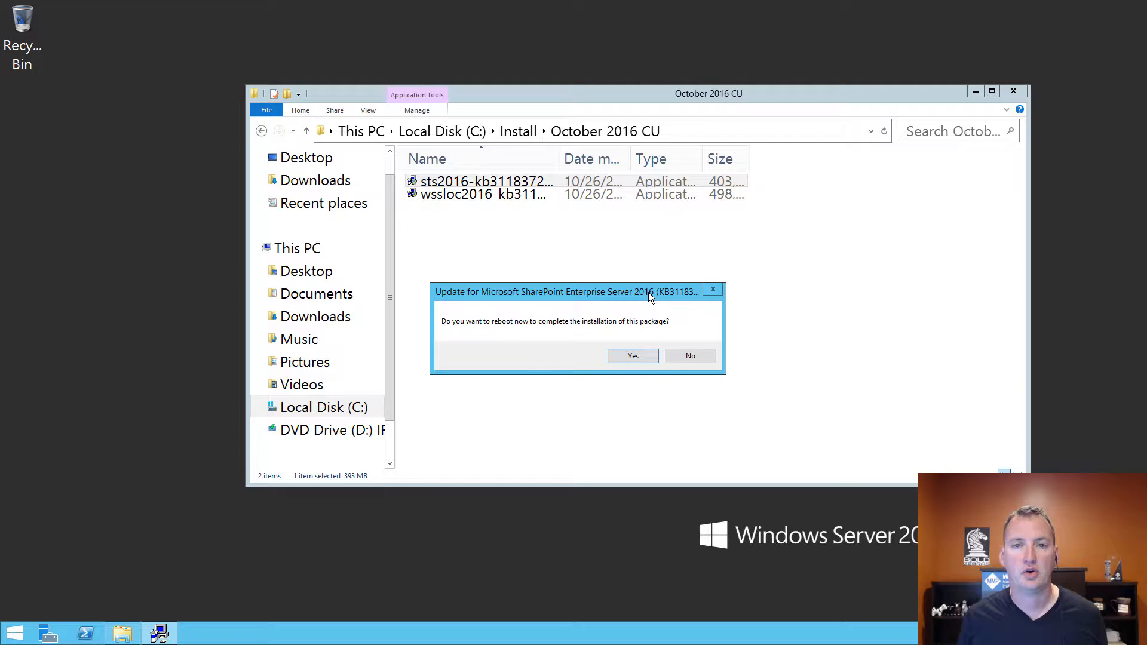
pyautogui.moveTo(676, 344)
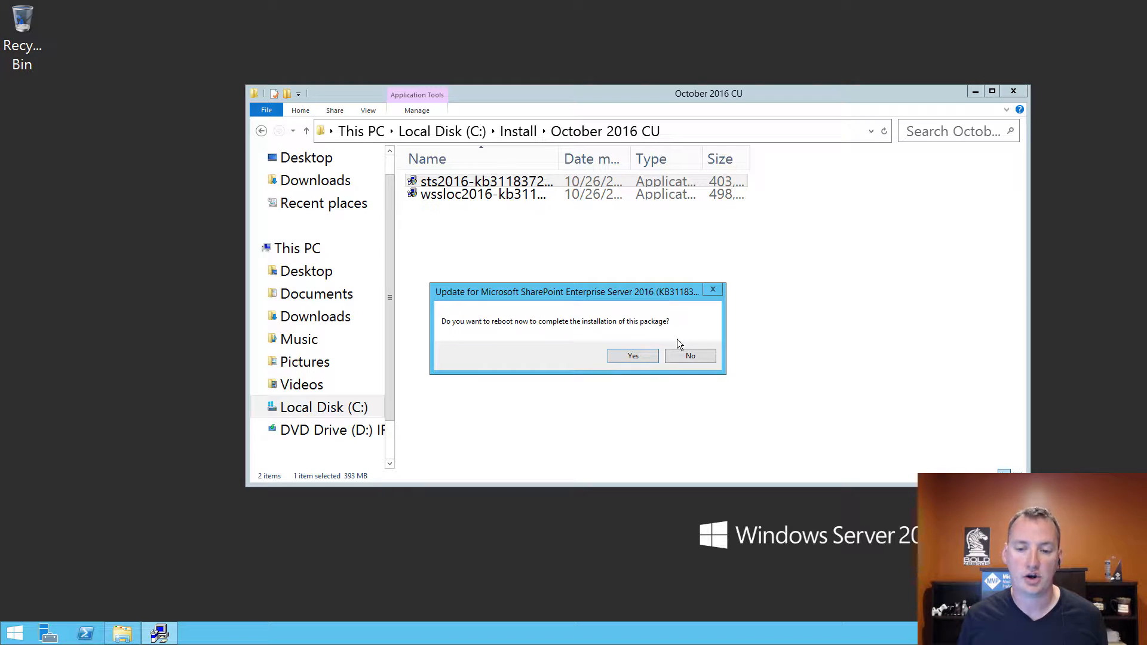
# Decline the reboot and select the wssloc2016 package in the October 2016 CU folder.
pyautogui.click(688, 355)
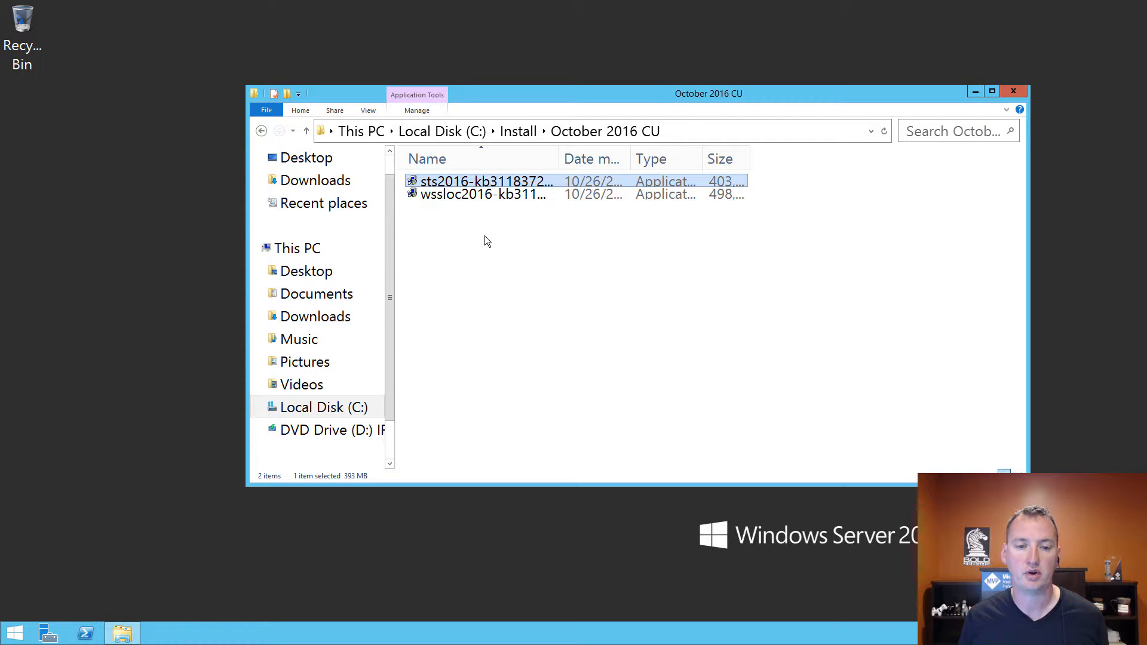
pyautogui.click(483, 194)
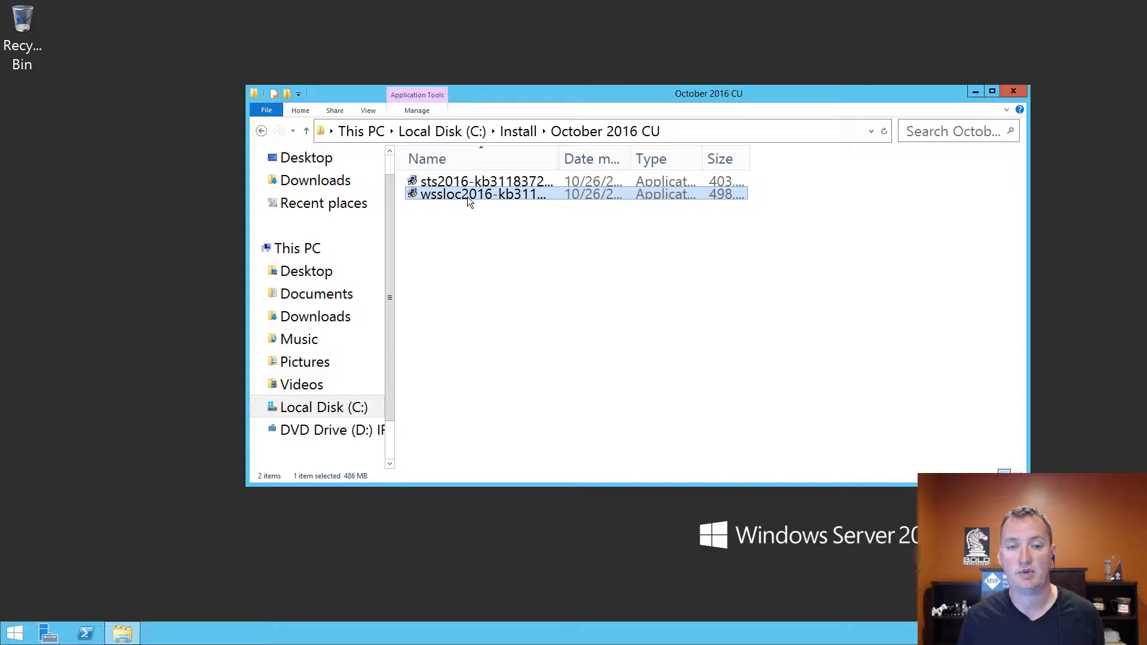
# Install the wssloc2016 KB3118376 language update and dismiss its completion notice.
pyautogui.doubleClick(485, 181)
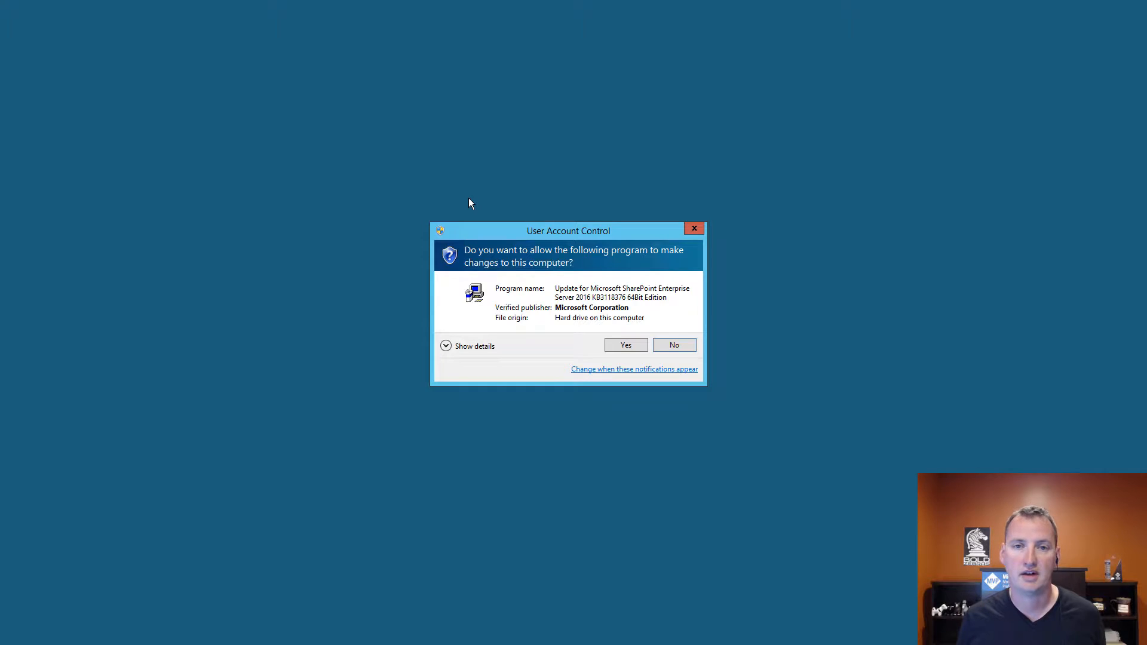
pyautogui.click(625, 345)
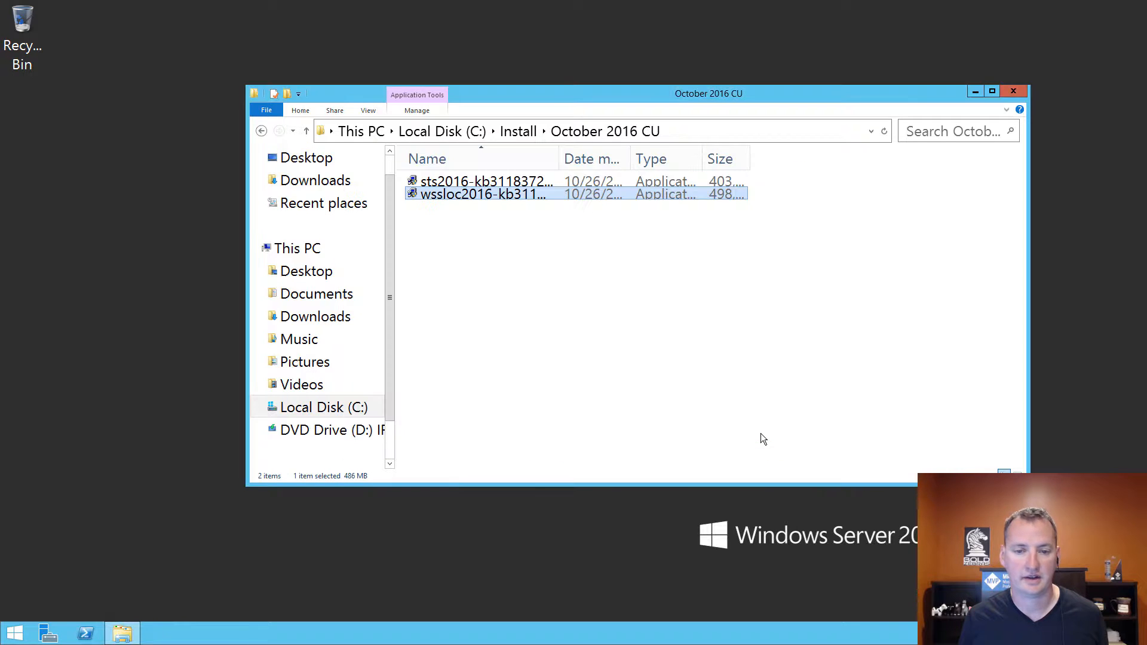
pyautogui.doubleClick(486, 182)
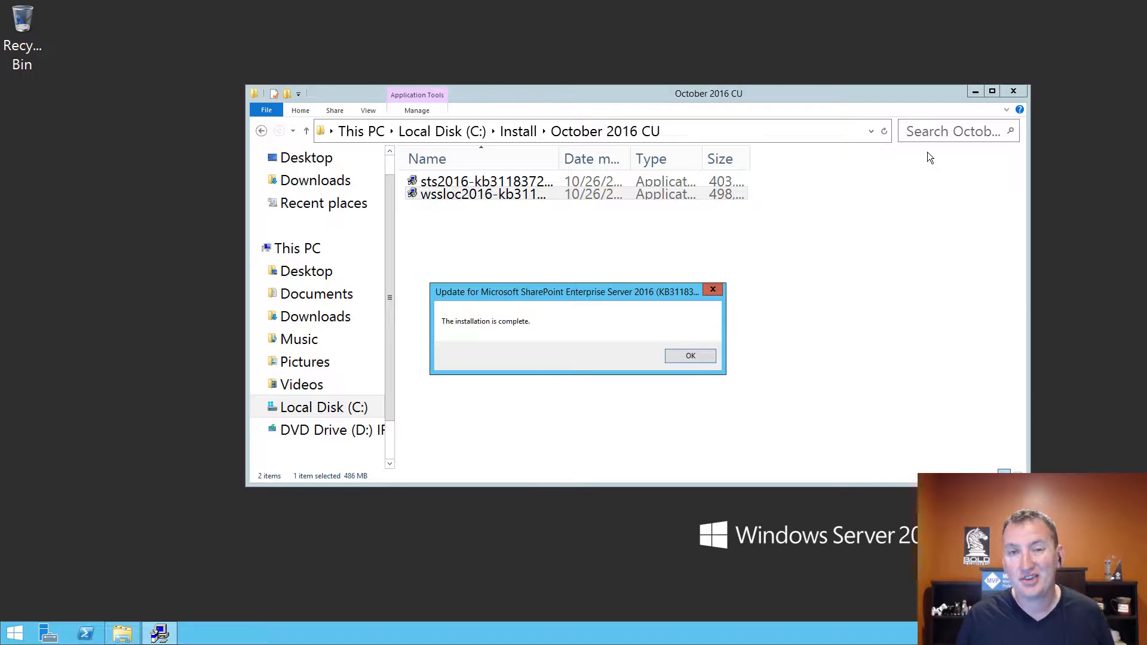
pyautogui.moveTo(821, 131)
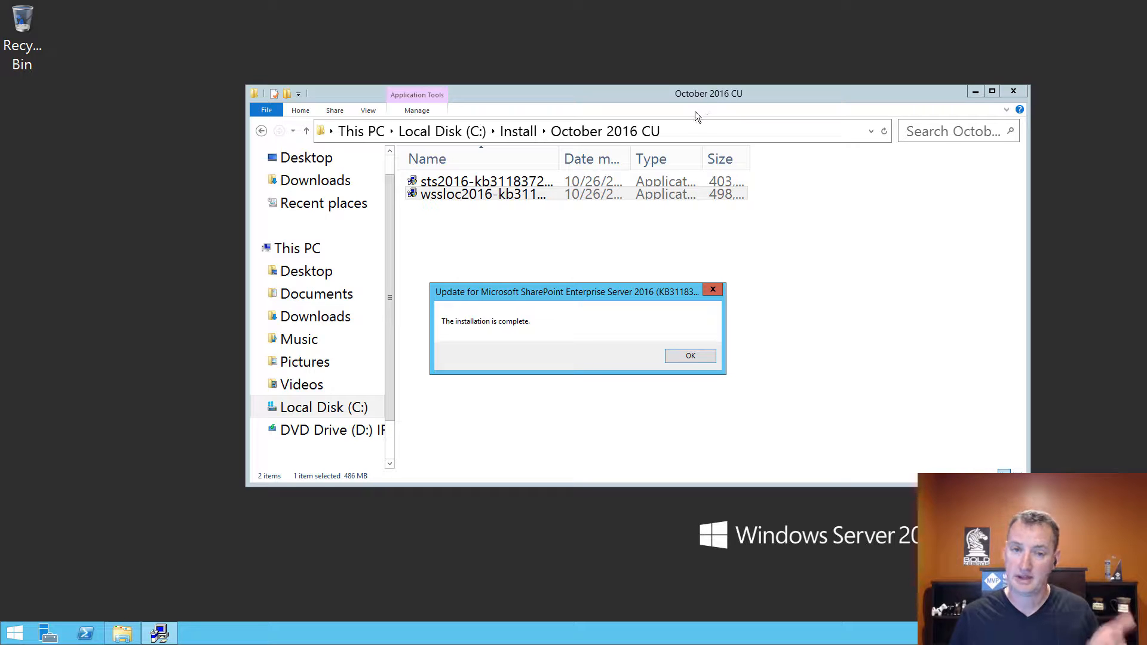
pyautogui.moveTo(633, 284)
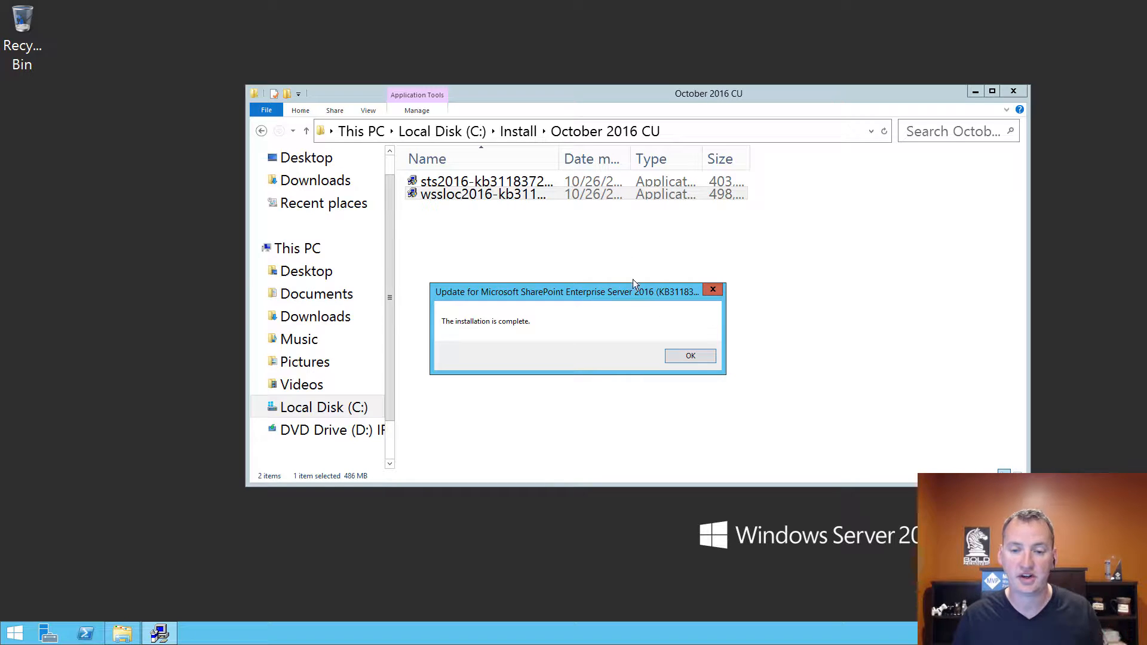
pyautogui.click(688, 355)
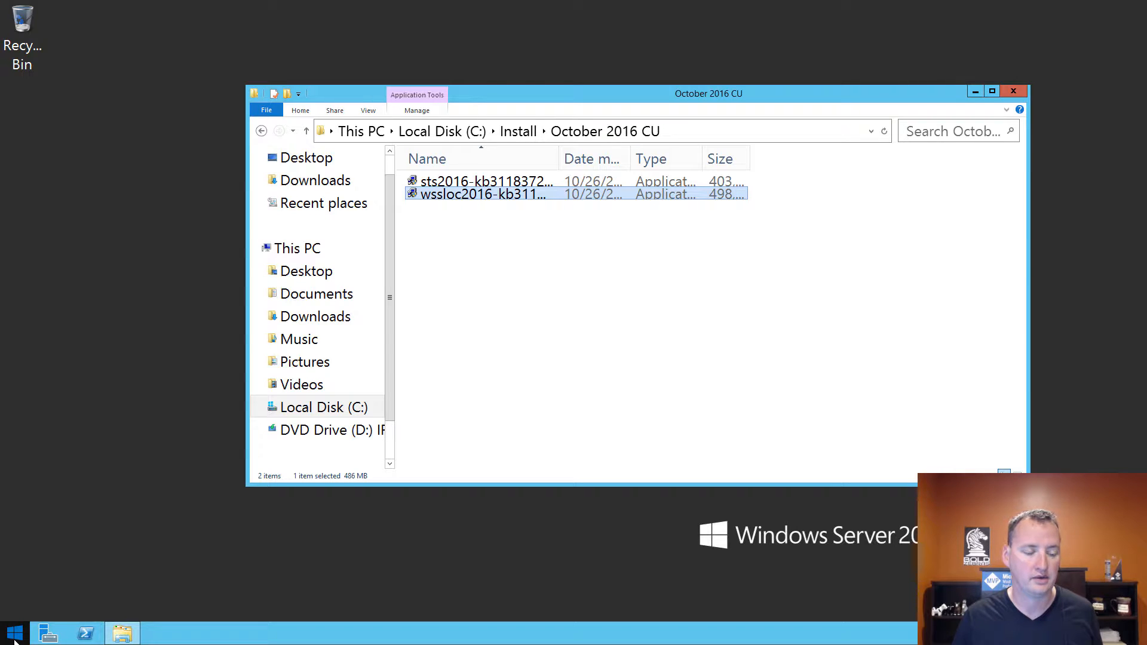
# Restart the server from the Start screen, confirming the unplanned shutdown reason.
pyautogui.click(13, 632)
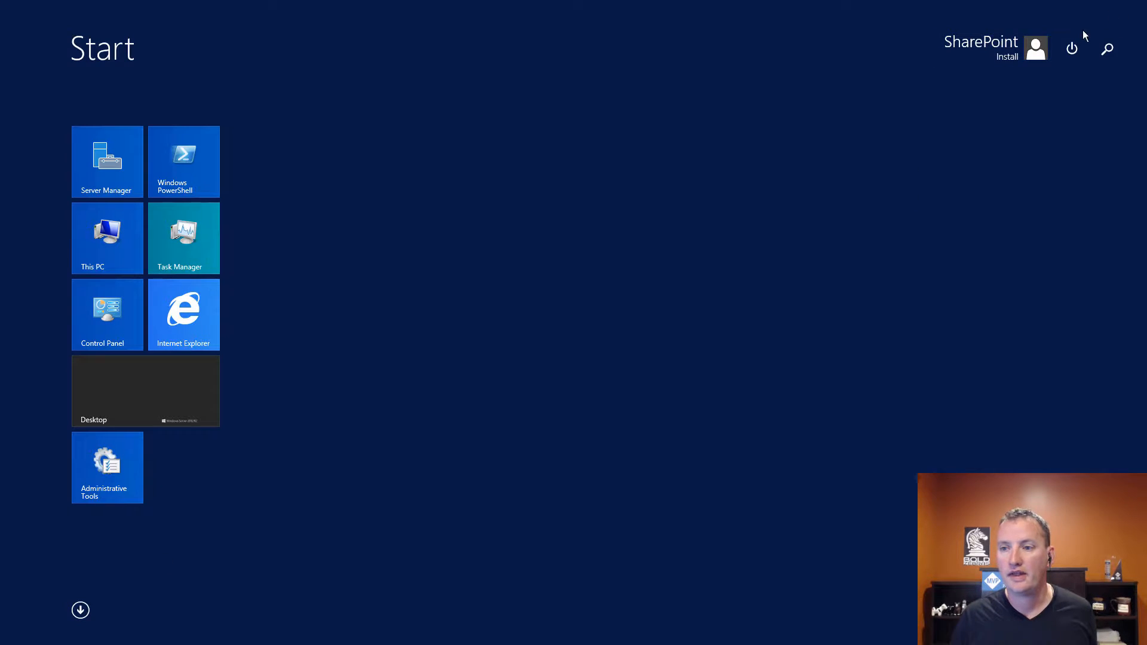
pyautogui.click(1071, 49)
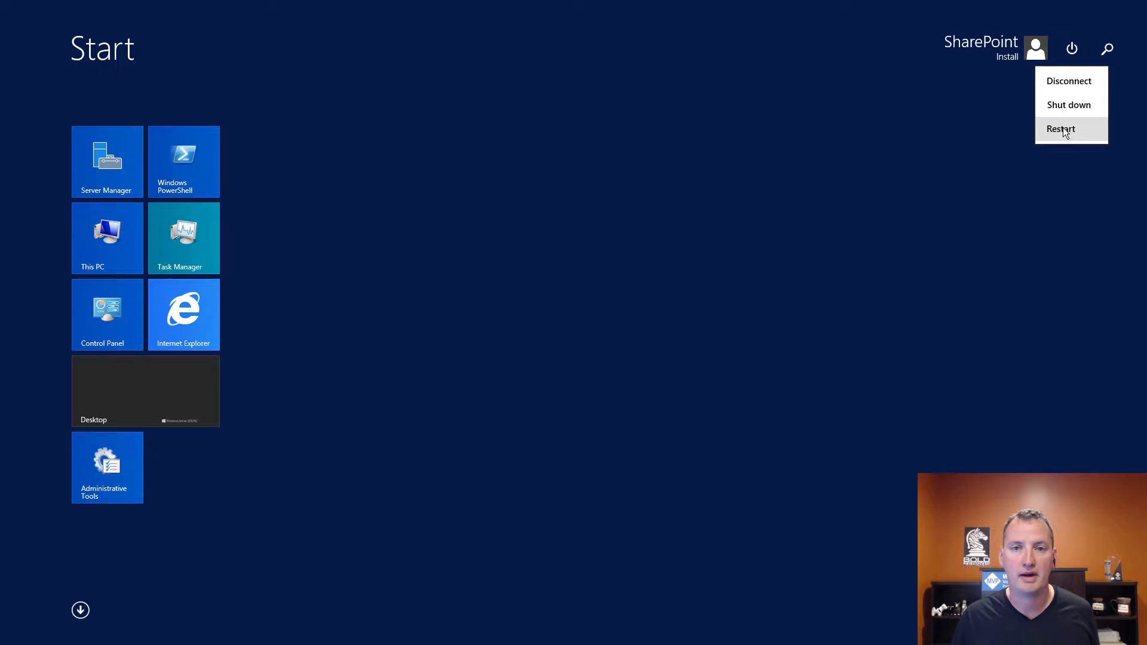
pyautogui.click(1060, 129)
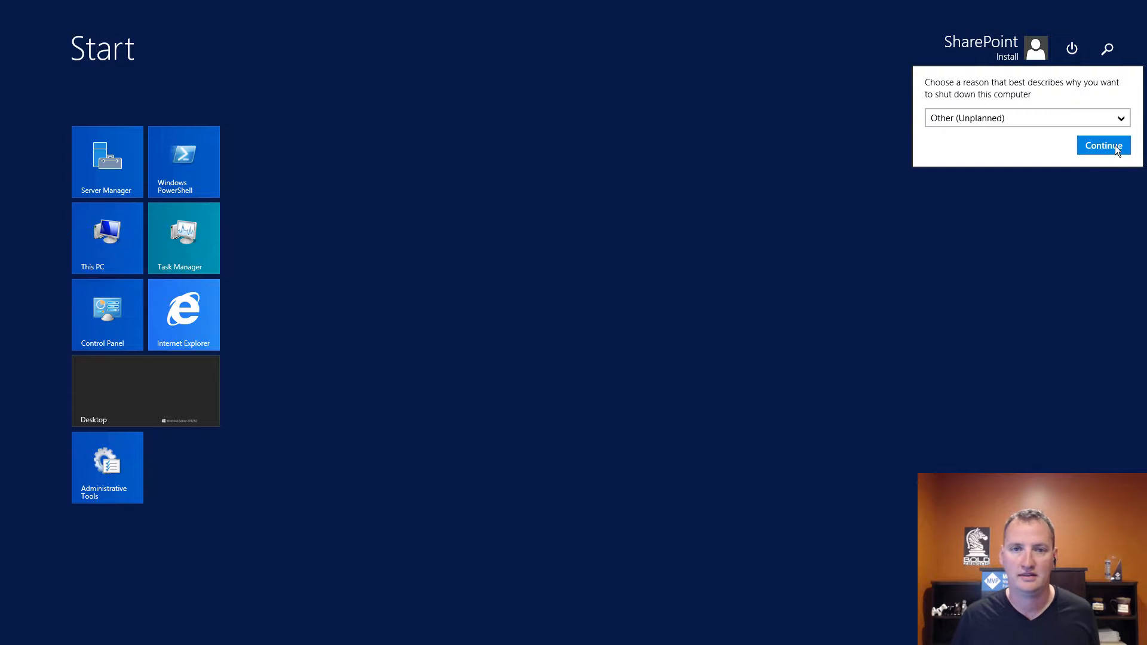
pyautogui.click(1103, 144)
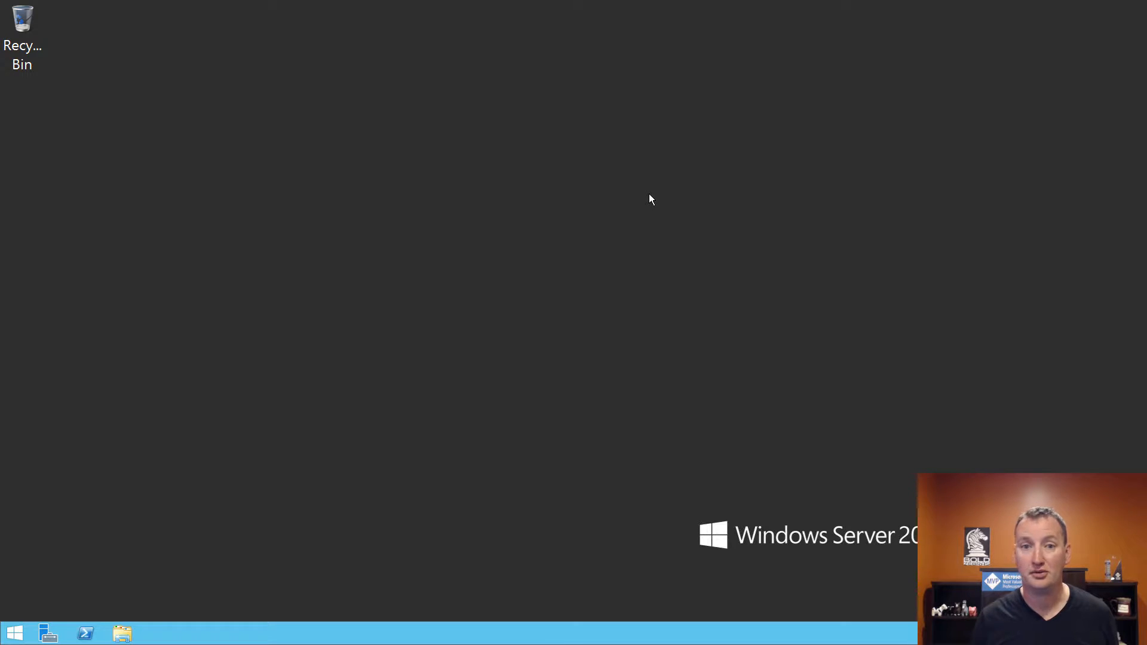
pyautogui.moveTo(3, 614)
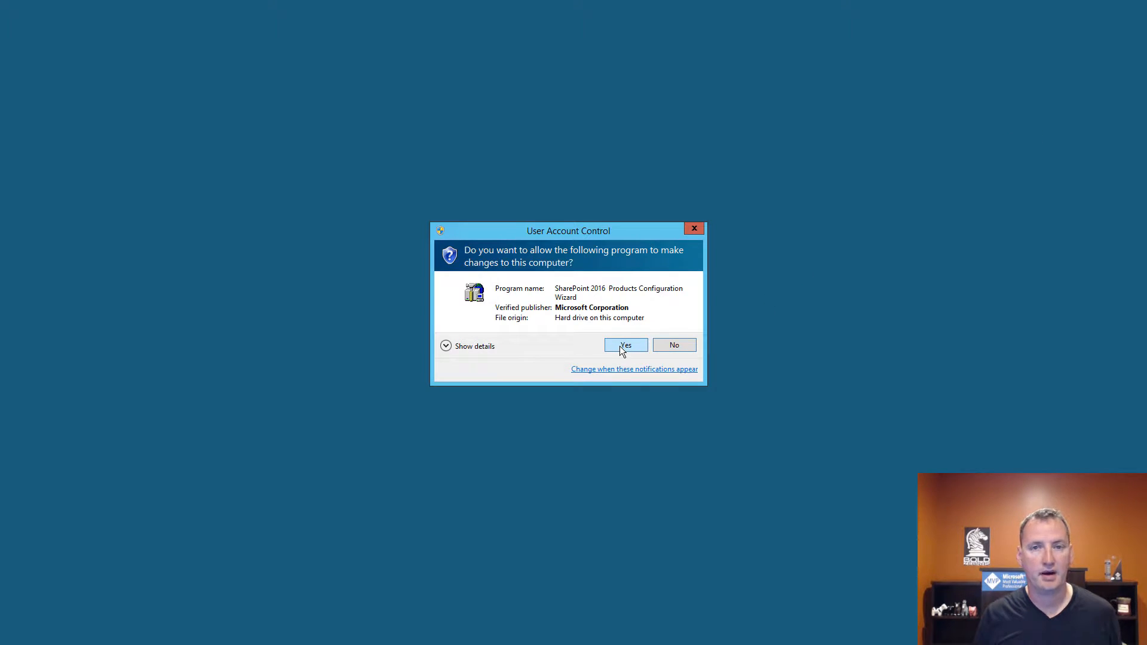
# Approve the User Account Control prompt for the SharePoint 2016 Products Configuration Wizard.
pyautogui.click(625, 344)
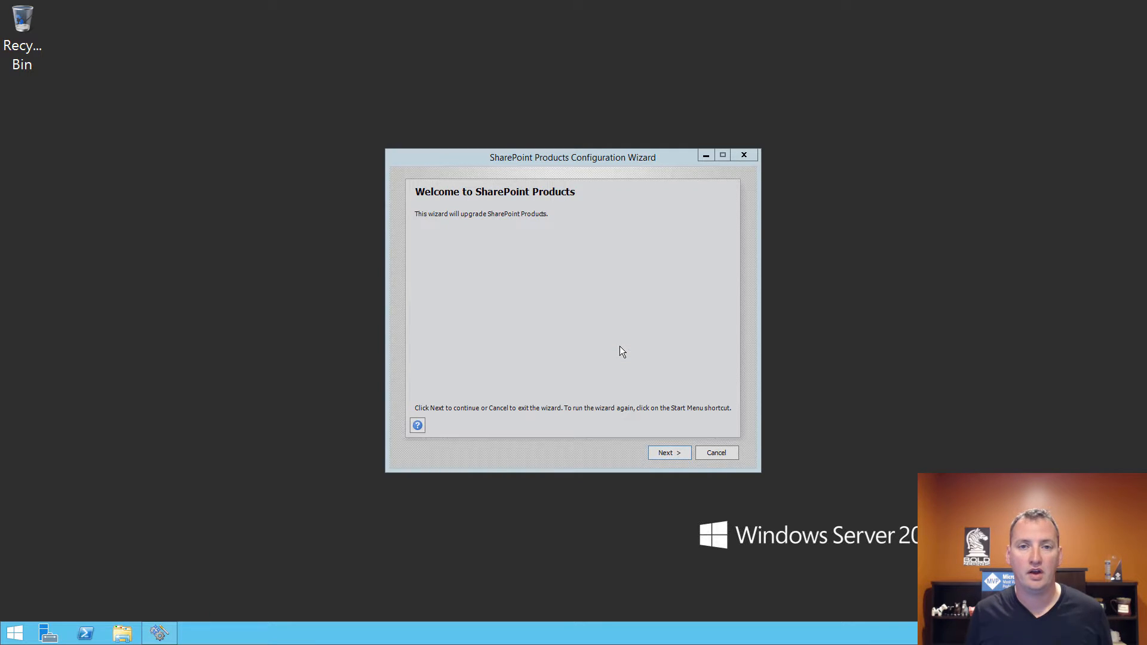
pyautogui.moveTo(619, 340)
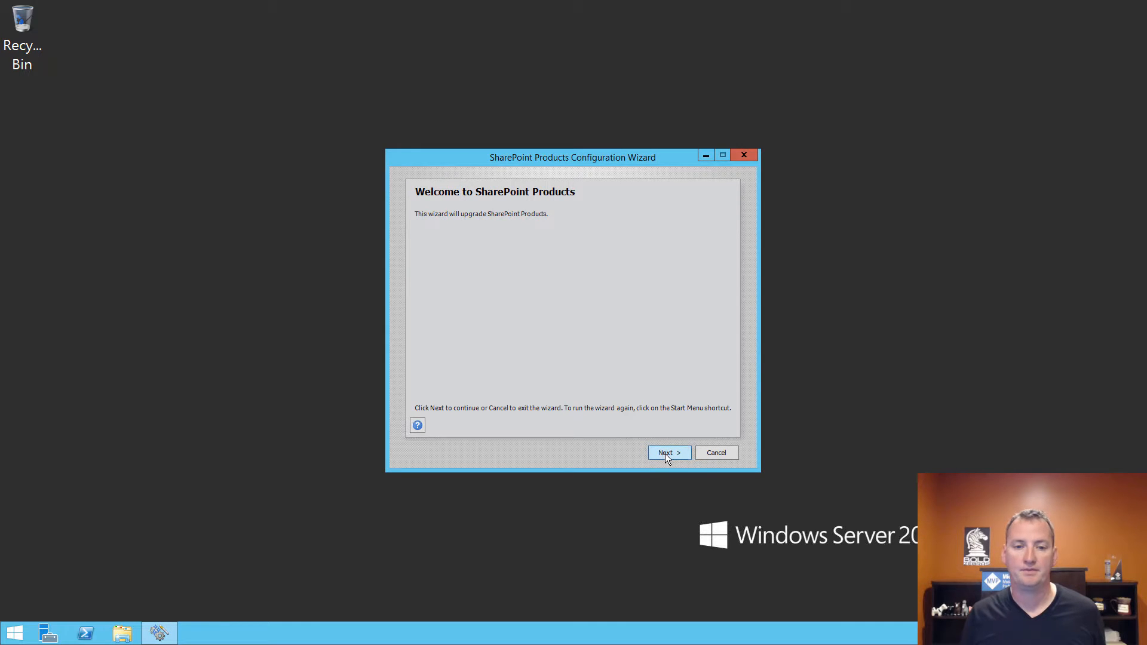
# Run the wizard's upgrade configuration, restarting services, until Configuration Successful for SQLDemo SharePoint_Config.
pyautogui.click(664, 452)
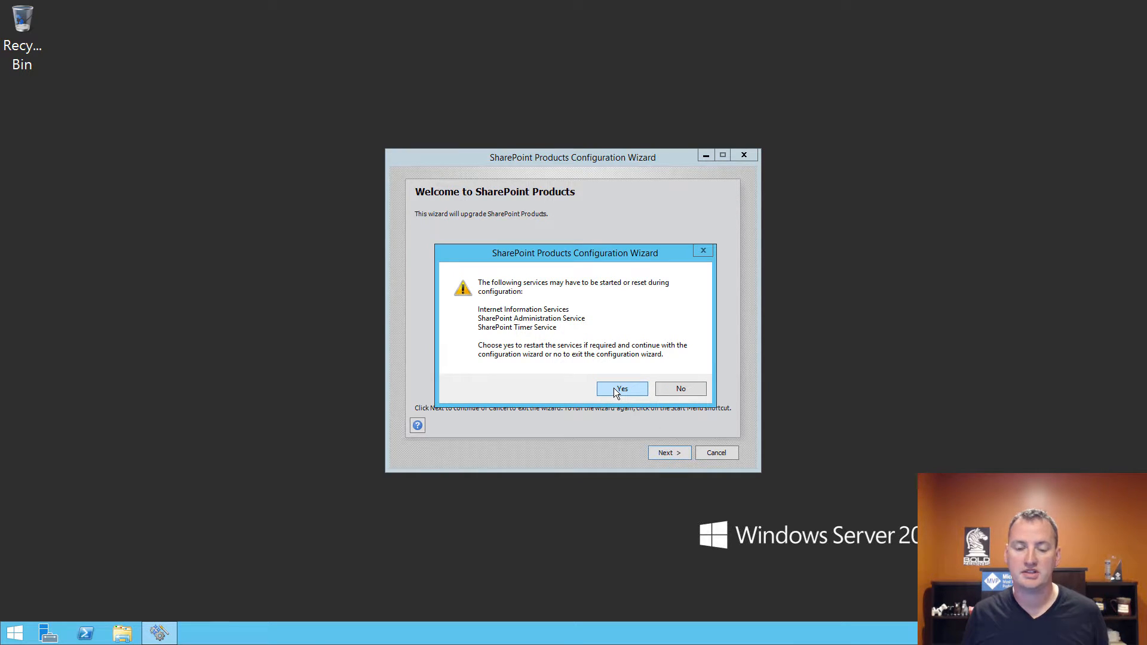
pyautogui.click(621, 389)
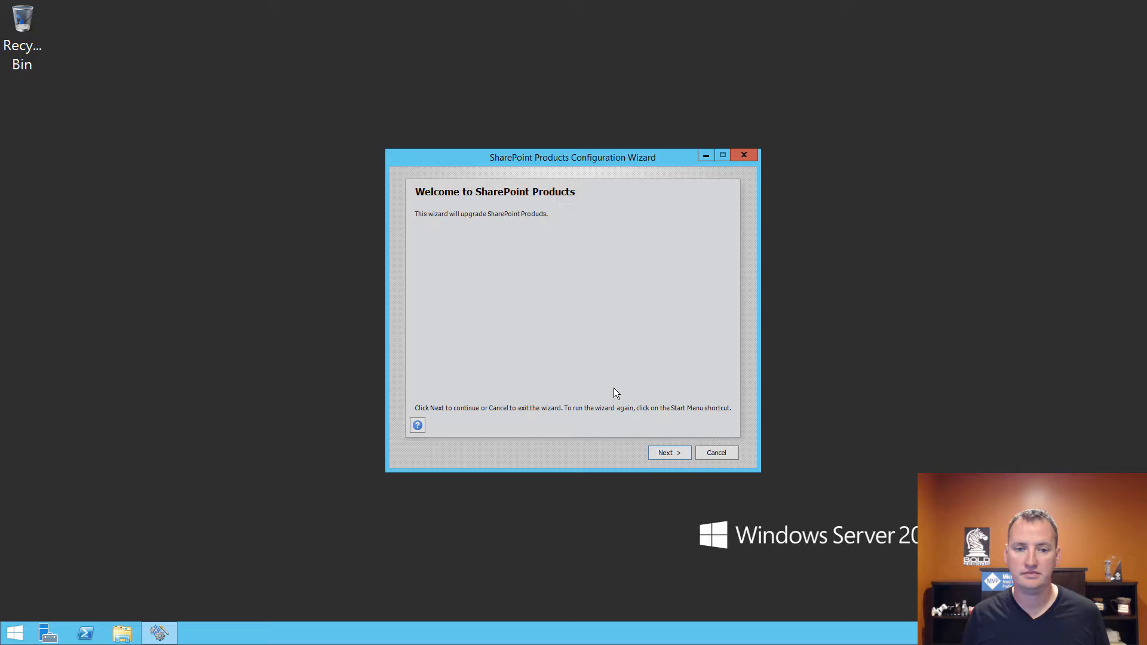
pyautogui.click(667, 452)
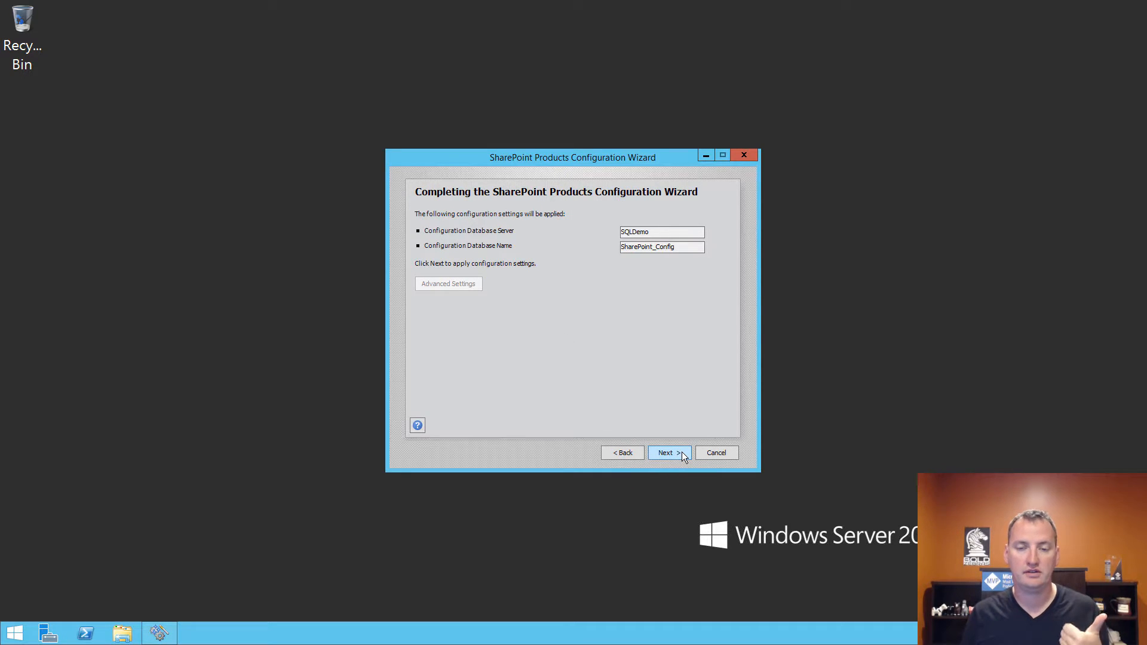
pyautogui.click(668, 453)
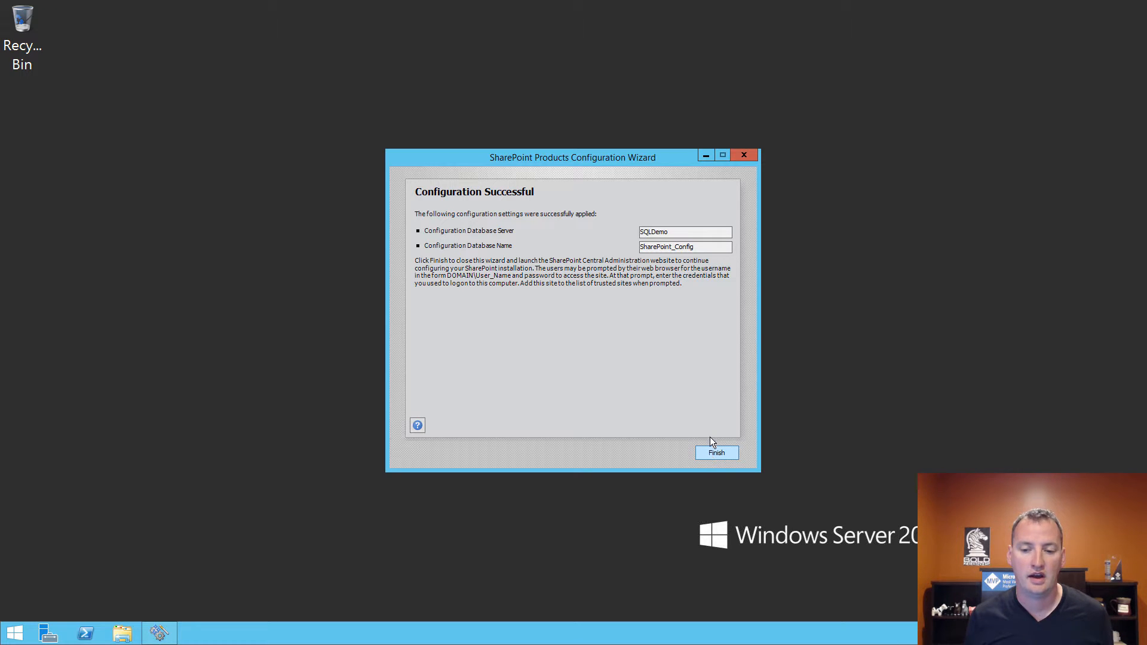
# Finish the Configuration Wizard so Central Administration opens in Internet Explorer.
pyautogui.click(717, 453)
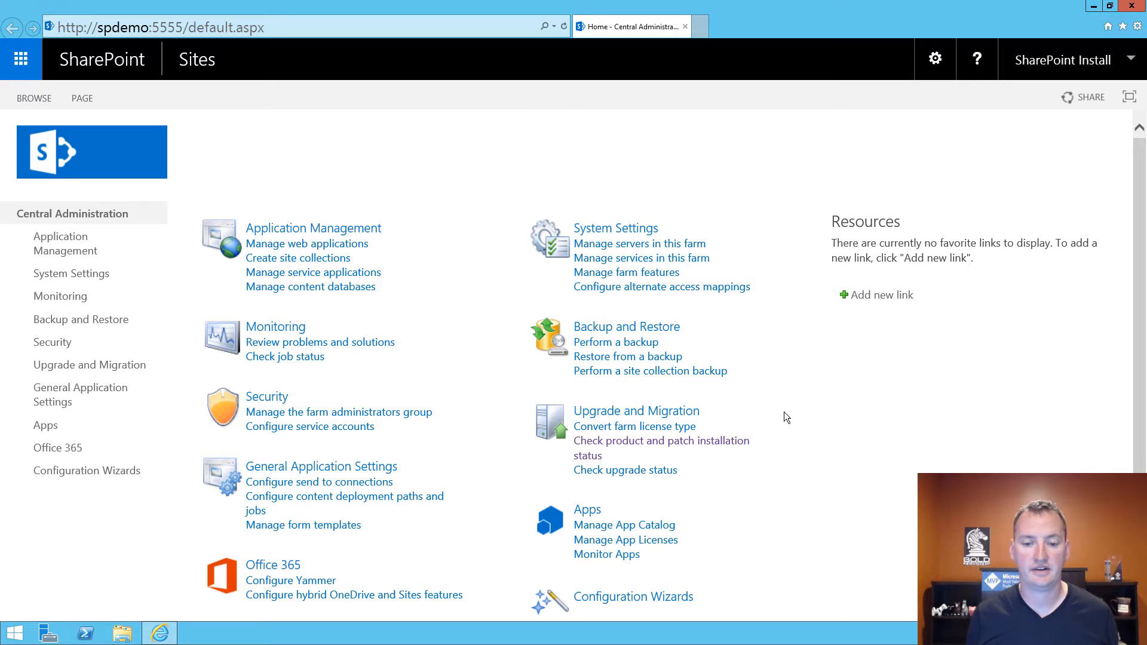
pyautogui.moveTo(660, 440)
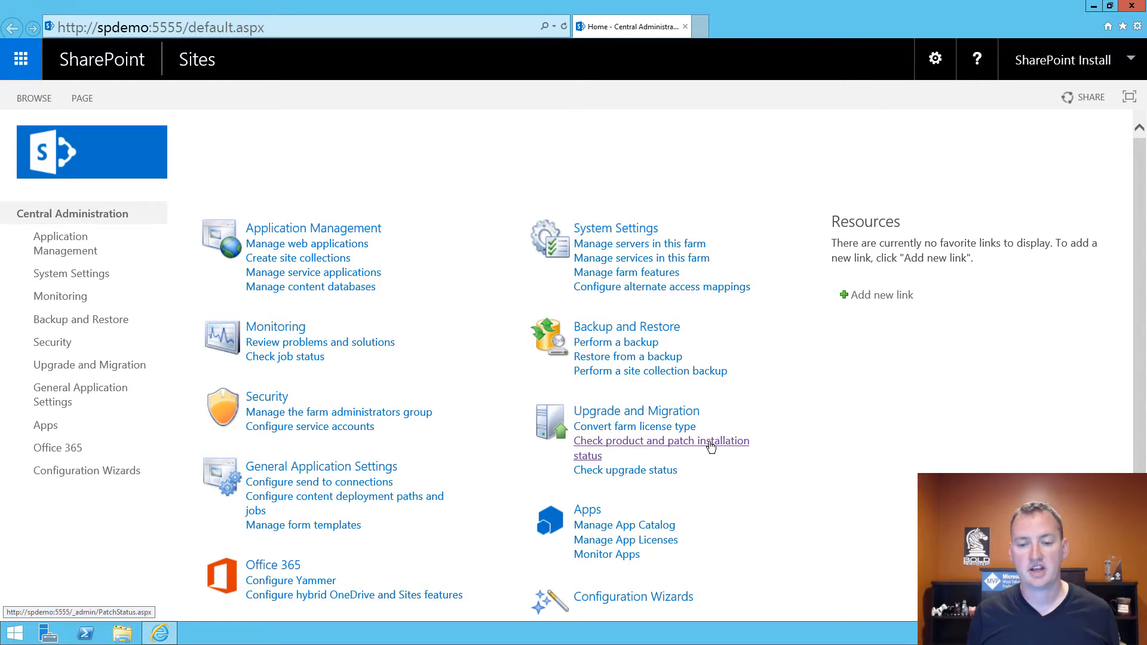
pyautogui.click(661, 440)
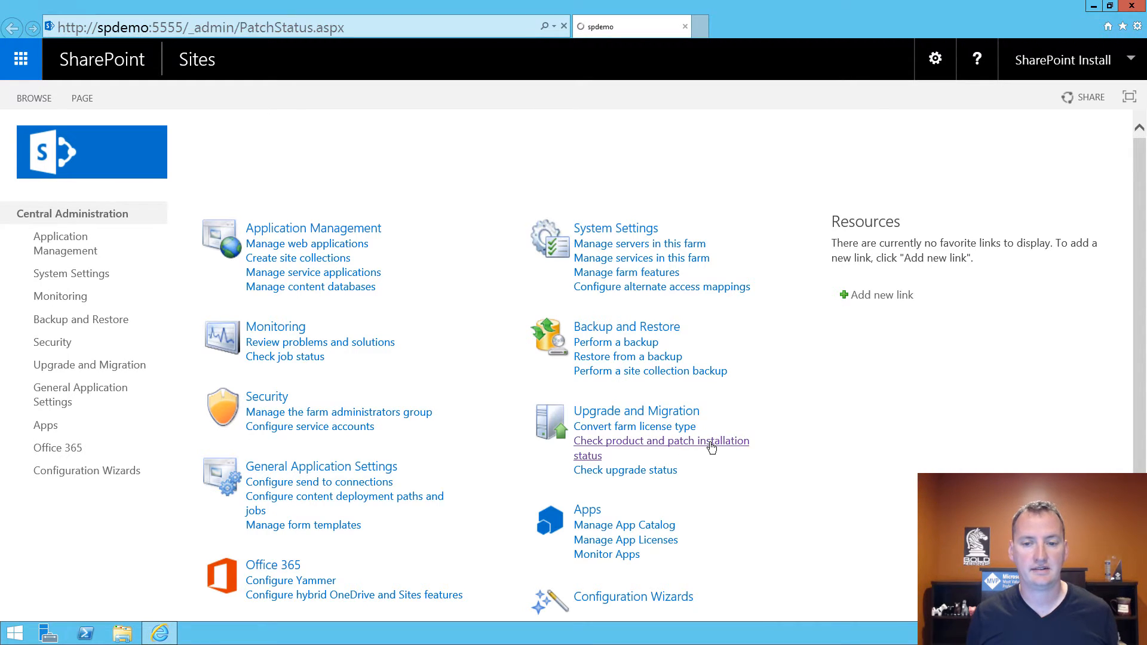
pyautogui.click(661, 441)
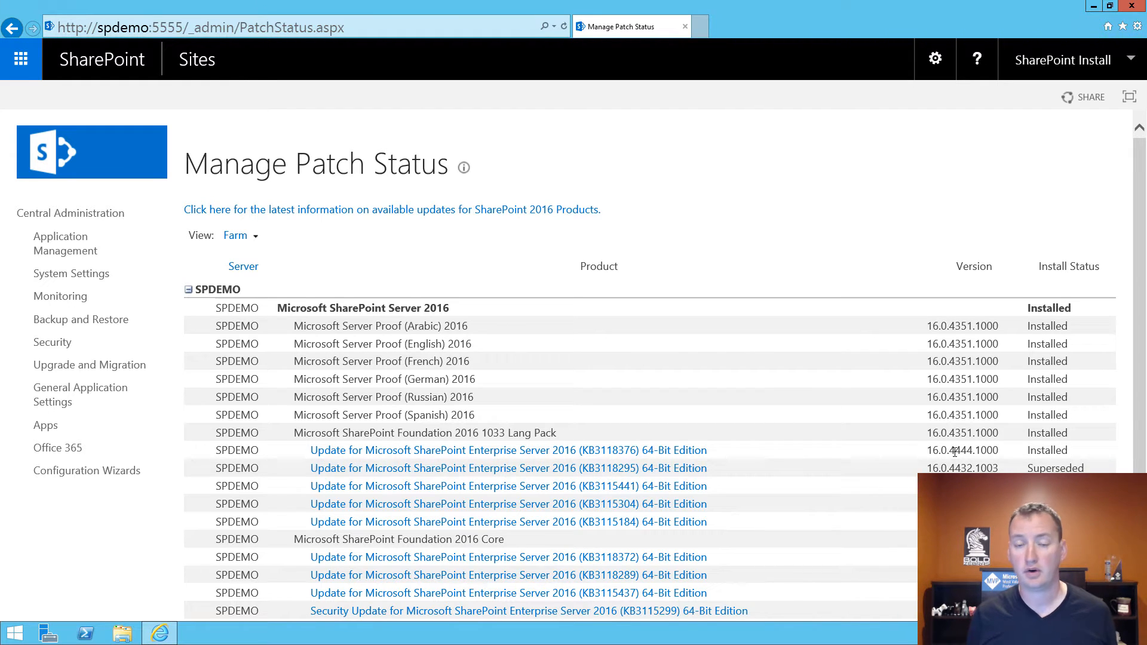
pyautogui.moveTo(949, 450)
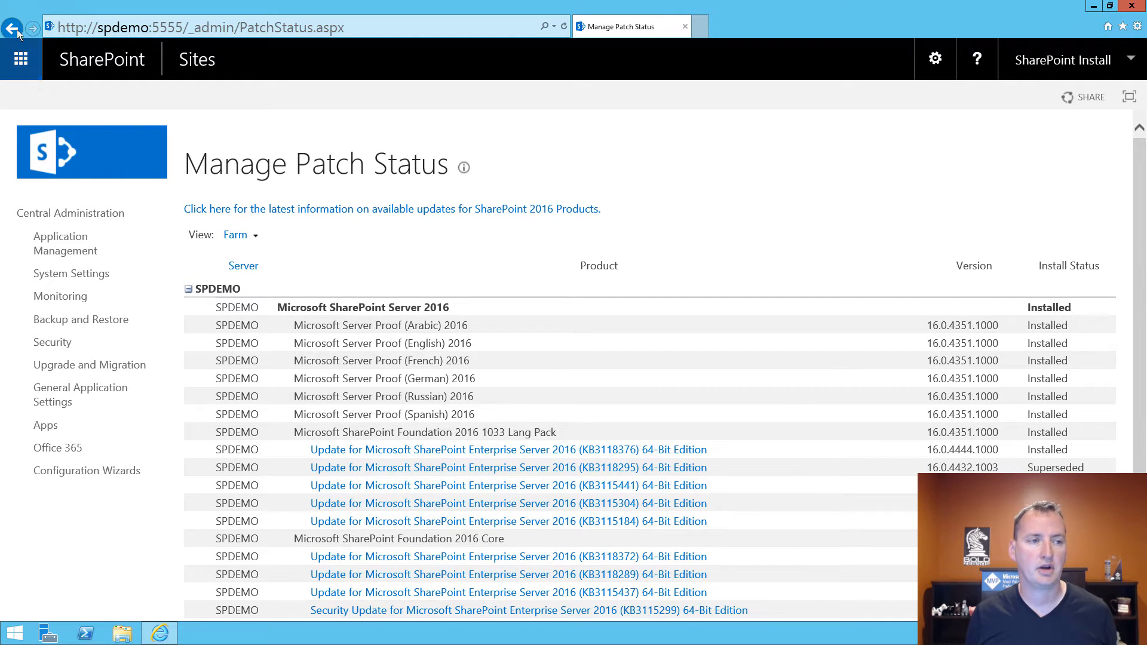
pyautogui.click(12, 27)
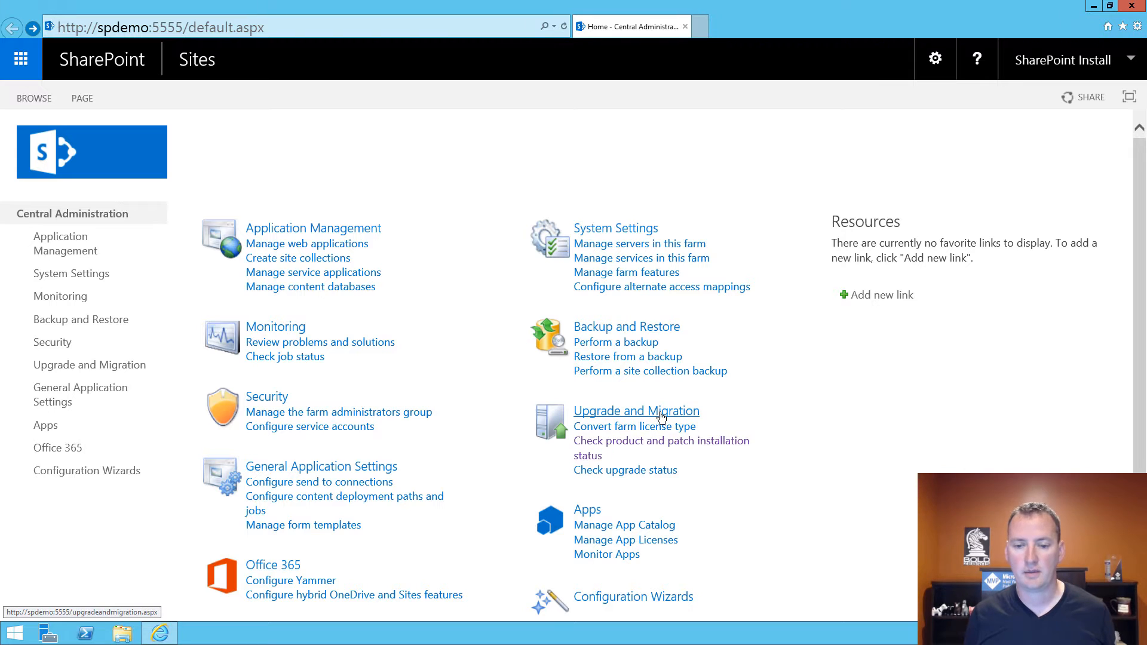
# Go to Upgrade and Migration and review the farm databases' upgrade status.
pyautogui.click(635, 410)
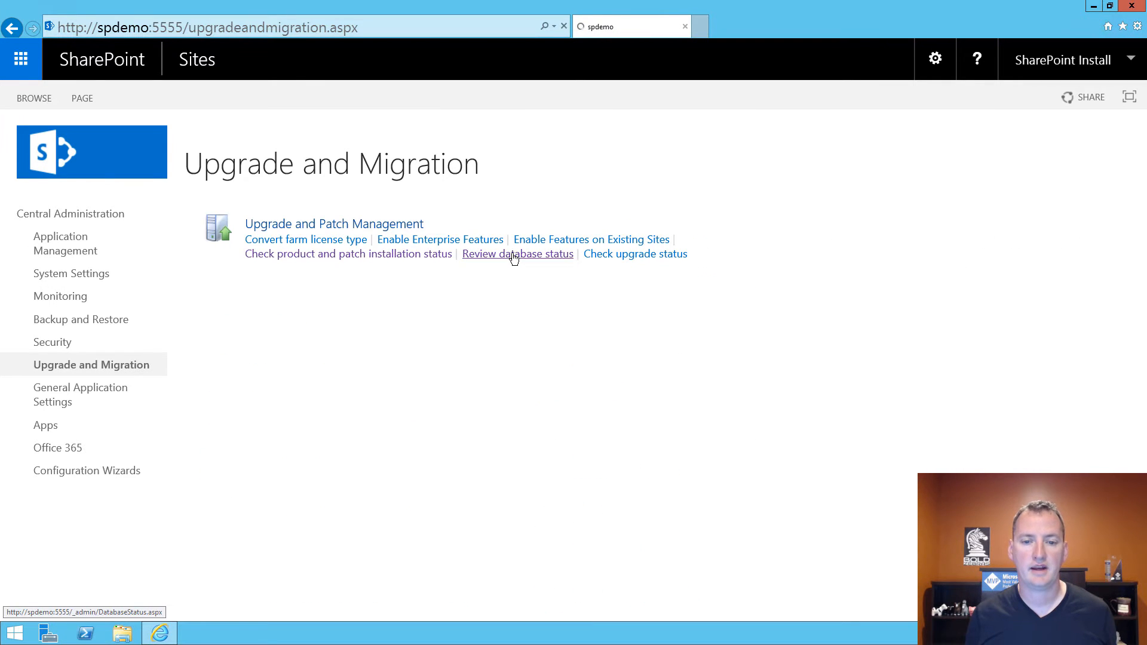
pyautogui.click(518, 254)
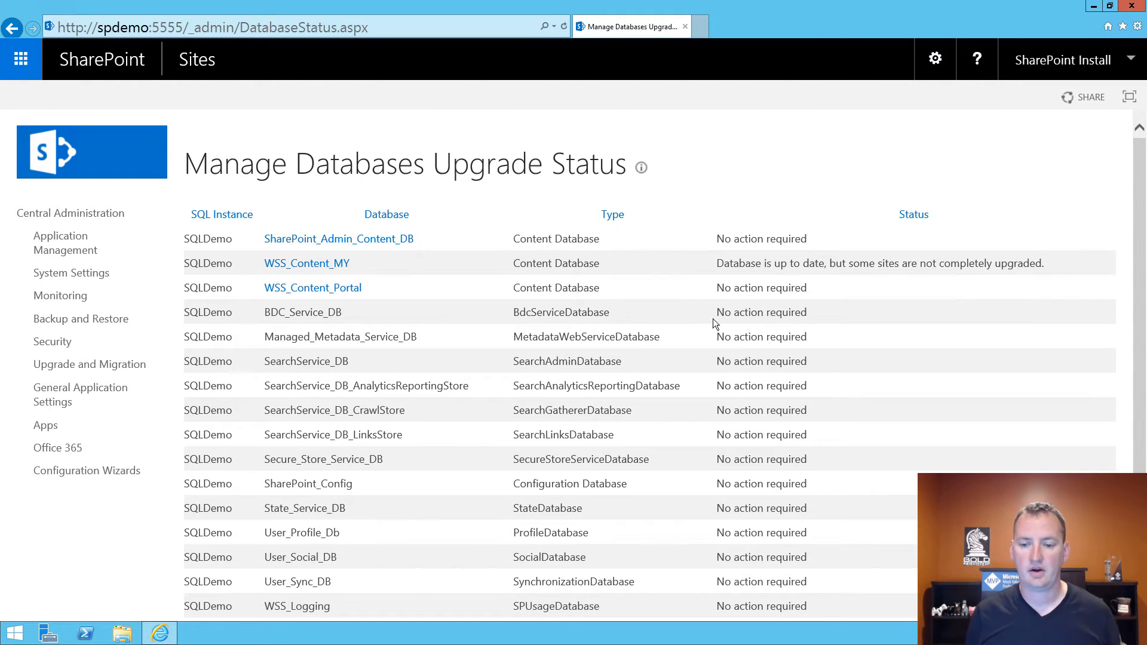